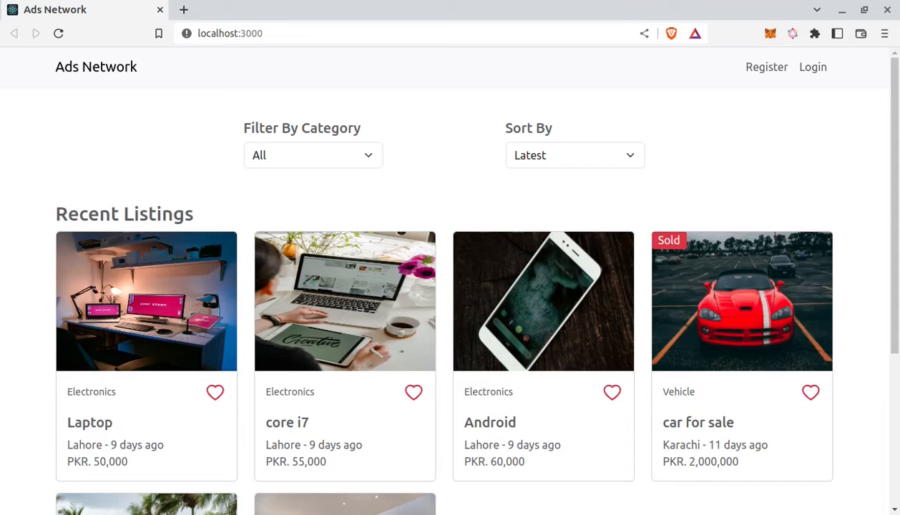
mouse_move(372, 234)
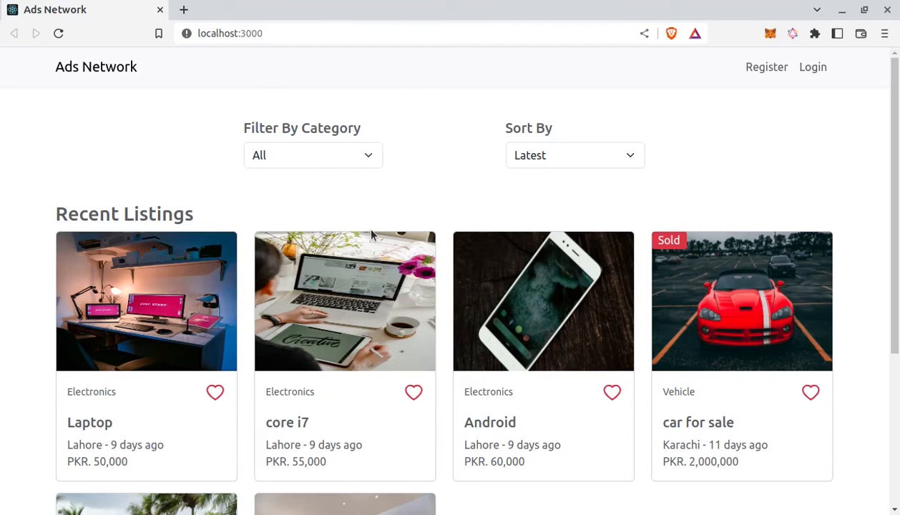
mouse_move(370, 187)
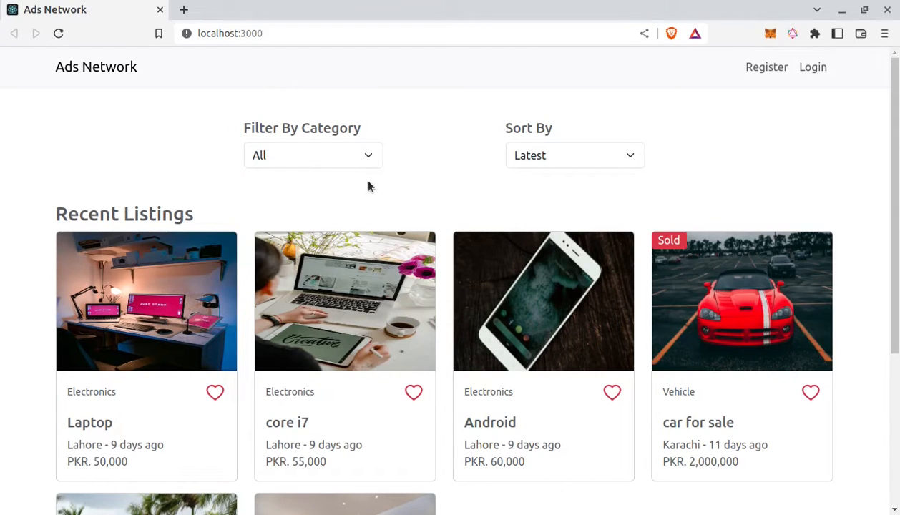
mouse_move(423, 188)
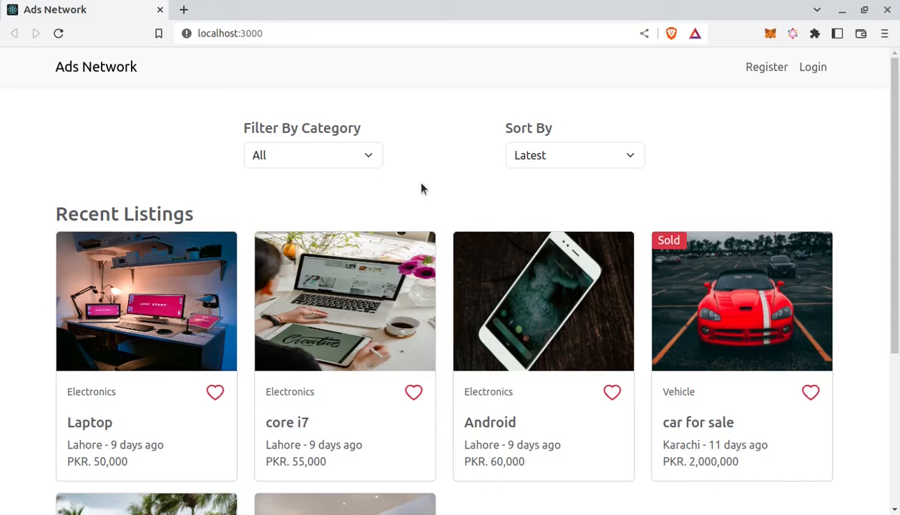
mouse_move(453, 196)
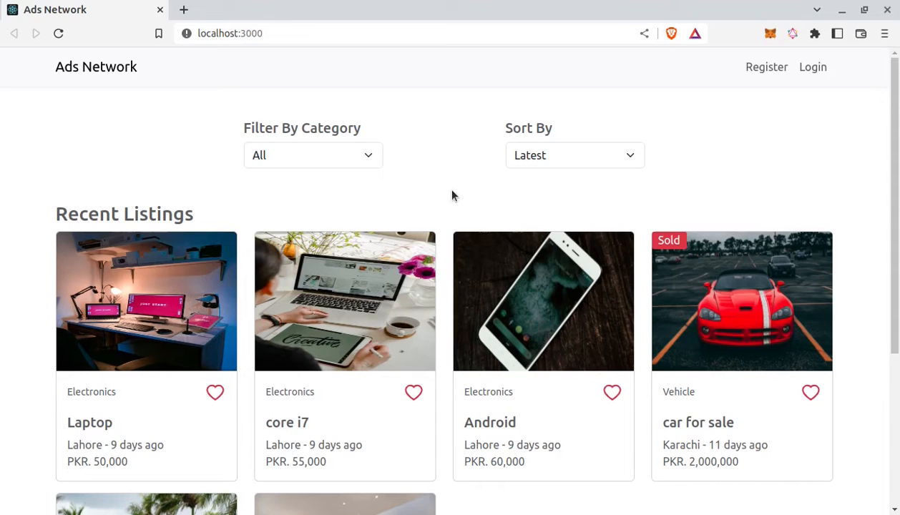
mouse_move(445, 179)
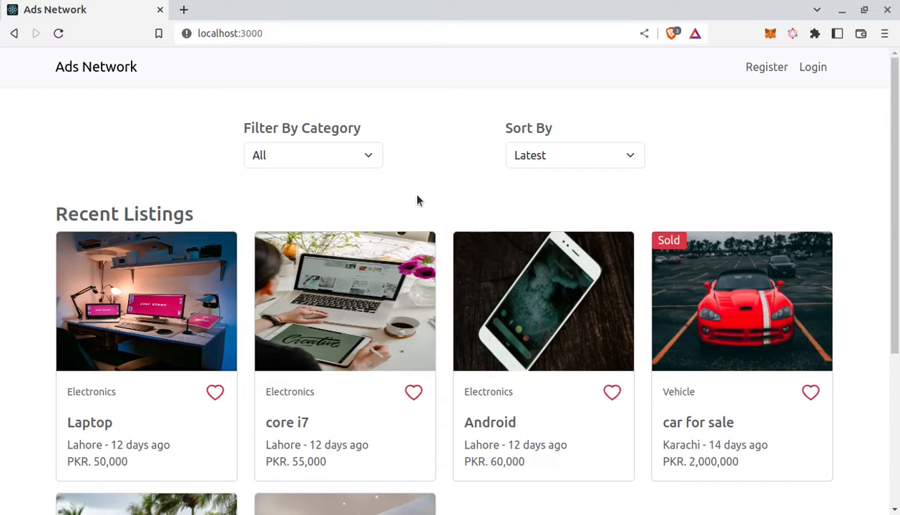
mouse_move(440, 180)
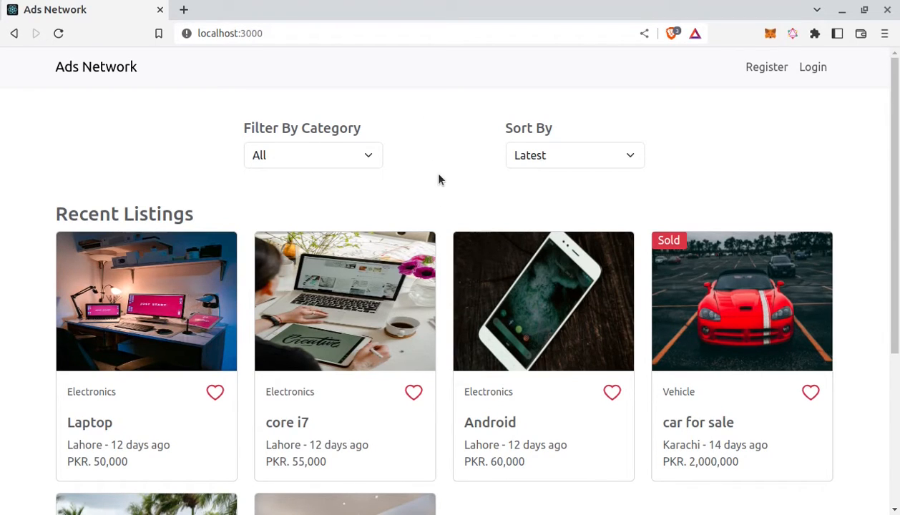
mouse_move(420, 211)
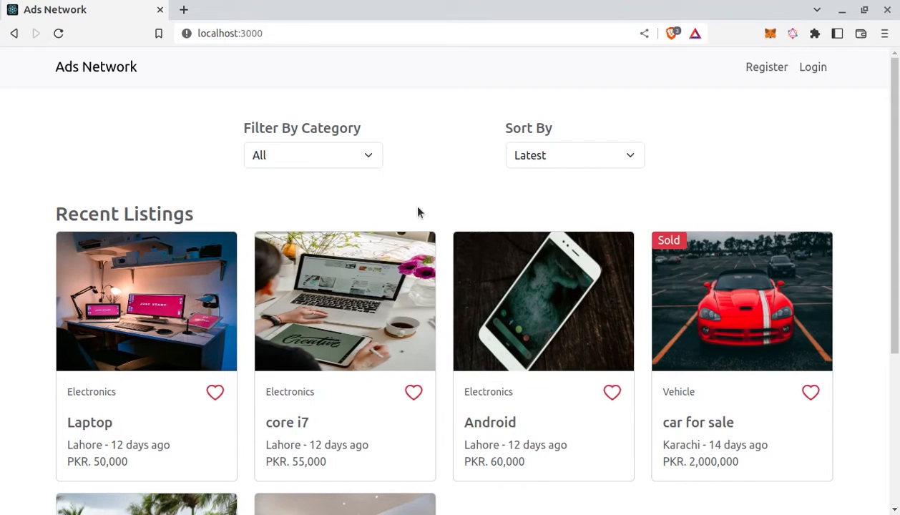
mouse_move(332, 144)
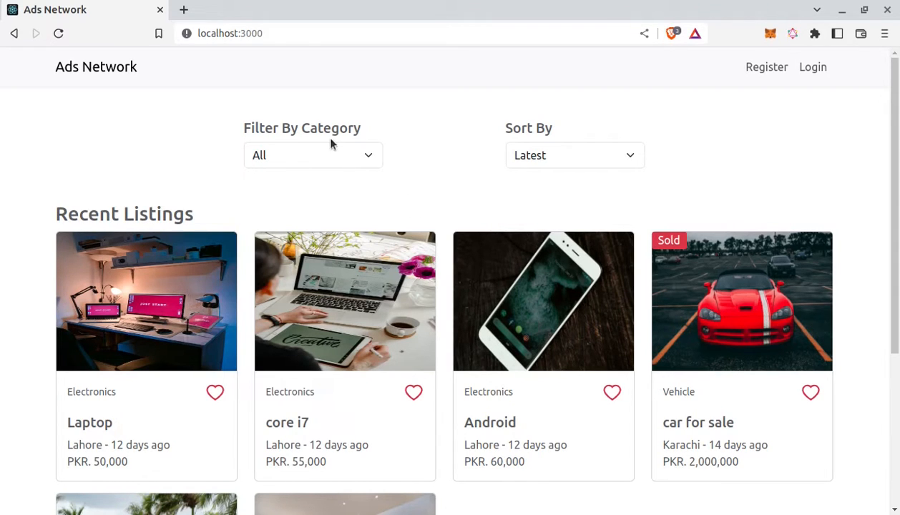
mouse_move(336, 160)
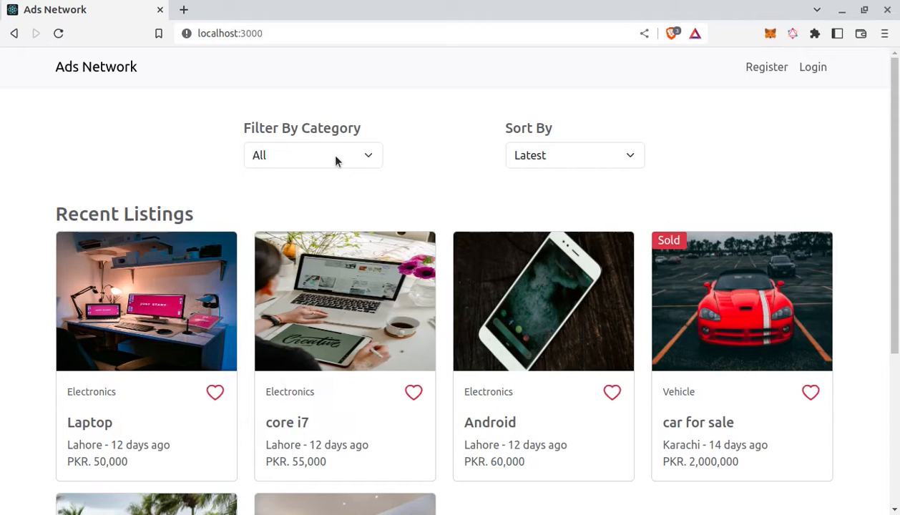
Step: Filter listings to Electronics, then Vehicle, then back to all categories
click(312, 156)
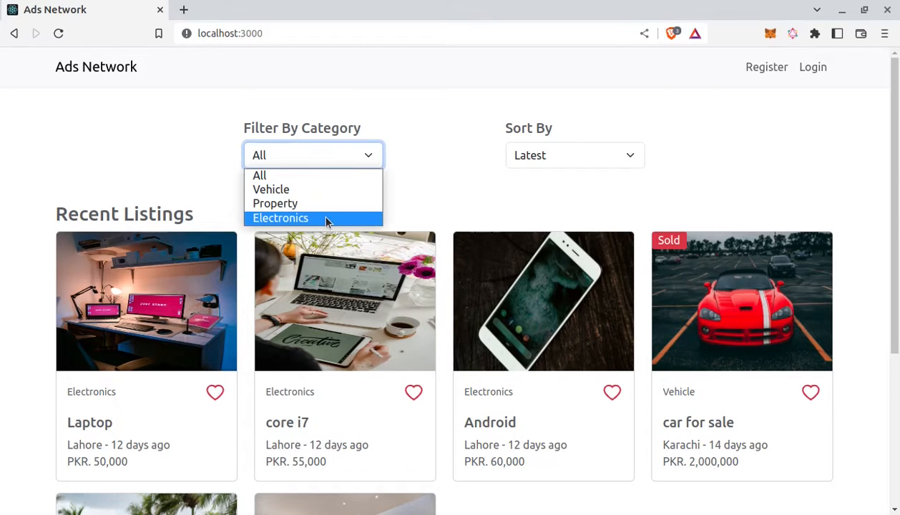
click(281, 218)
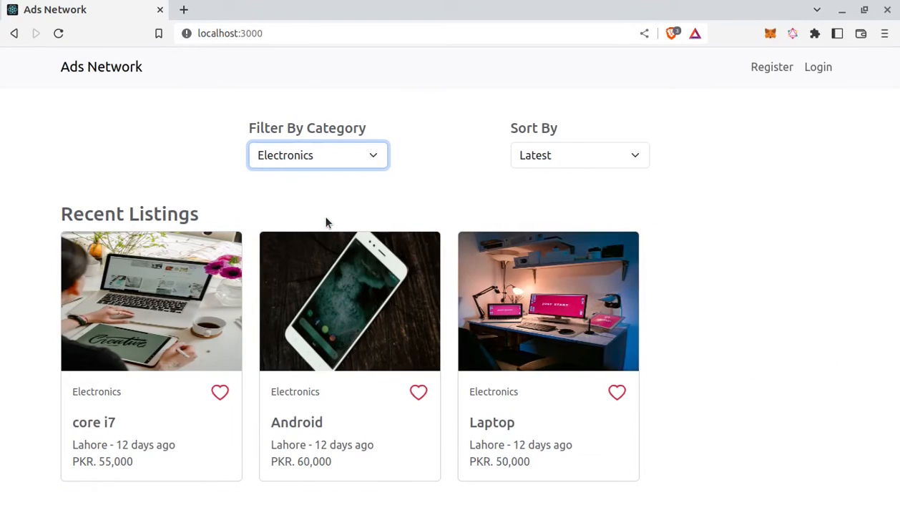
mouse_move(91, 392)
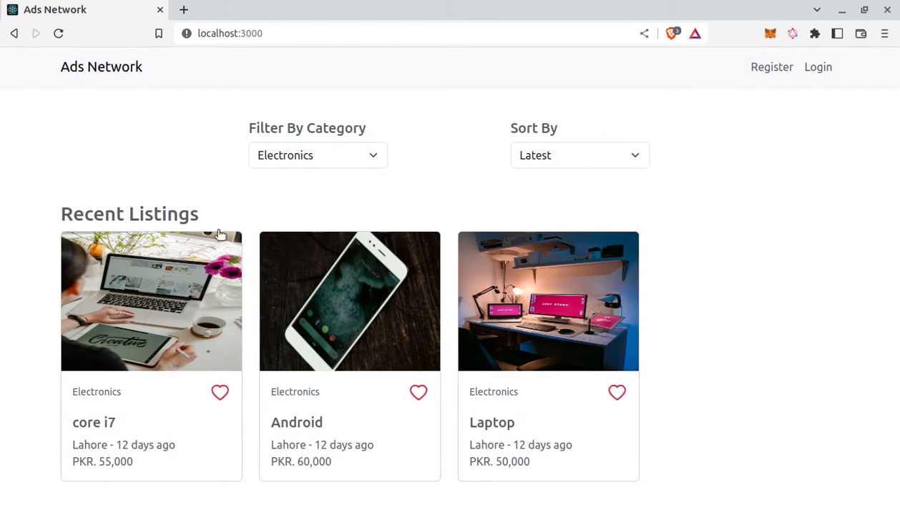
click(316, 155)
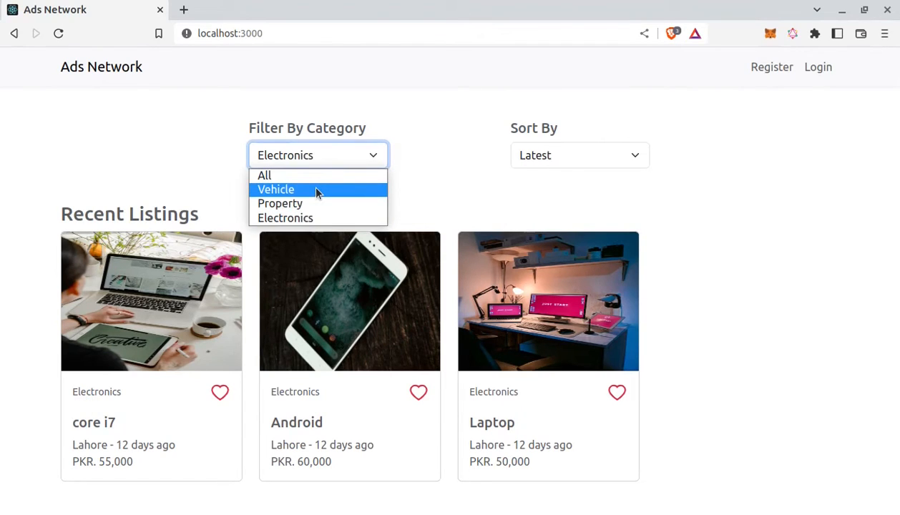
click(276, 189)
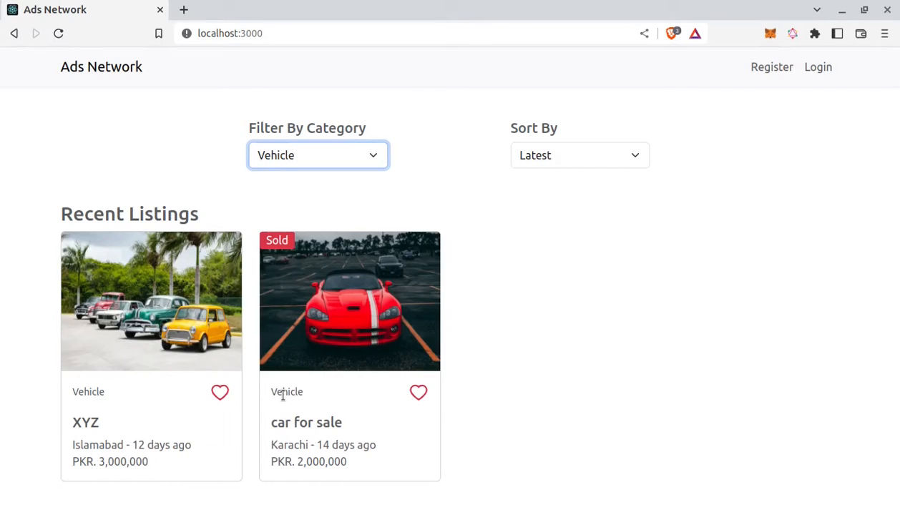
click(317, 155)
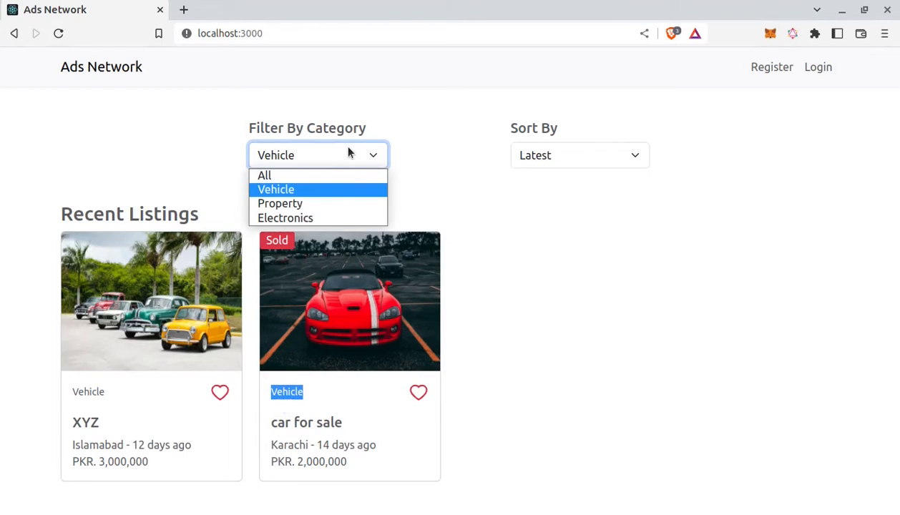
click(264, 174)
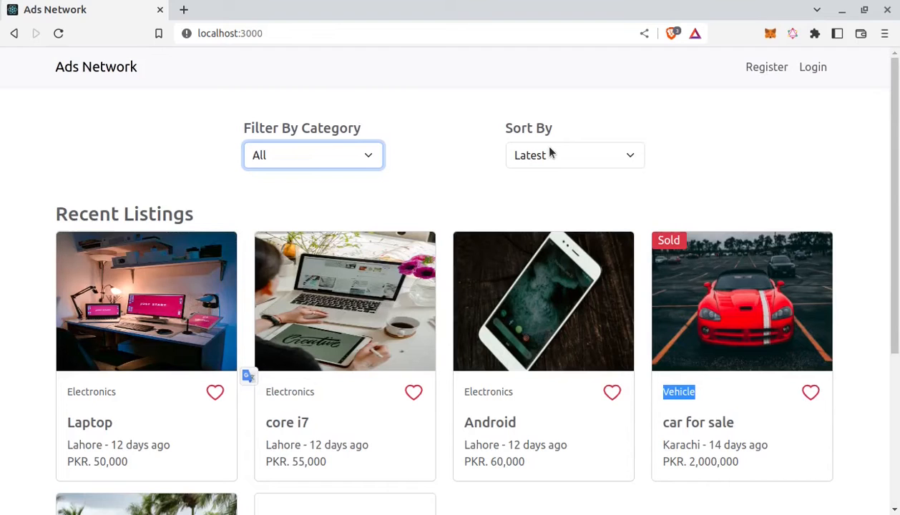
Step: Sort listings by Price High, scroll through them, then sort by Price Low
click(574, 154)
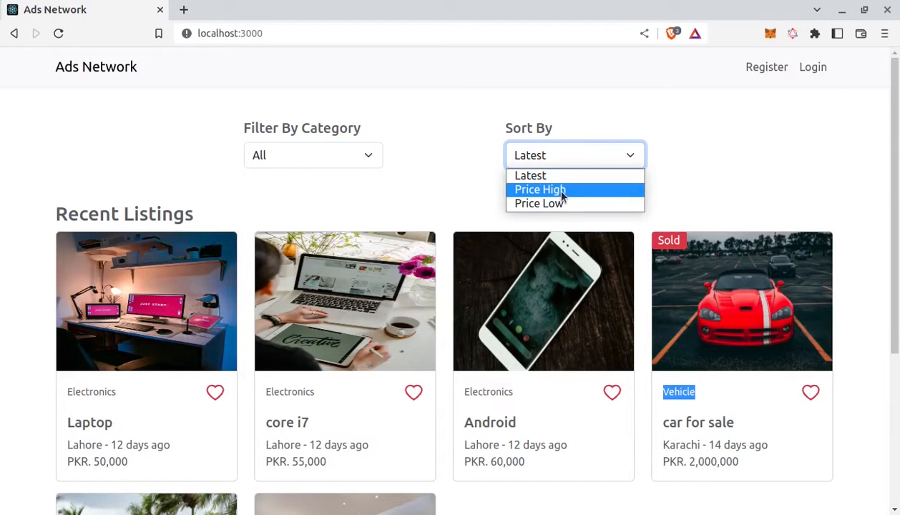
click(540, 190)
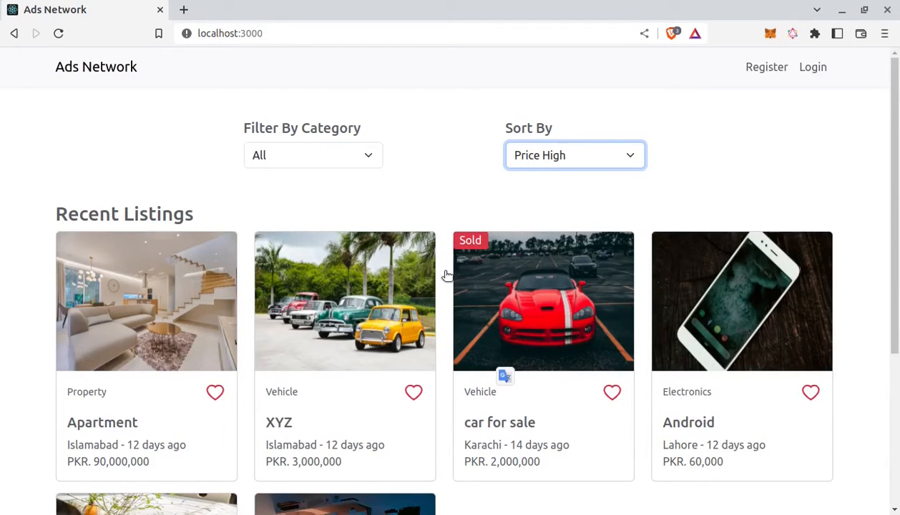
mouse_move(738, 317)
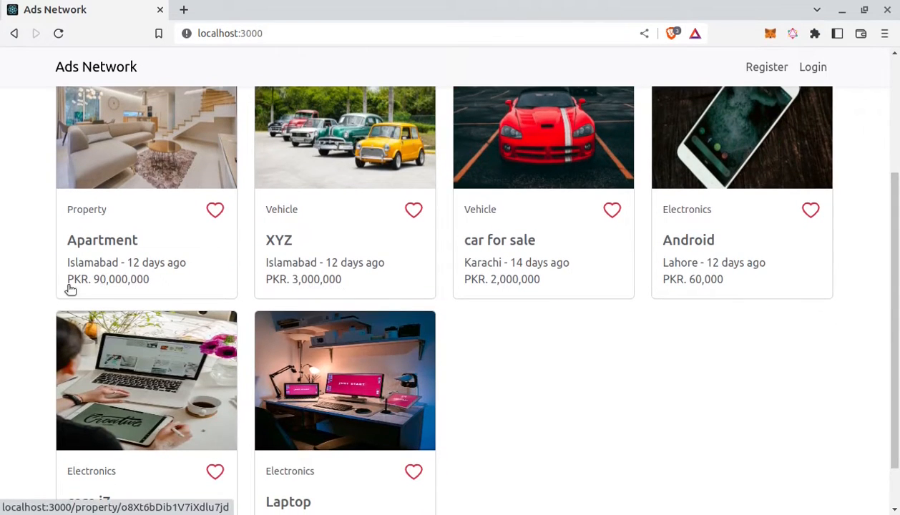
scroll(down, 3)
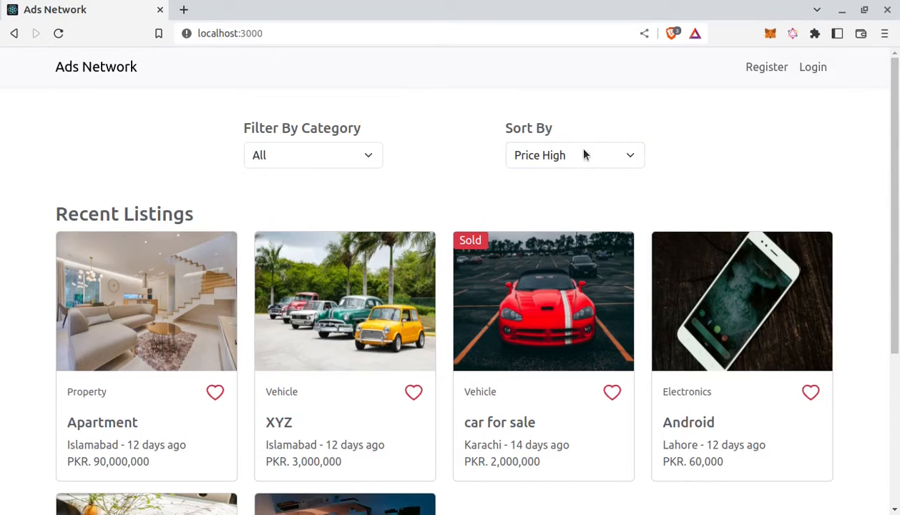
click(575, 156)
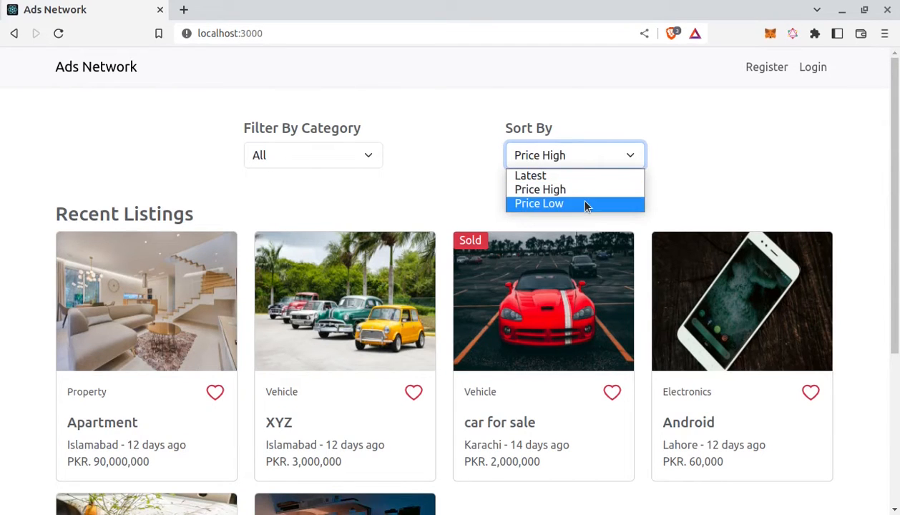
click(539, 204)
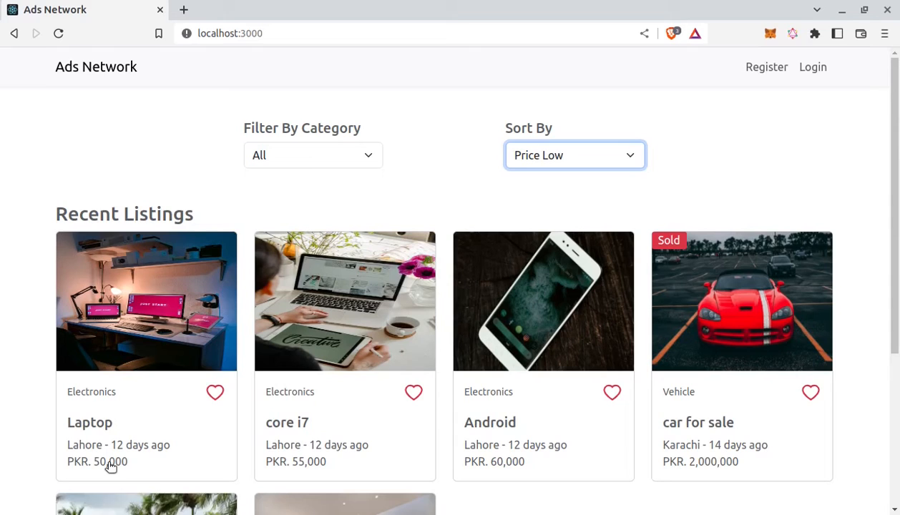
mouse_move(627, 467)
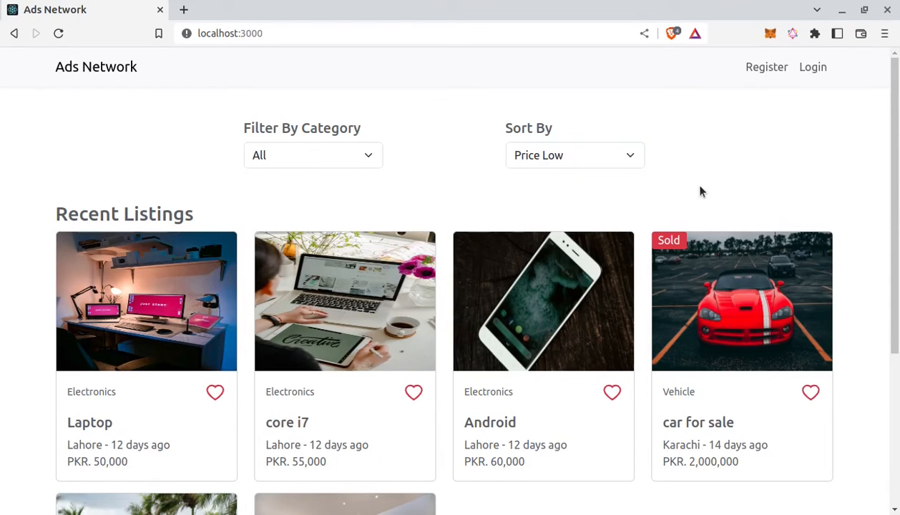
mouse_move(766, 67)
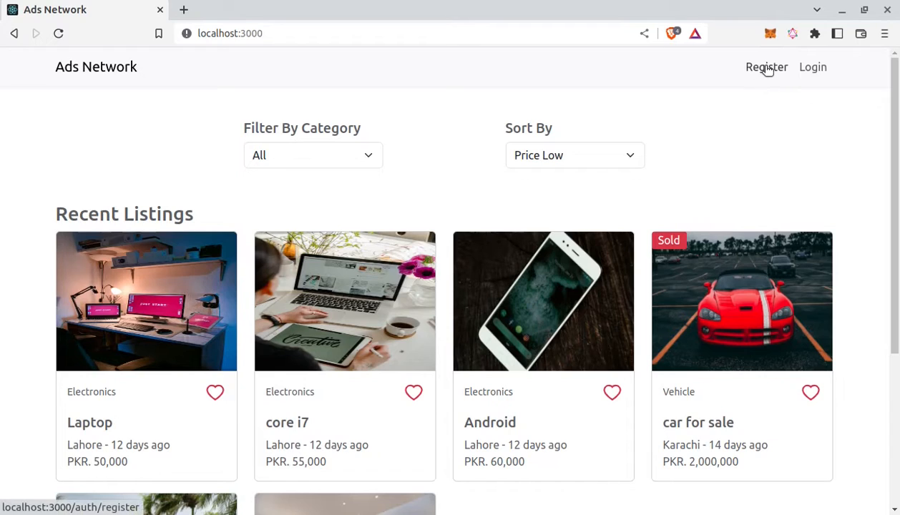
Step: Fill in the registration form with an 'affan@' email and submit it
click(767, 66)
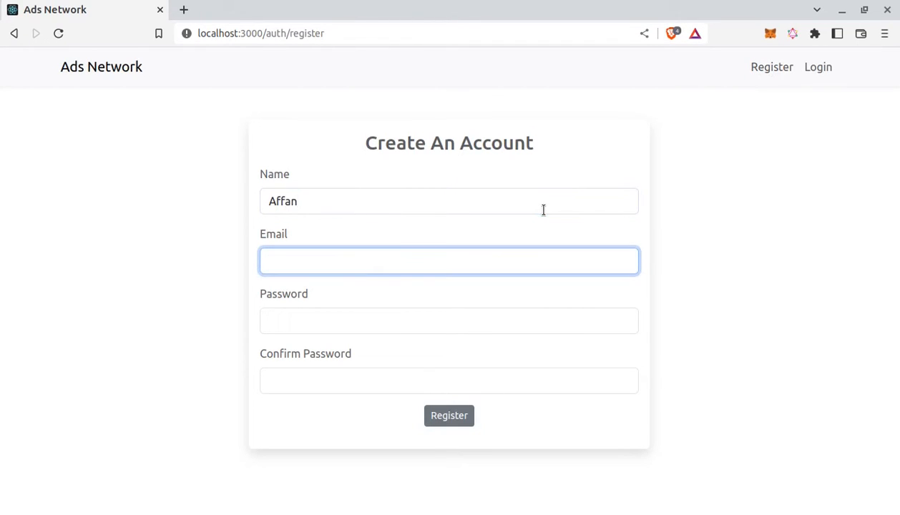
text(affan@test.com)
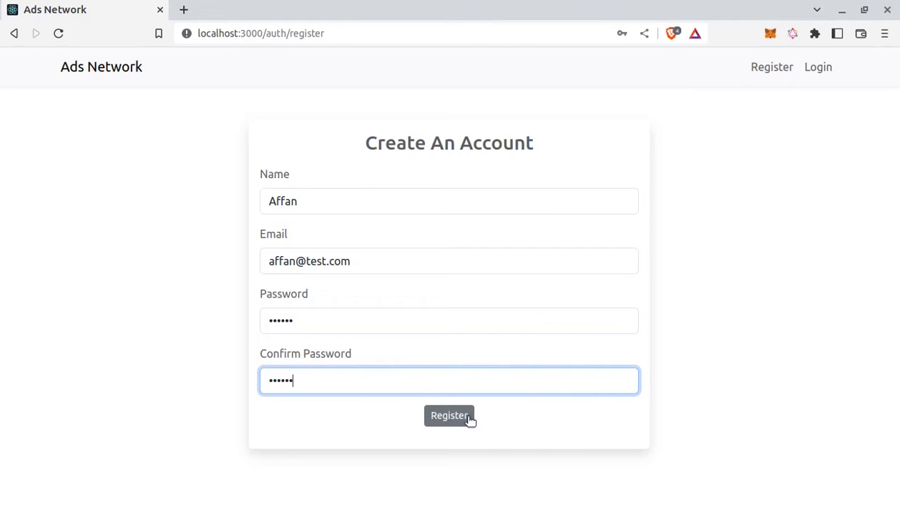
click(449, 417)
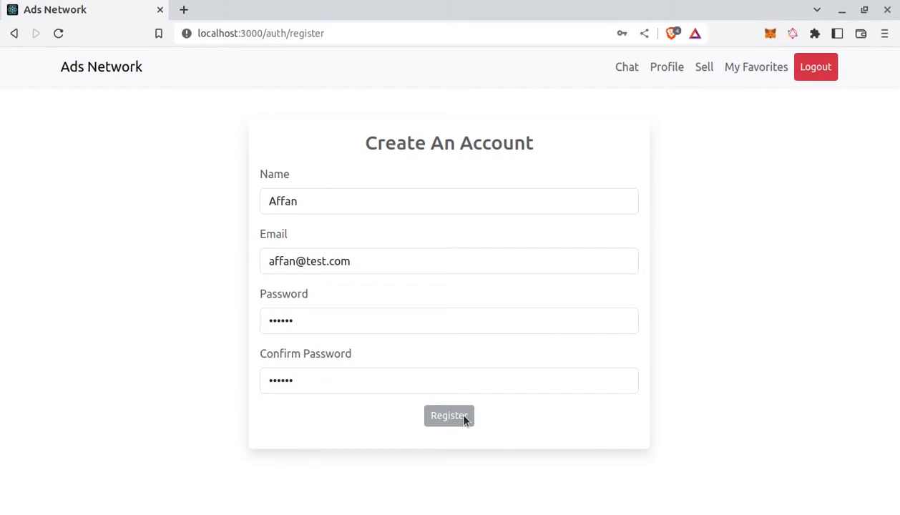
click(448, 416)
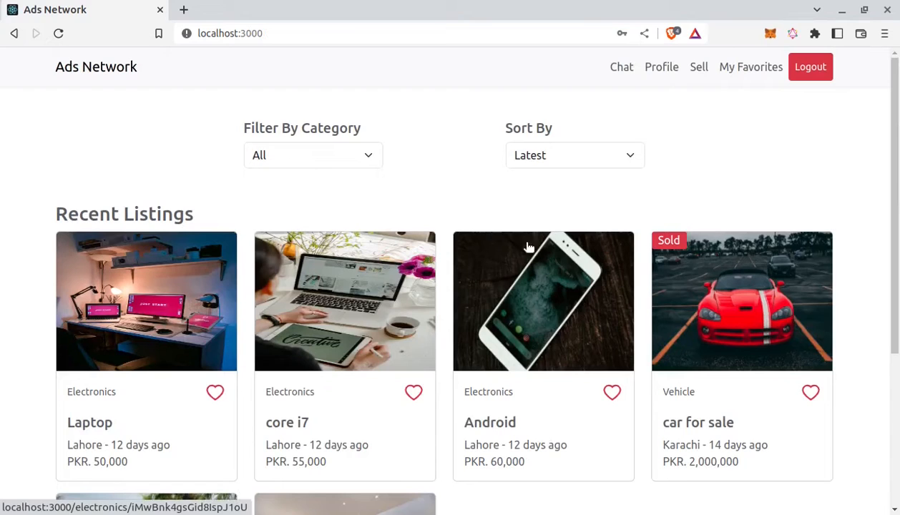
mouse_move(480, 199)
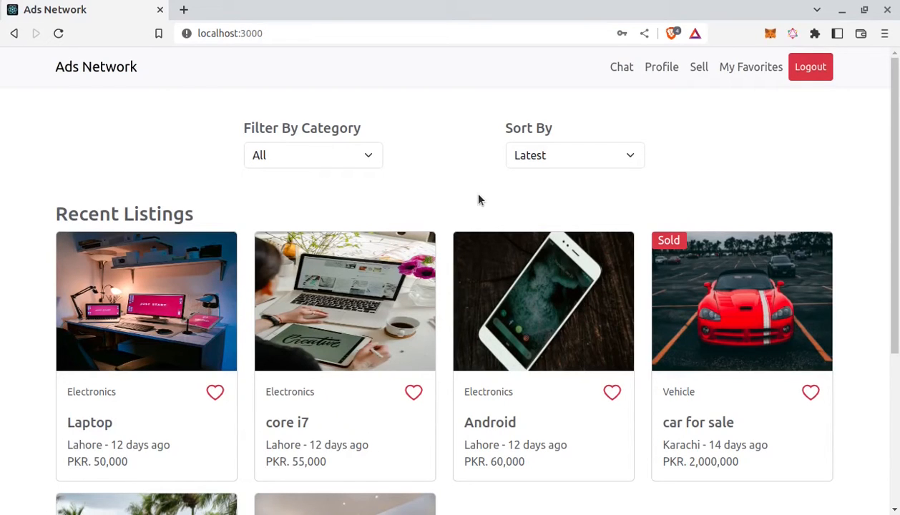
mouse_move(431, 126)
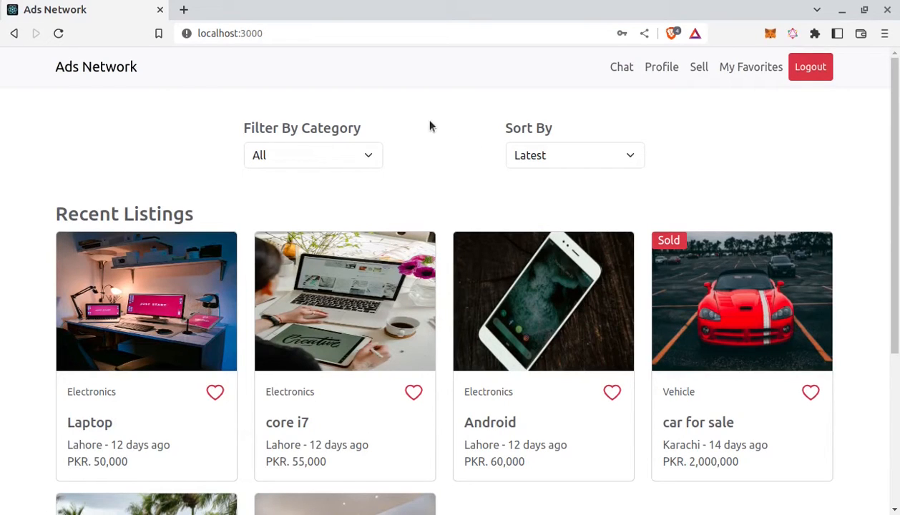
mouse_move(437, 193)
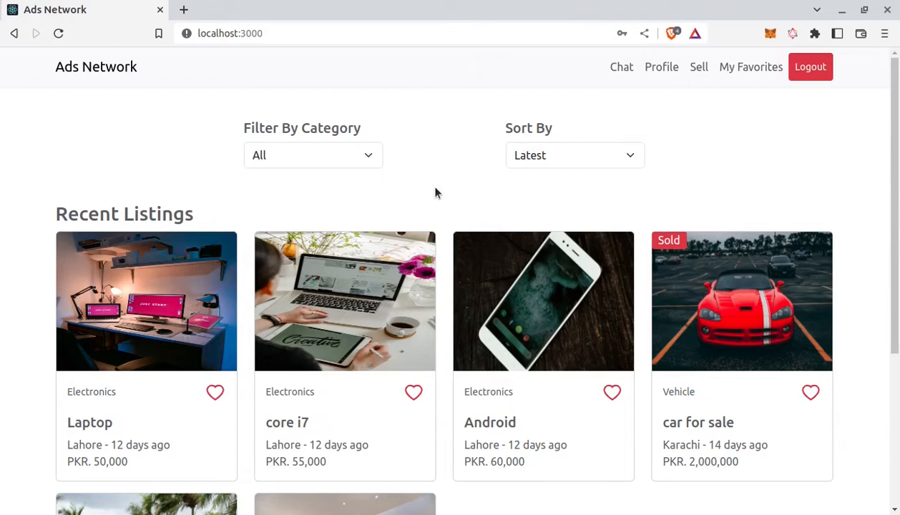
mouse_move(255, 371)
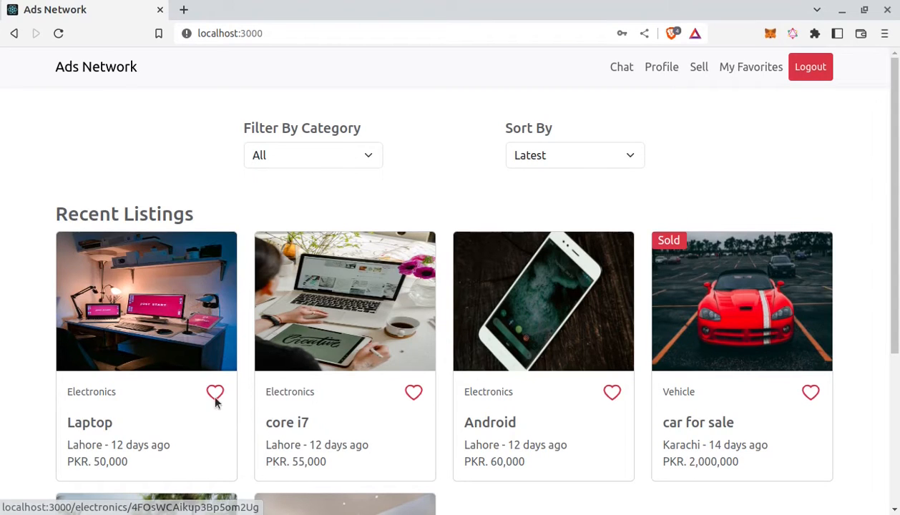
Step: Click the heart icon on the Laptop listing card
click(214, 392)
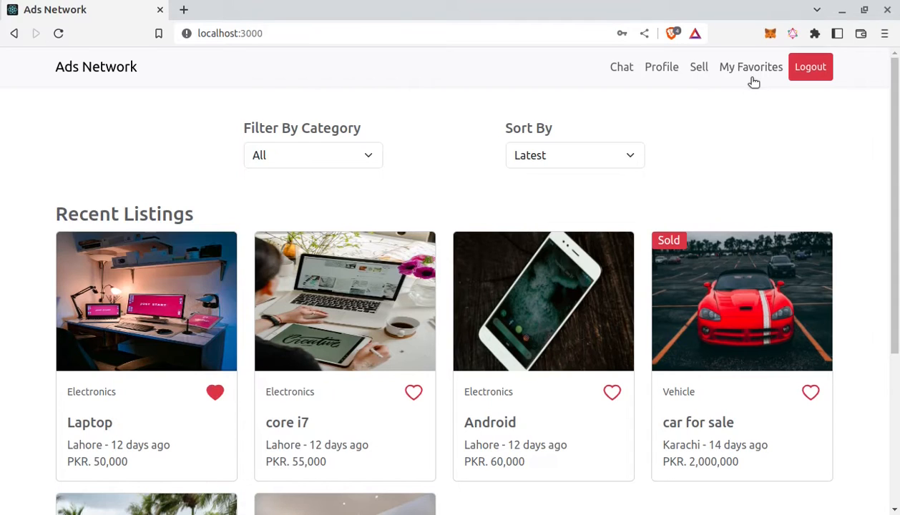
Step: Unfavourite Laptop in My Favorites, go home, then confirm favourites are empty
click(750, 66)
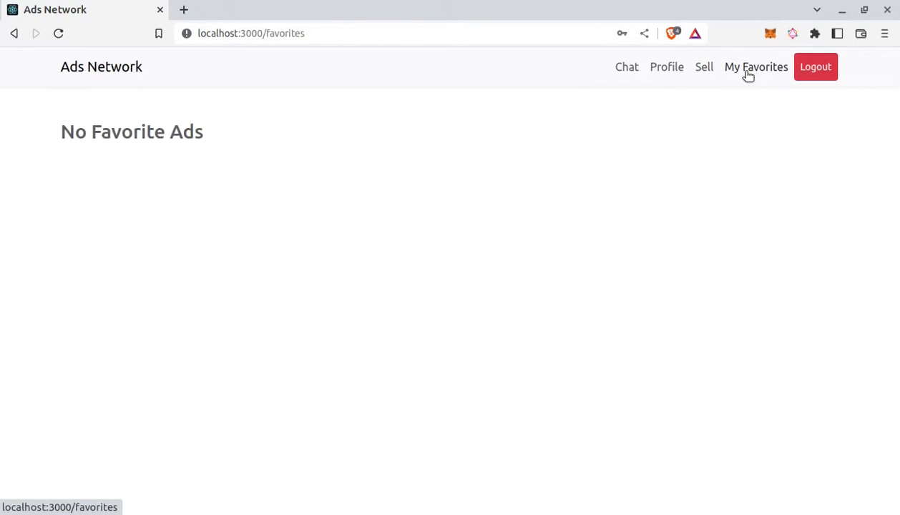
click(756, 66)
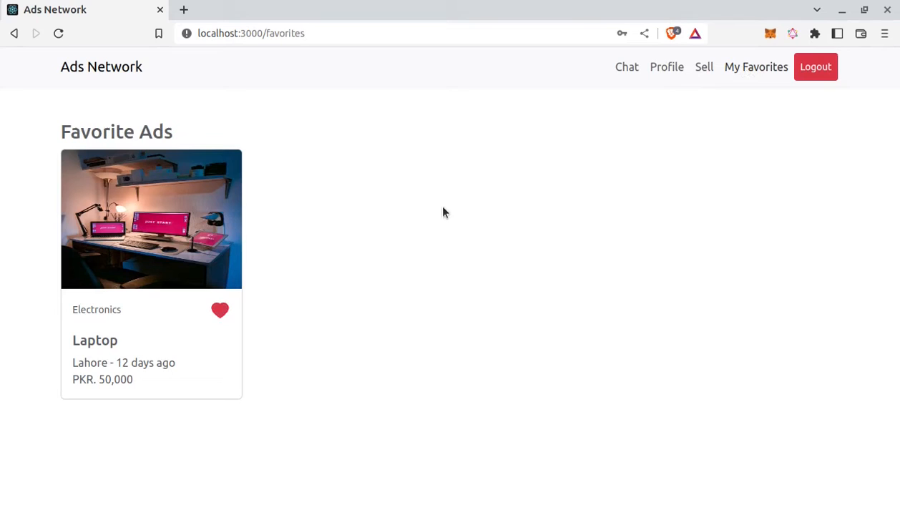
mouse_move(302, 323)
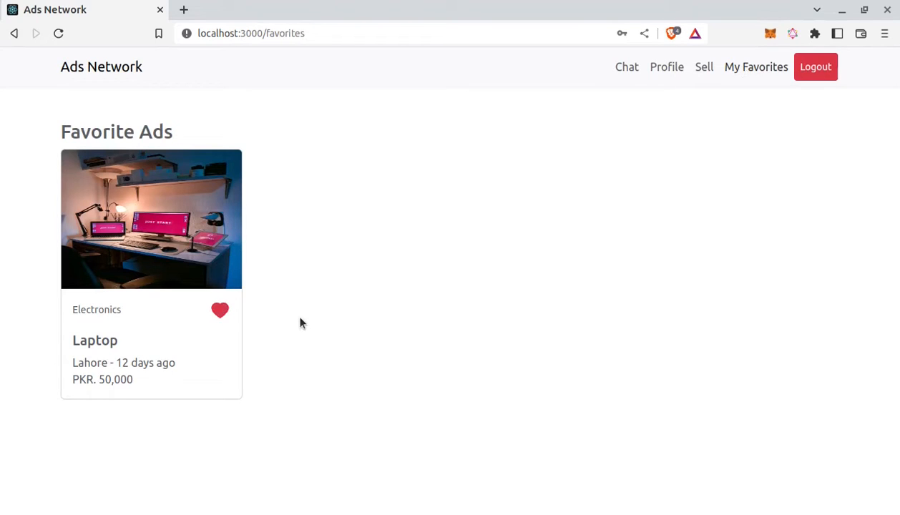
click(220, 310)
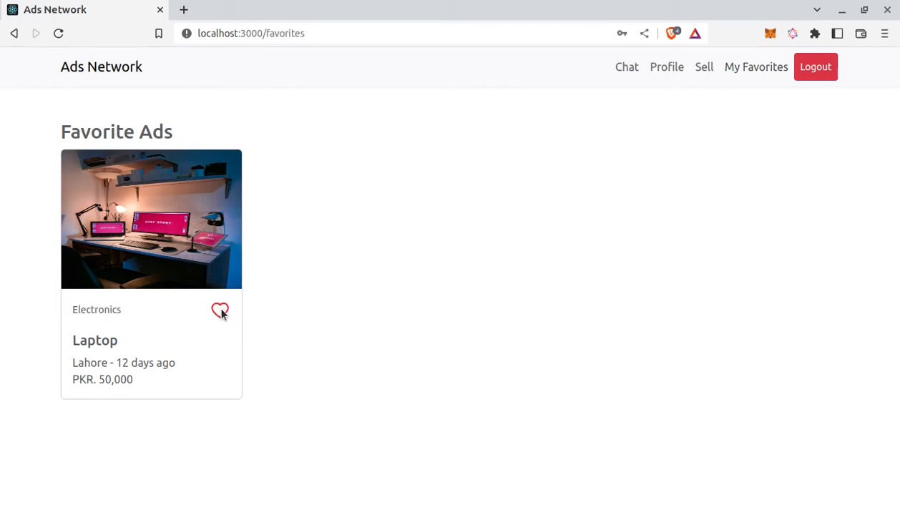
click(101, 66)
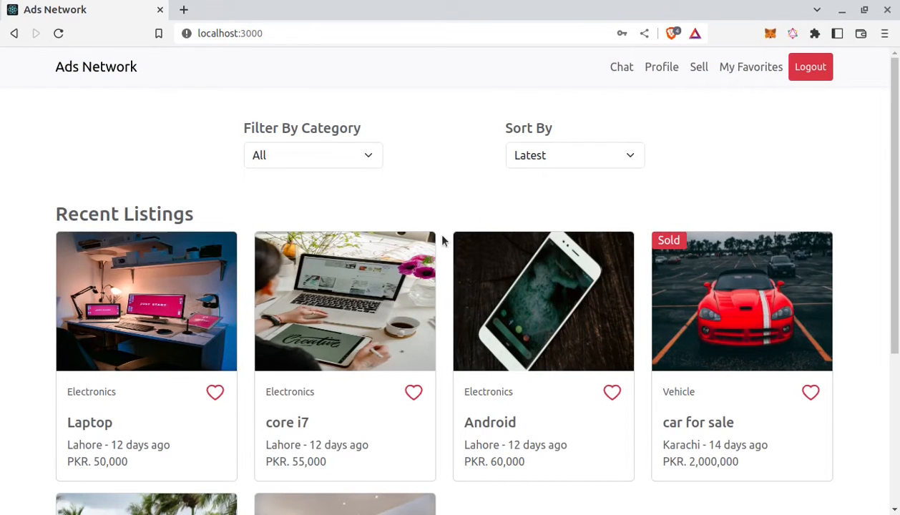
click(750, 66)
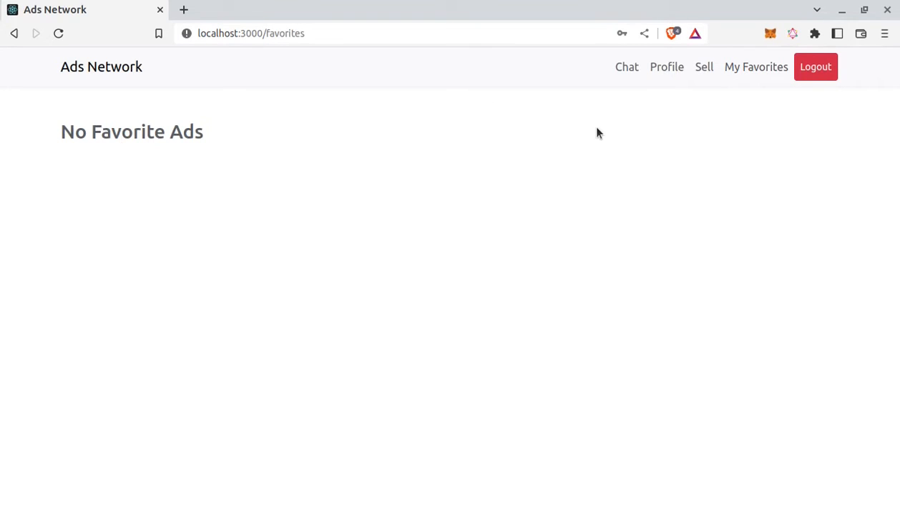
Step: Open the Profile page from the top navigation bar
click(667, 66)
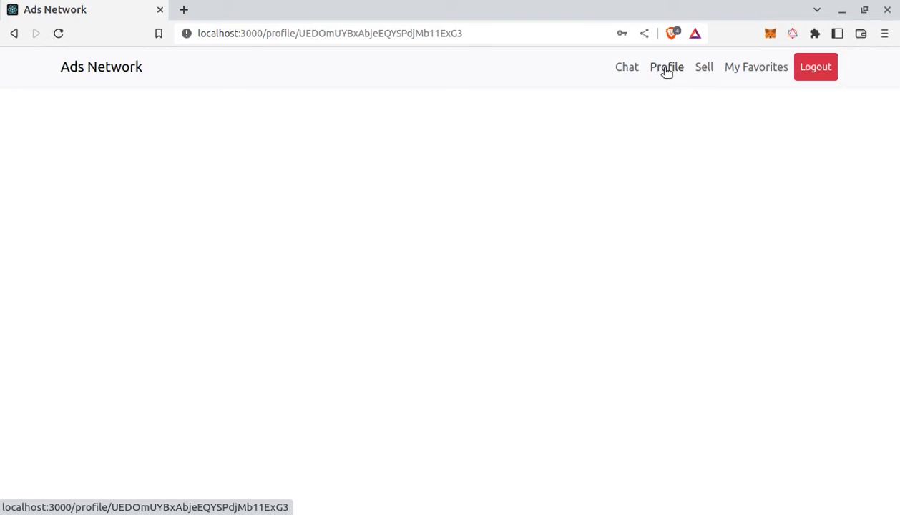
click(666, 66)
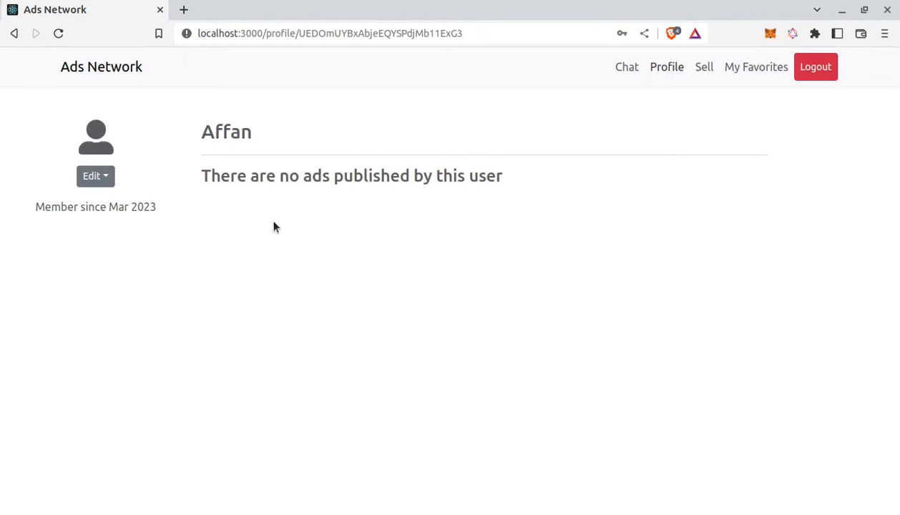
mouse_move(188, 195)
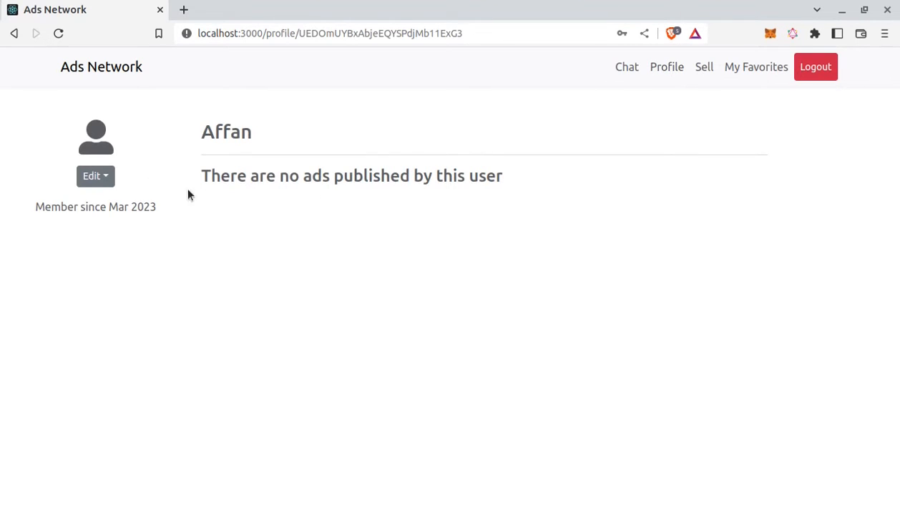
mouse_move(181, 193)
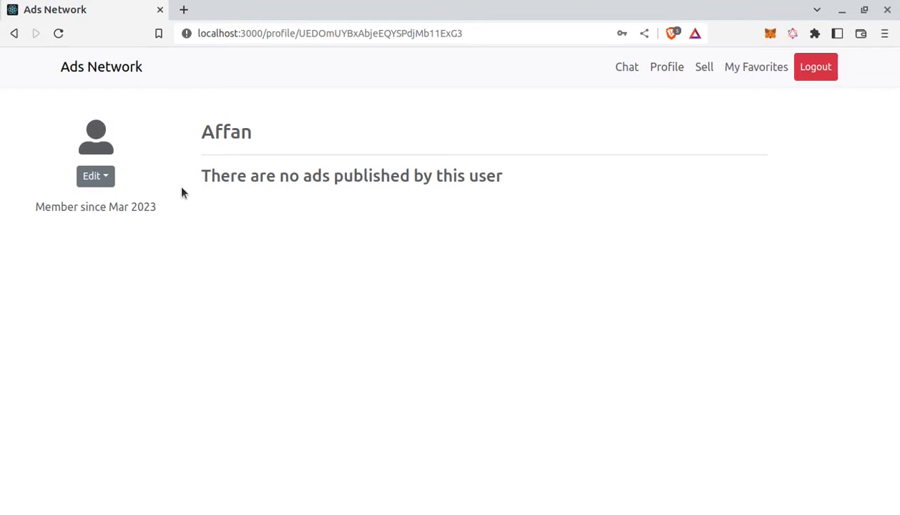
mouse_move(176, 168)
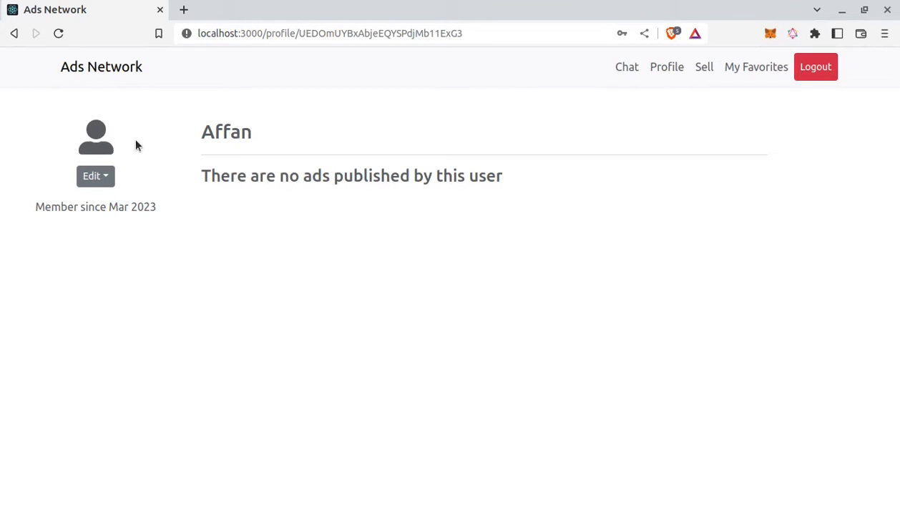
mouse_move(148, 174)
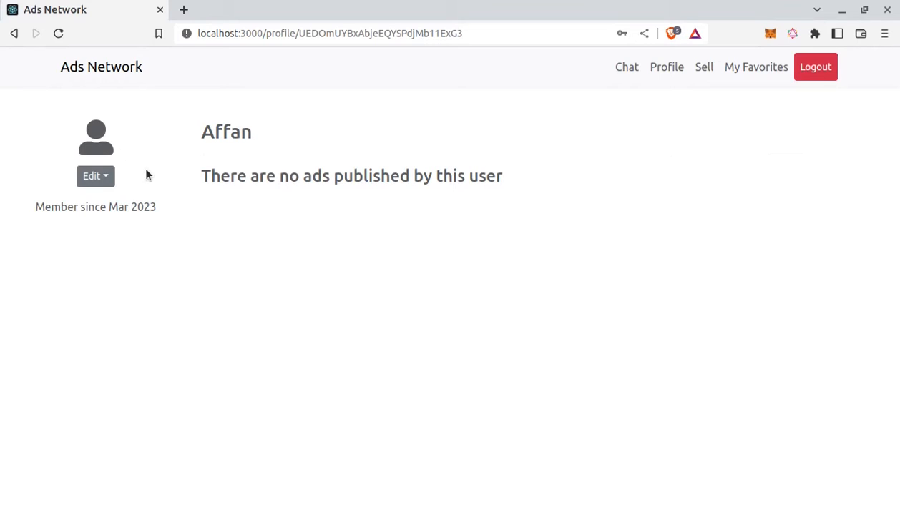
mouse_move(333, 205)
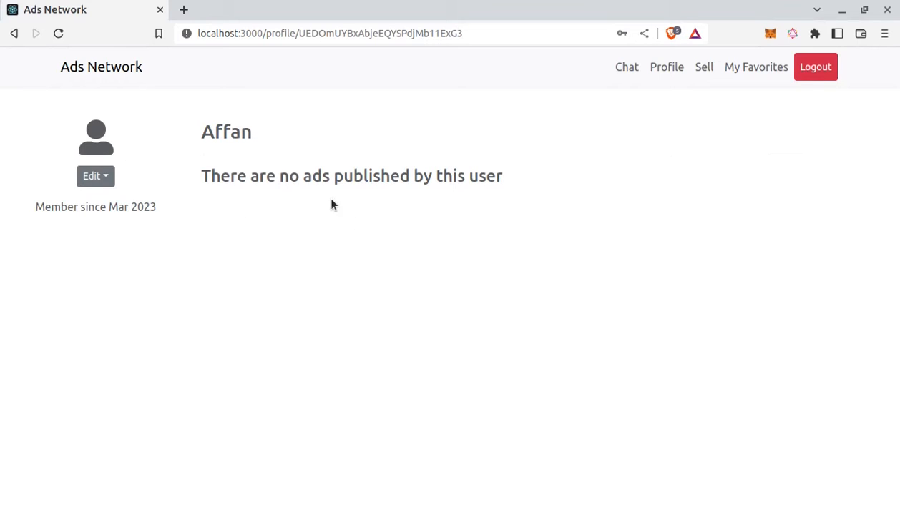
mouse_move(429, 230)
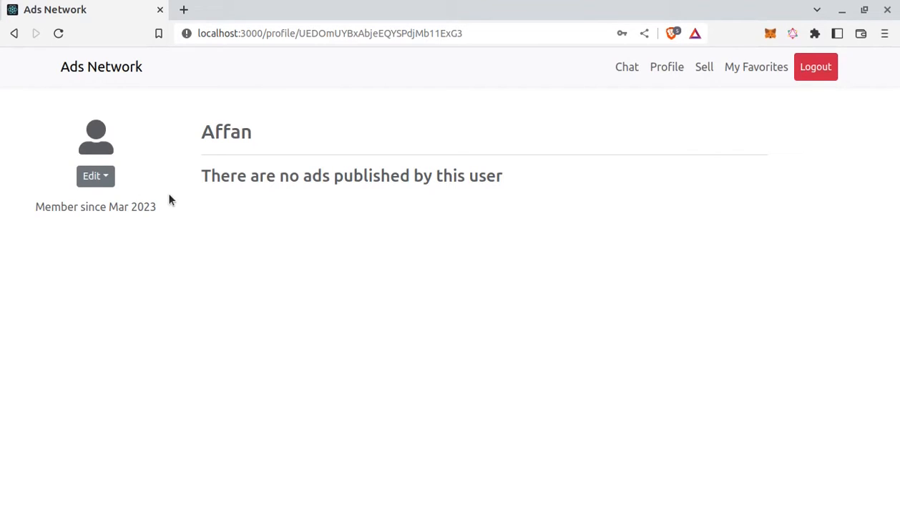
mouse_move(114, 181)
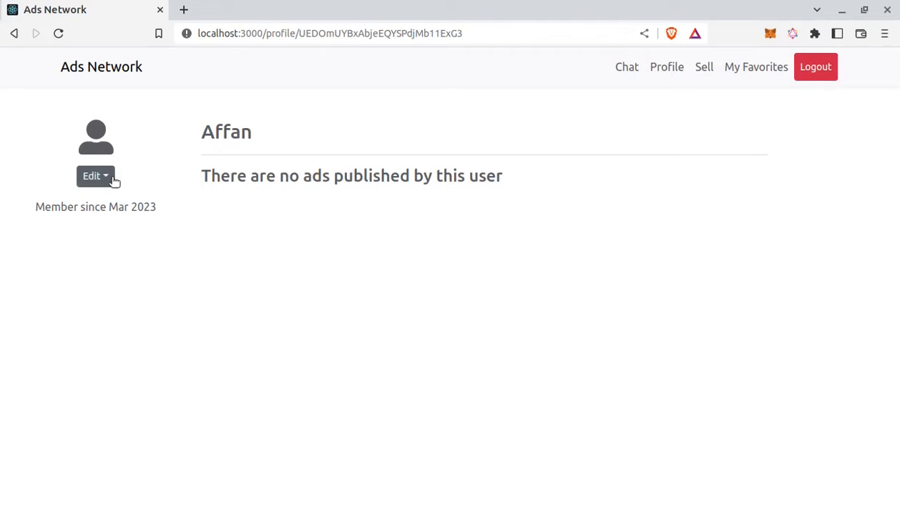
Step: Upload a profile photo, then remove it and confirm the permanent deletion
click(94, 176)
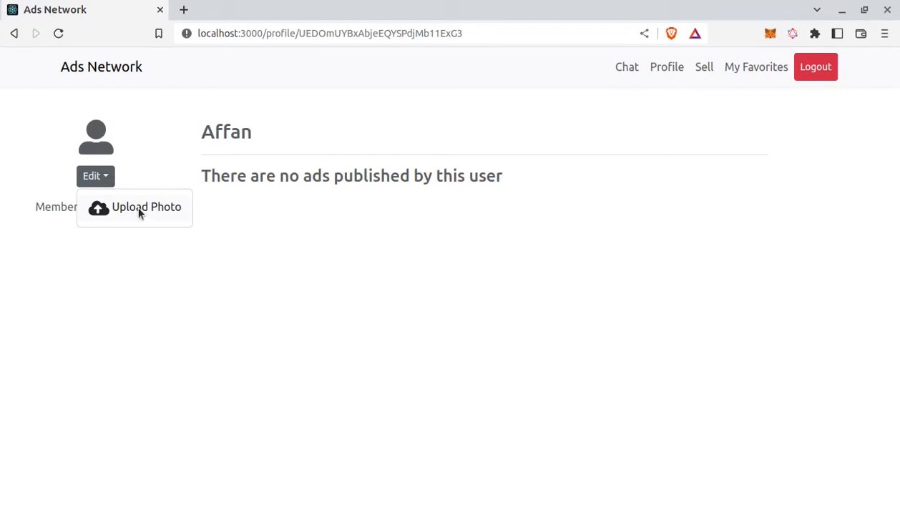
click(146, 207)
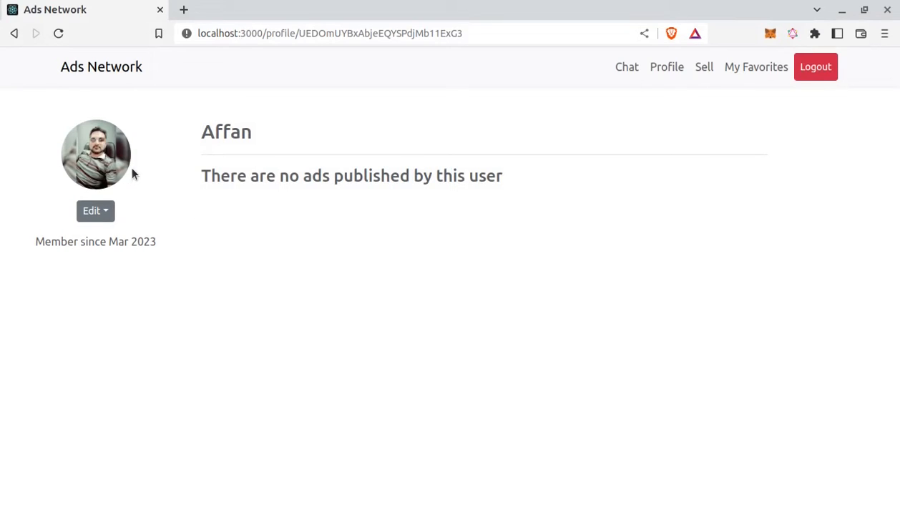
mouse_move(147, 163)
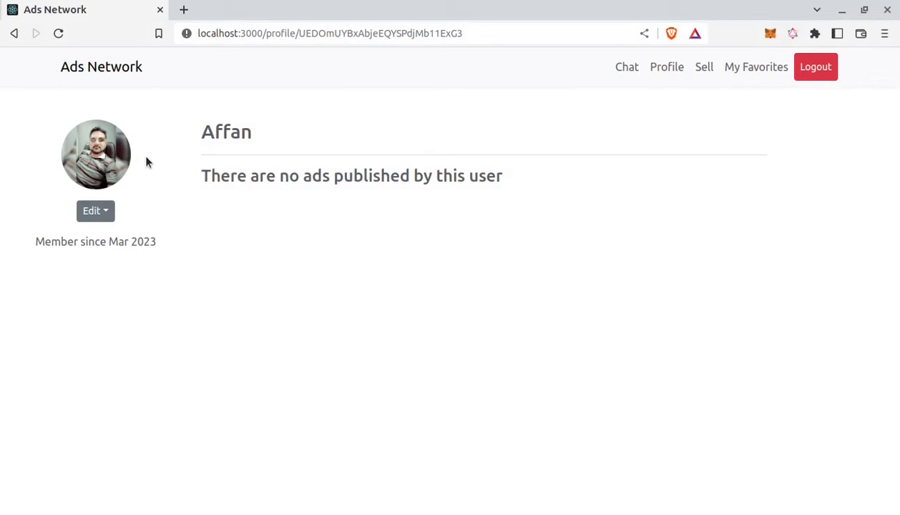
click(95, 210)
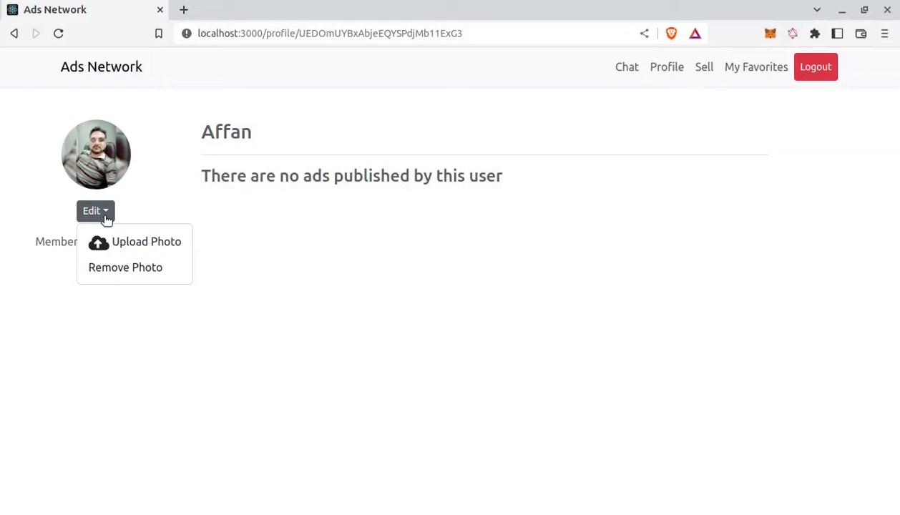
mouse_move(143, 268)
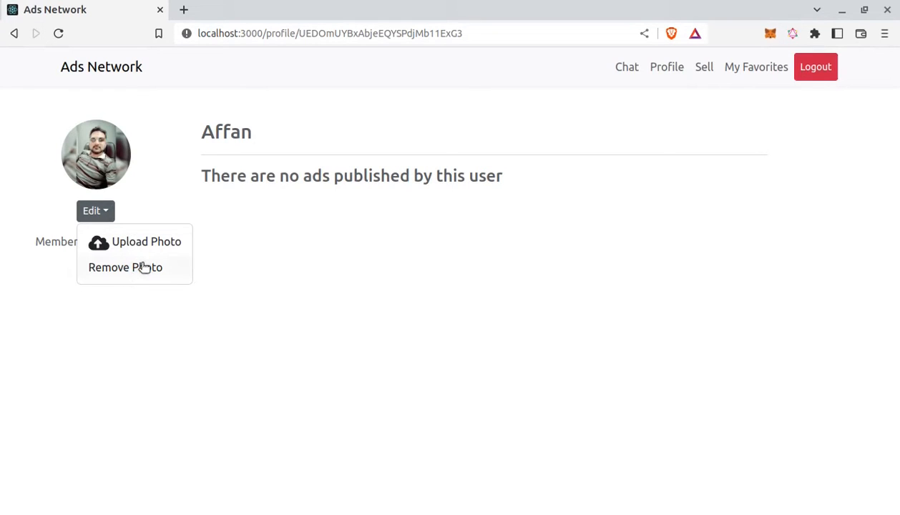
click(125, 267)
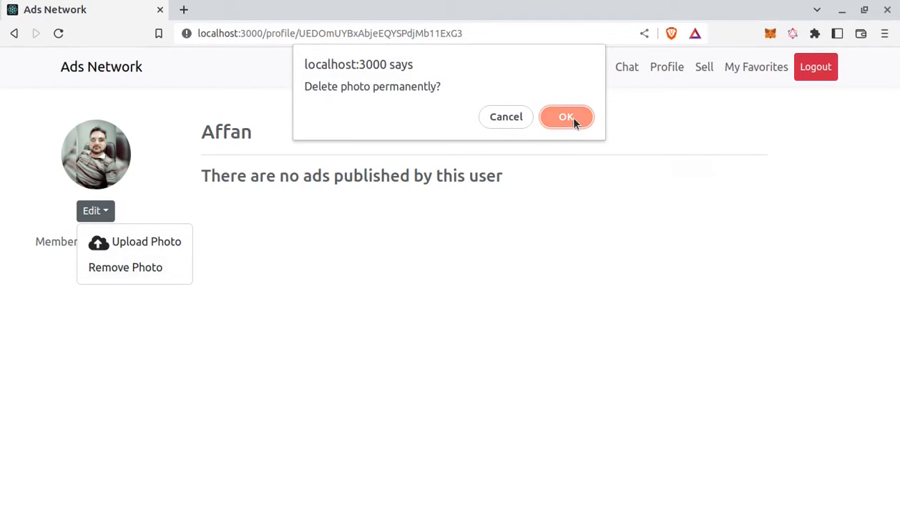
click(566, 117)
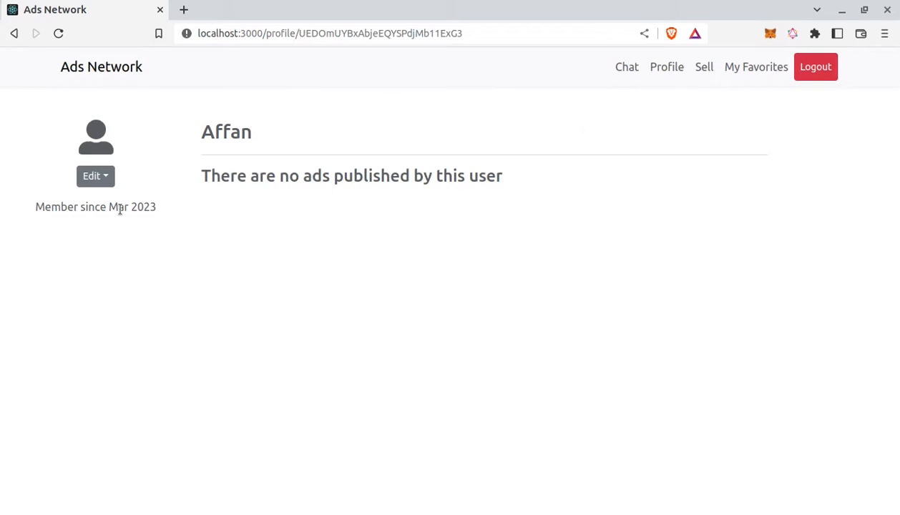
mouse_move(225, 198)
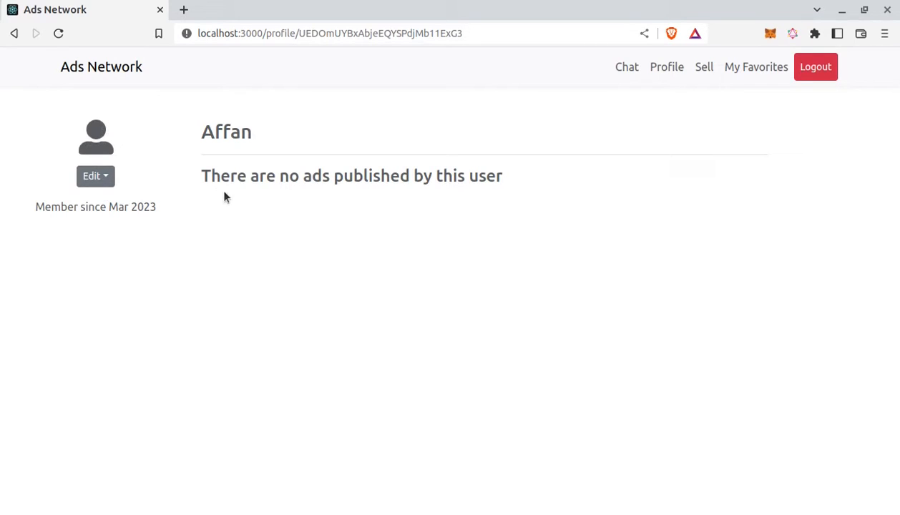
mouse_move(604, 156)
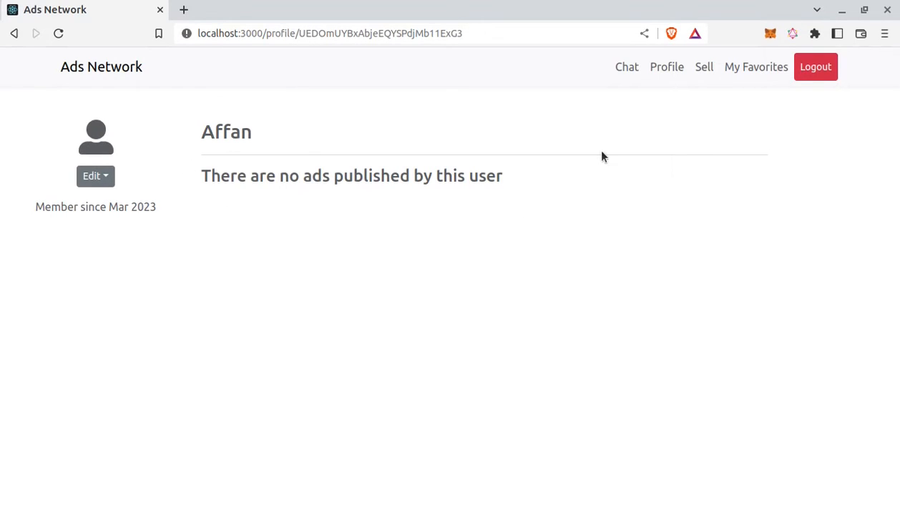
mouse_move(704, 67)
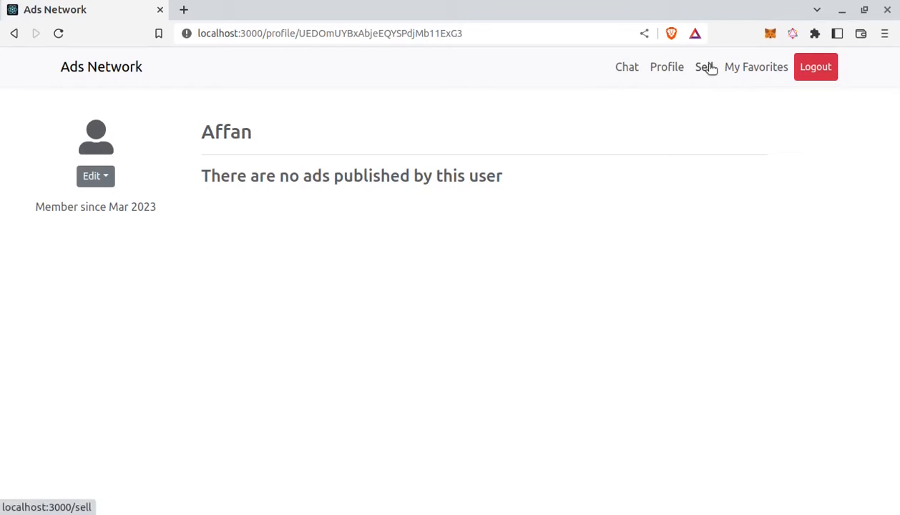
Step: Open the Sell form and upload lap2.jpeg as the ad image
click(703, 67)
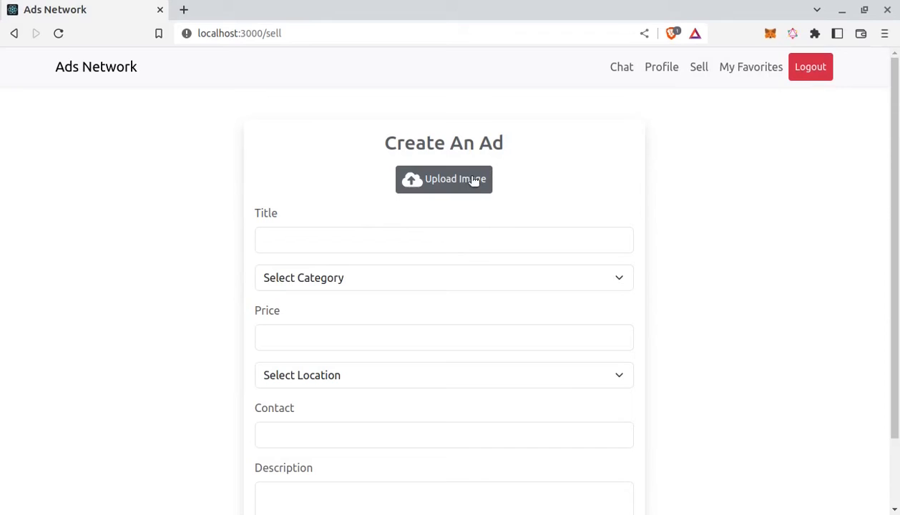
click(444, 179)
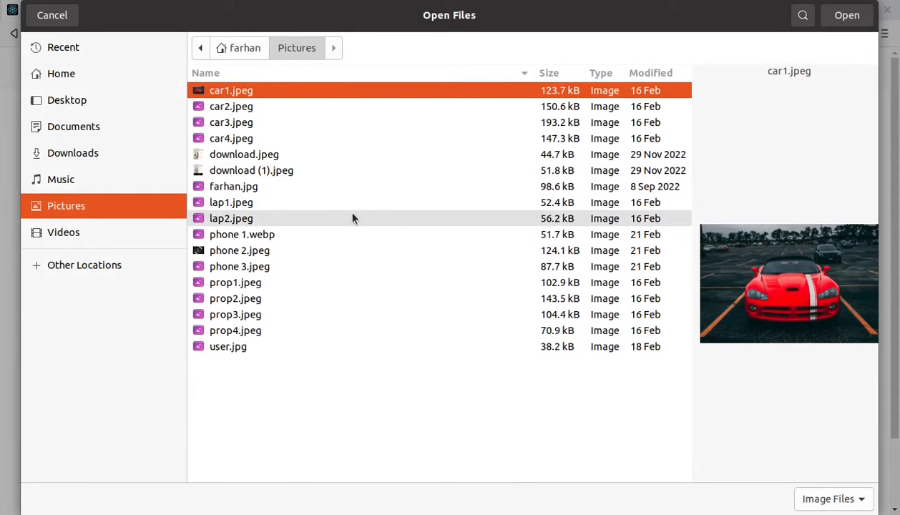
mouse_move(356, 209)
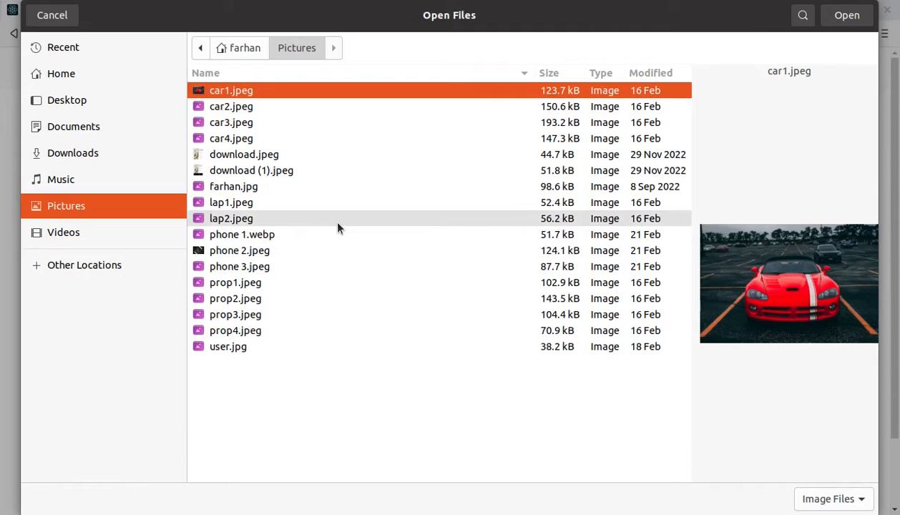
click(231, 218)
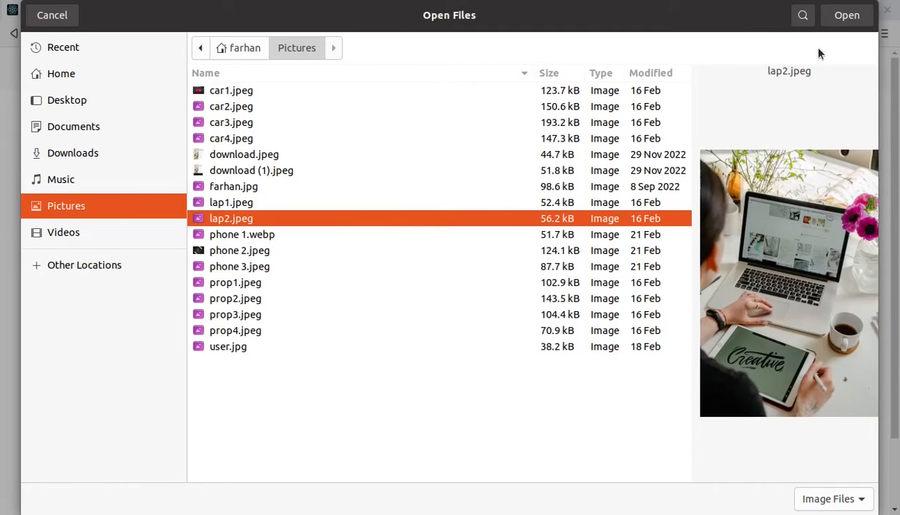
click(846, 14)
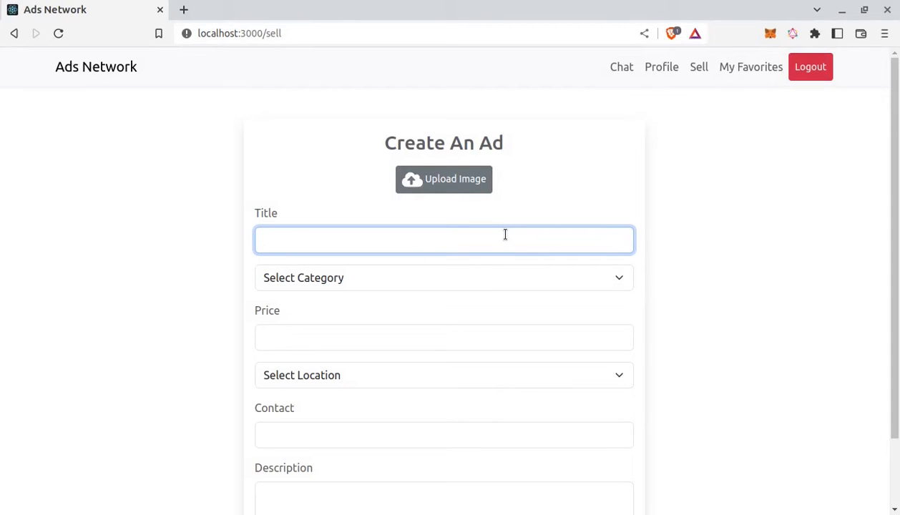
Step: Enter the ad title, a 30,000 price and the contact number
click(444, 239)
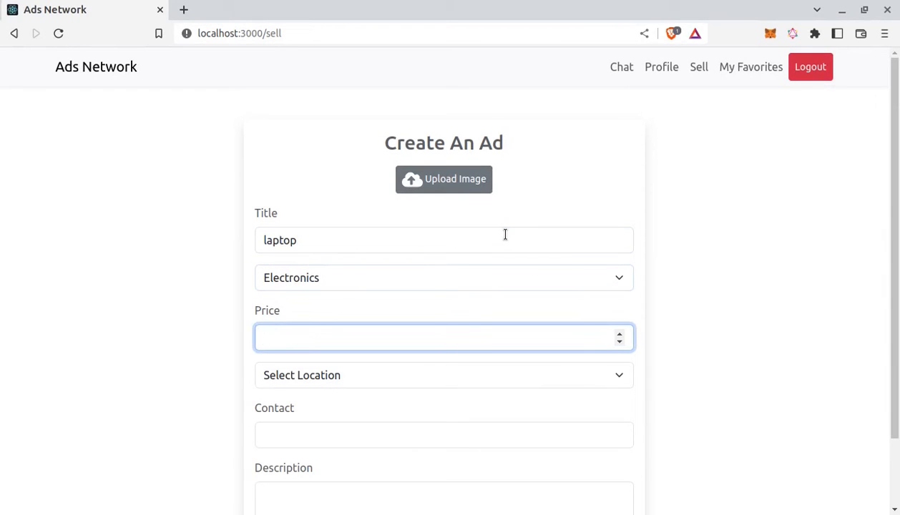
text(3000)
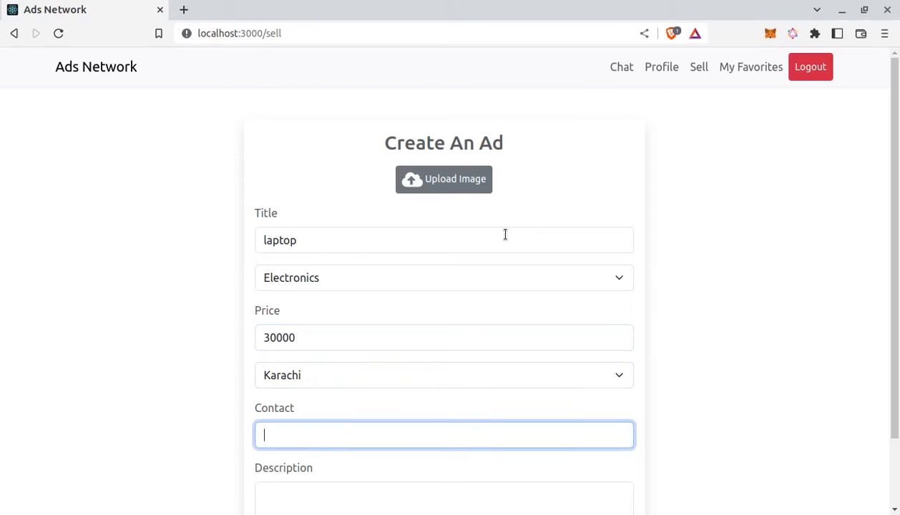
text(0000000)
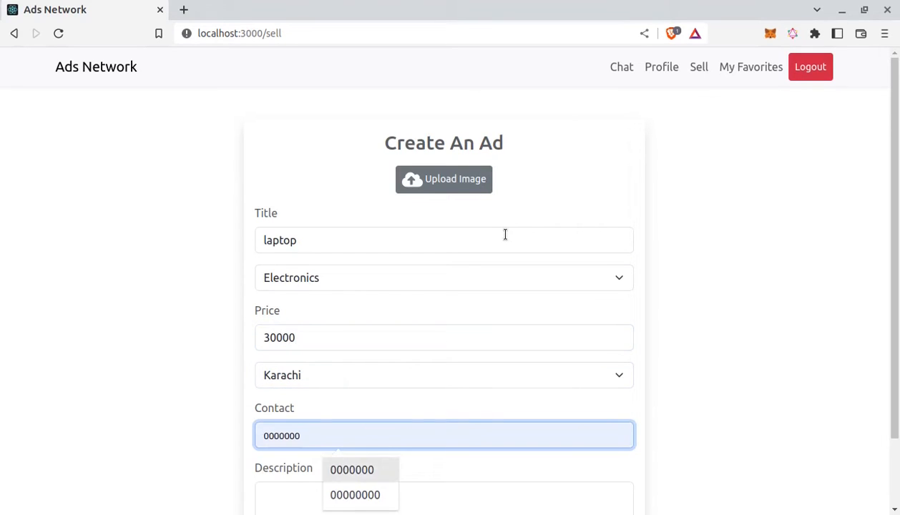
Step: Write a 'used laptop… specs… please call' description and create the ad
click(444, 504)
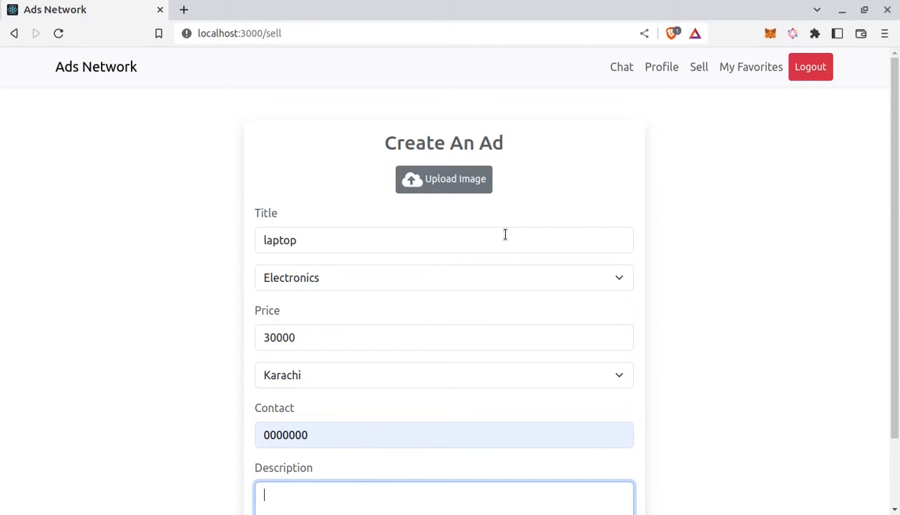
text(used laptop for sale ... for)
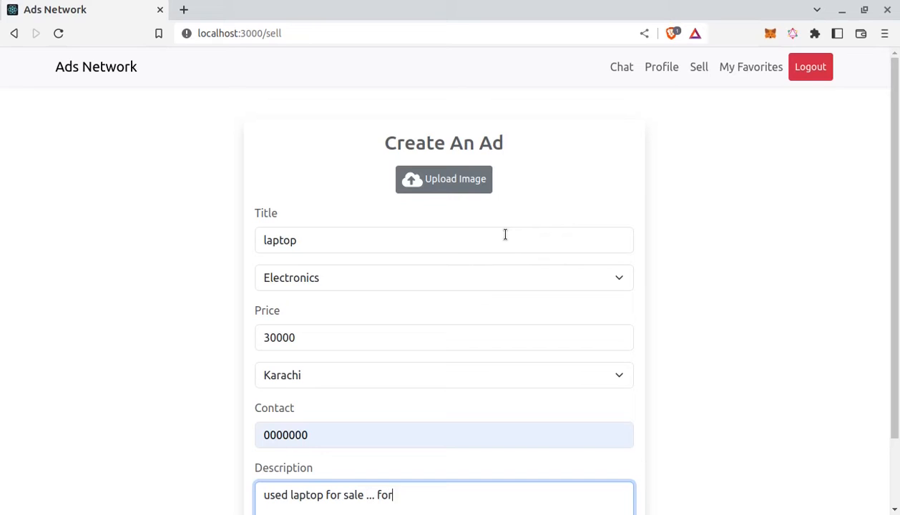
text(specs)
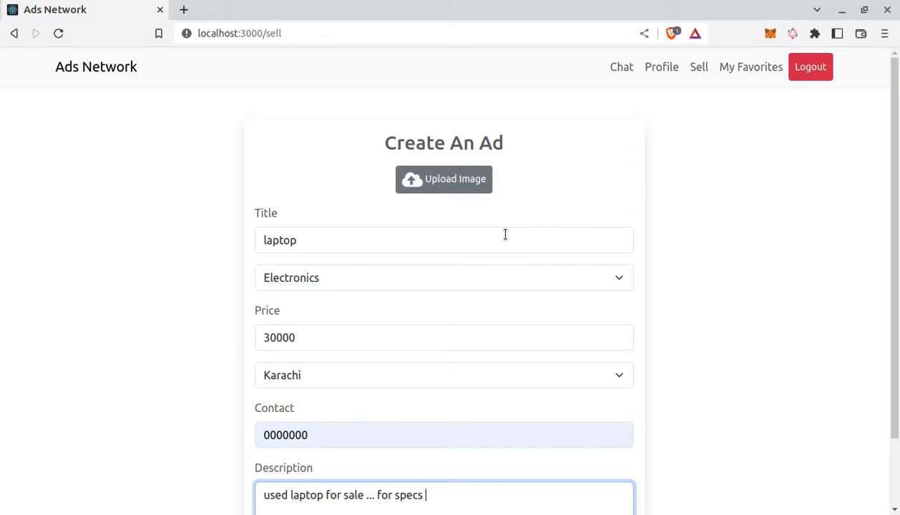
text(please call)
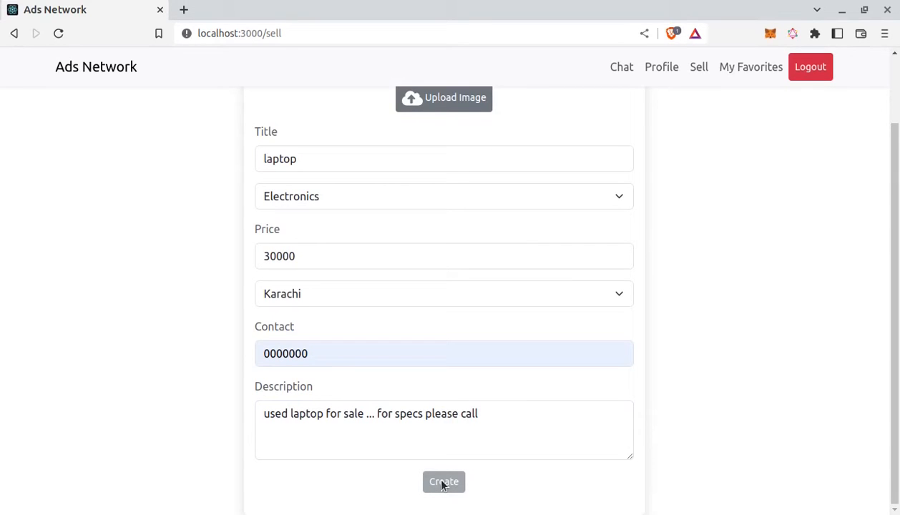
click(444, 481)
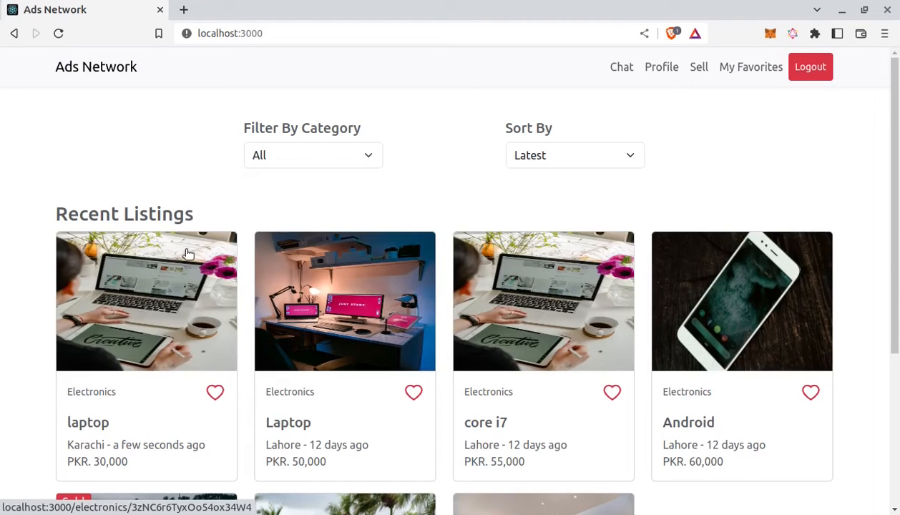
mouse_move(150, 307)
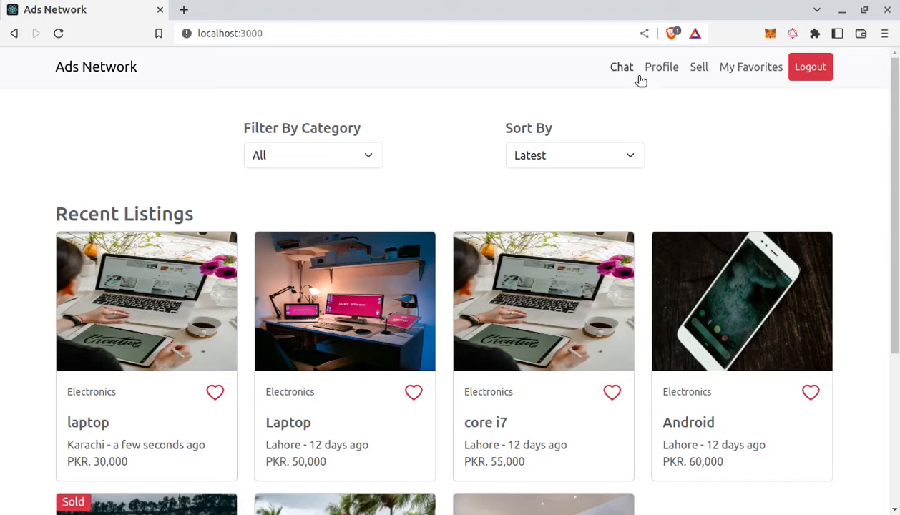
Step: Go to your profile and open the laptop ad under Published Ads
click(662, 67)
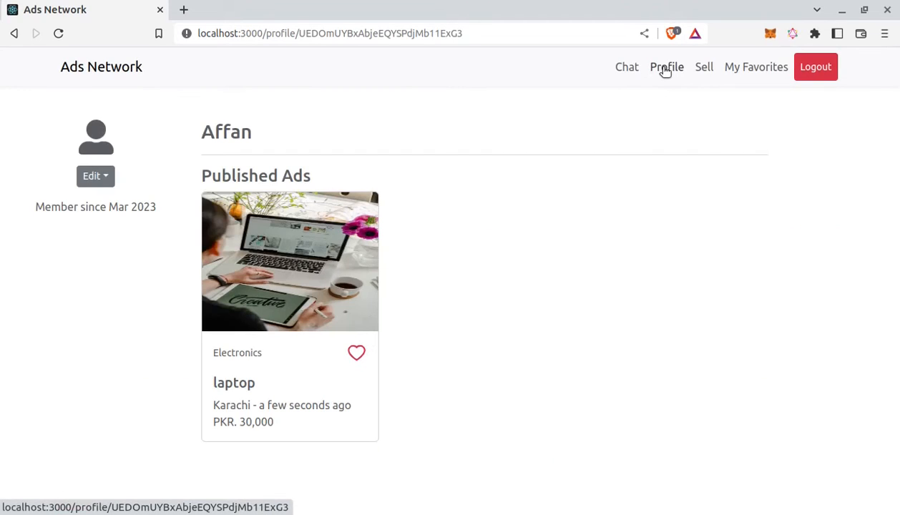
mouse_move(256, 220)
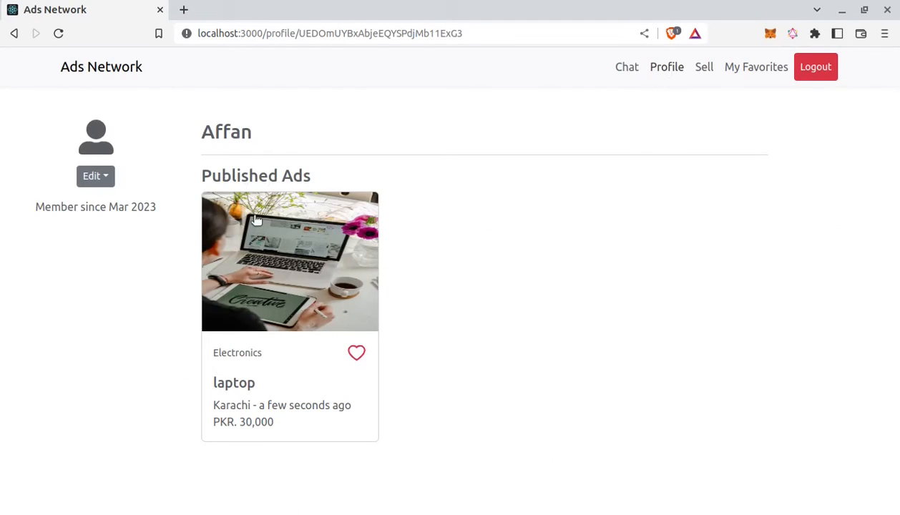
double_click(226, 132)
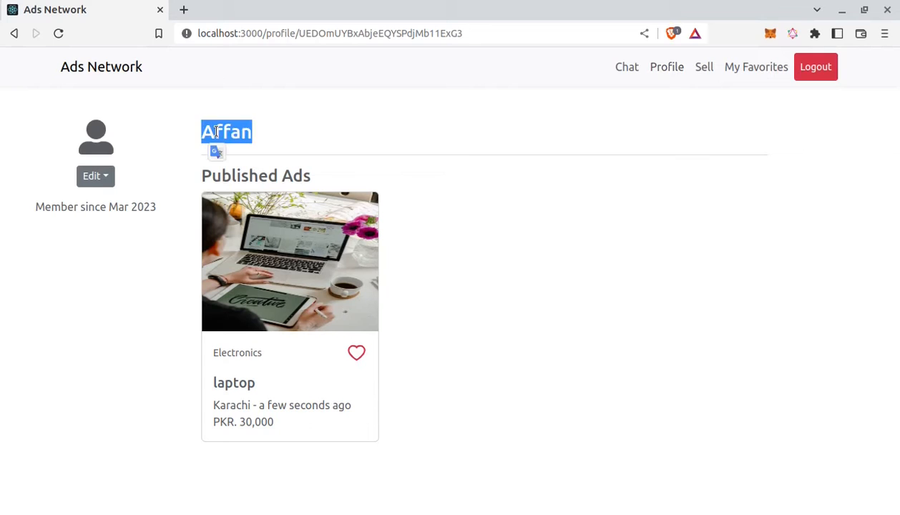
mouse_move(305, 271)
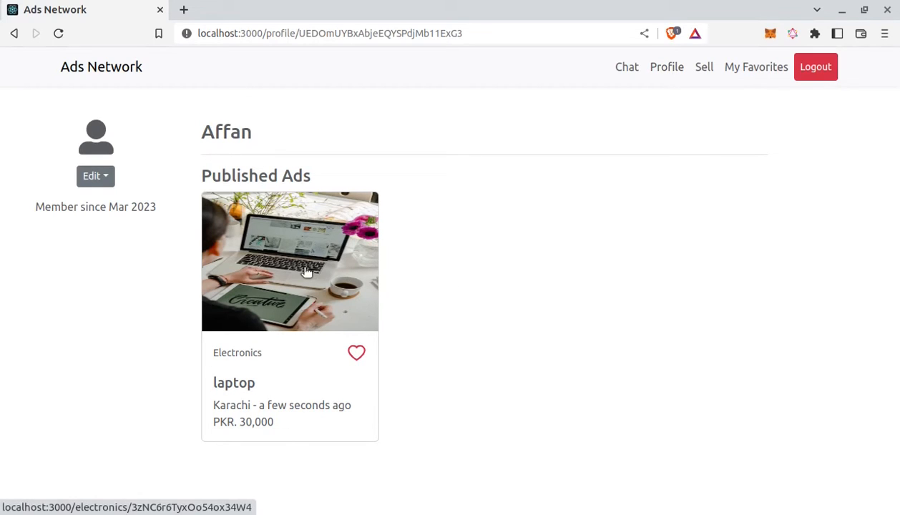
click(306, 269)
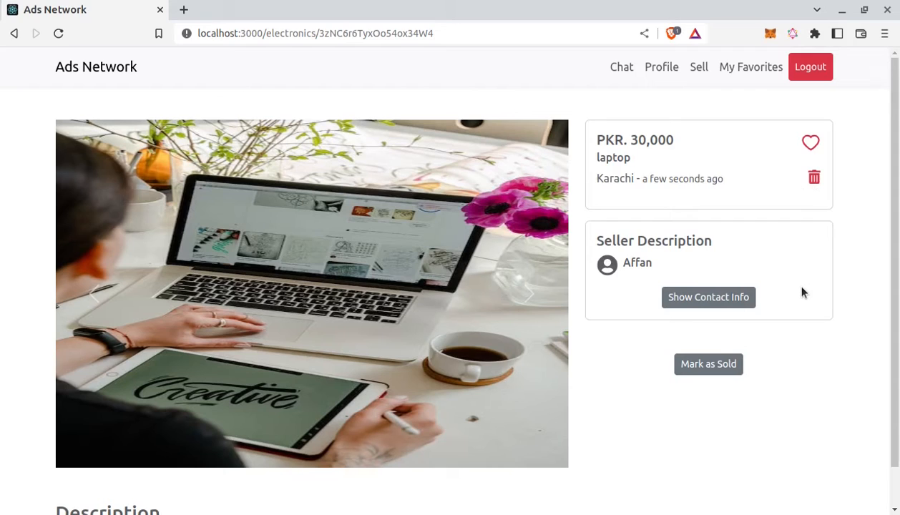
mouse_move(669, 401)
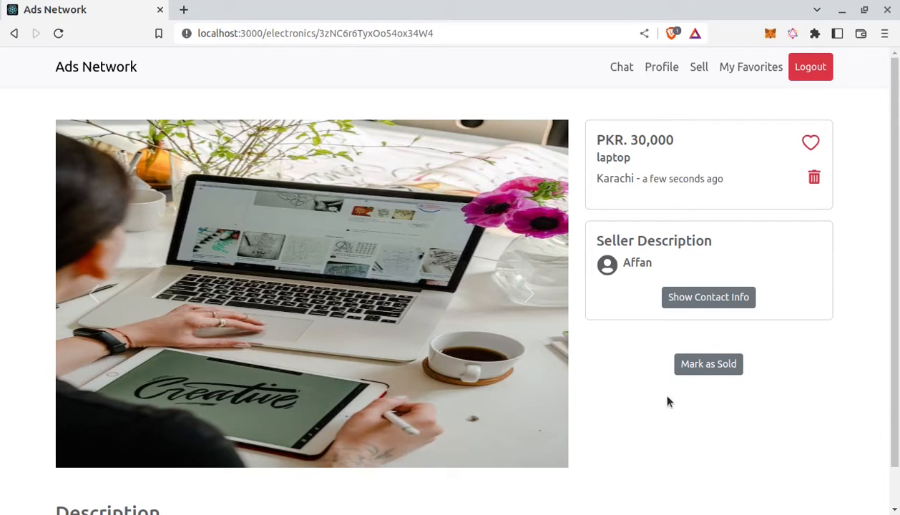
mouse_move(708, 364)
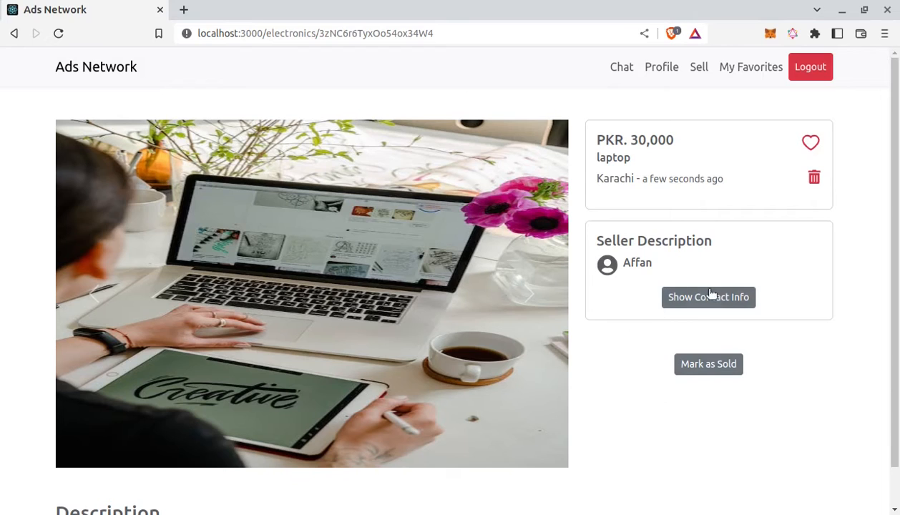
Step: Click Show Contact Info in the Seller Description panel
click(709, 297)
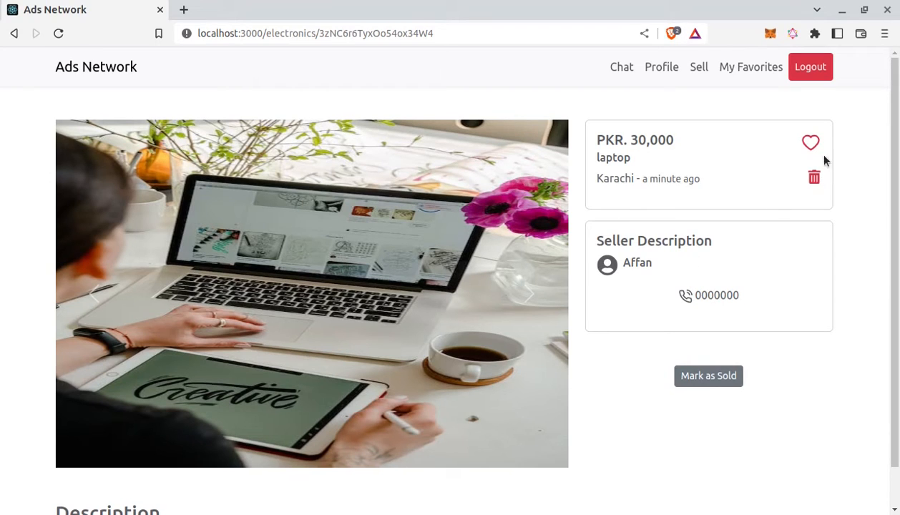
Step: Load the logged-out Ads Network home page at localhost:3000 in a new Brave private window
click(882, 33)
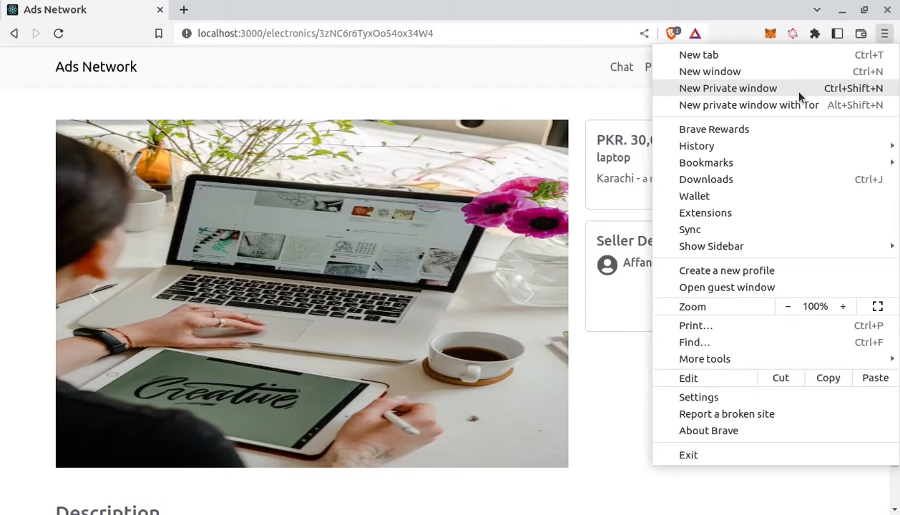
click(727, 87)
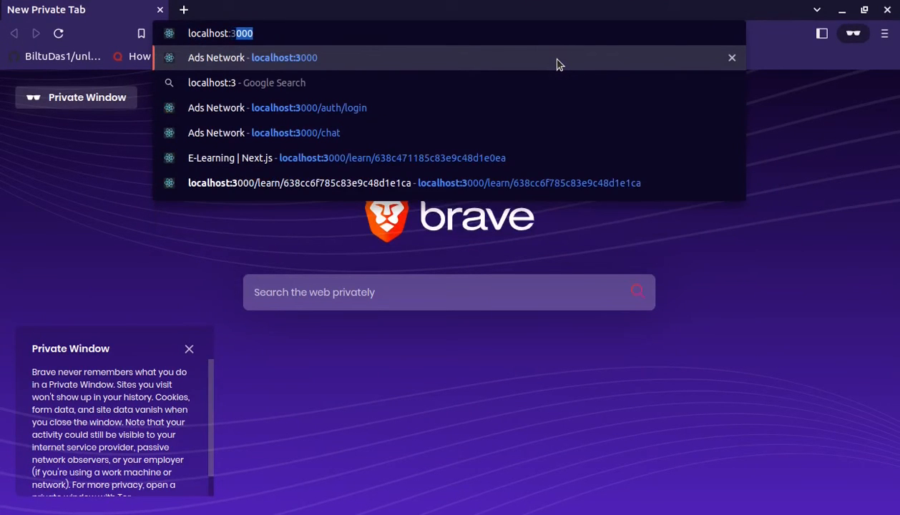
click(252, 57)
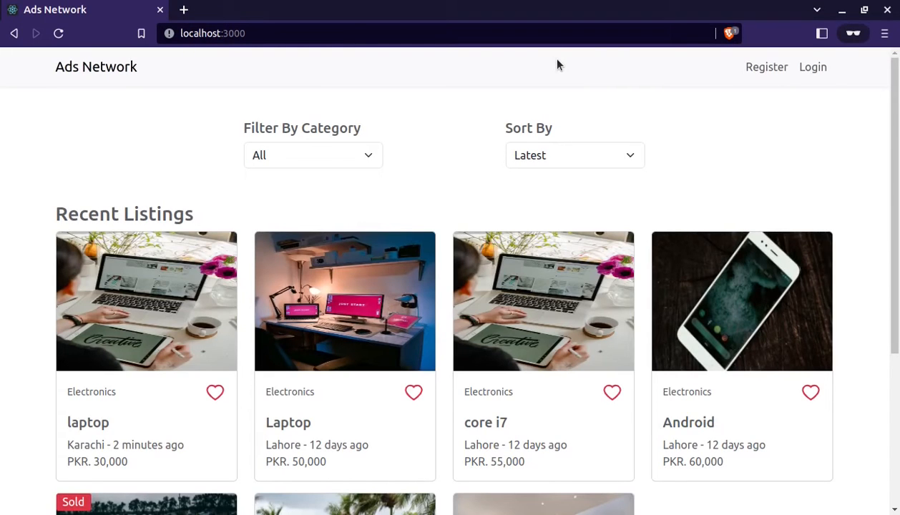
mouse_move(157, 290)
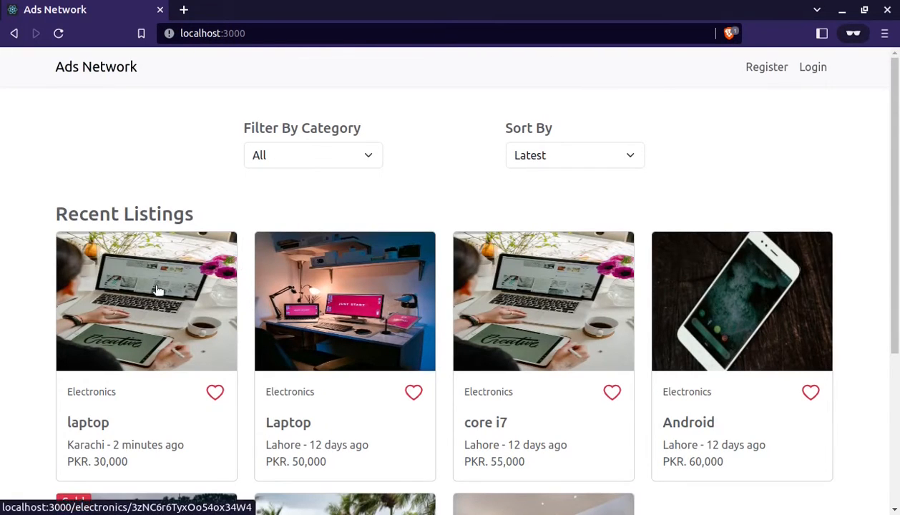
Step: Open the Karachi laptop listing and follow its Login link under Seller Description
click(146, 301)
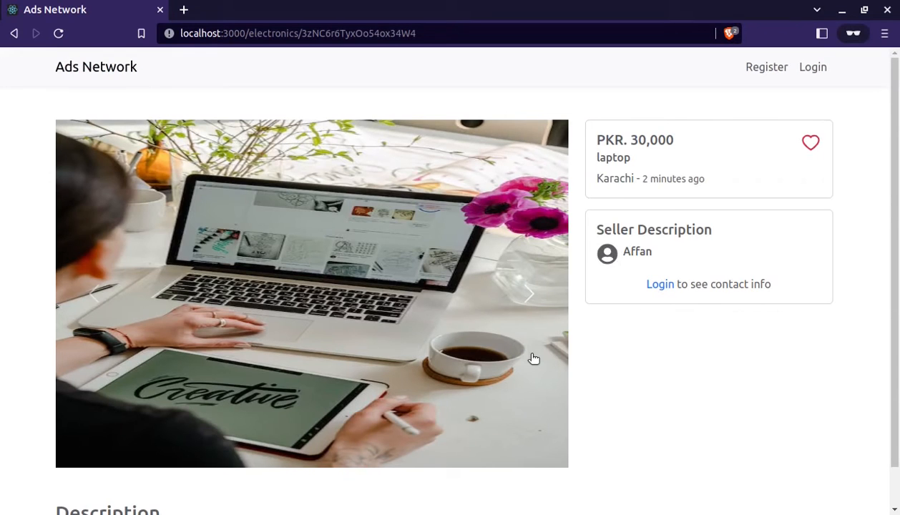
mouse_move(635, 299)
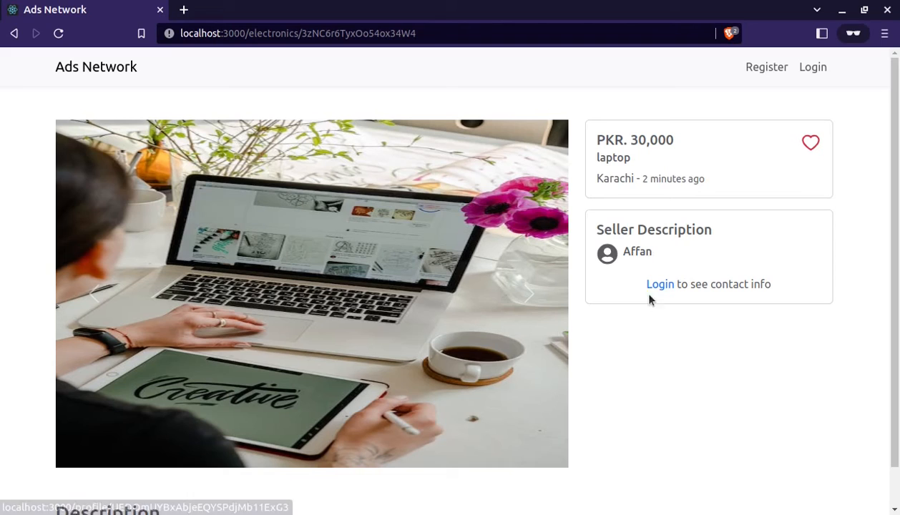
mouse_move(574, 259)
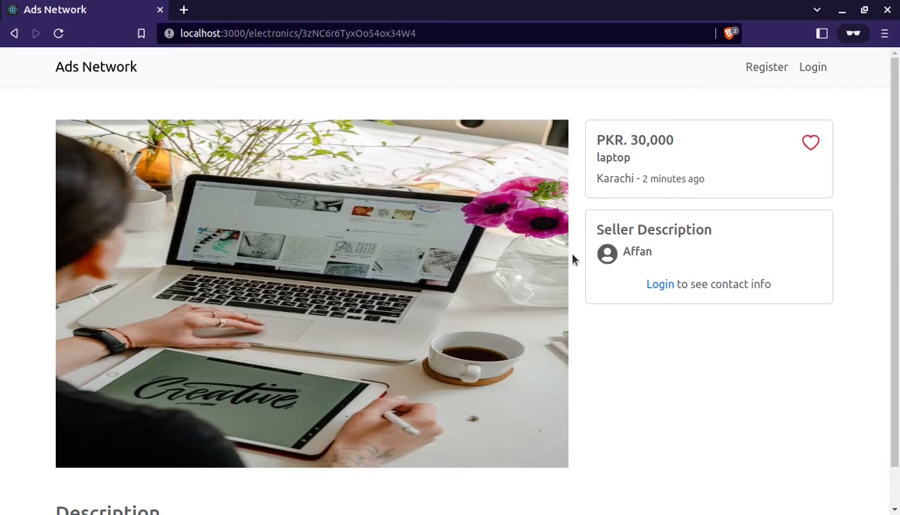
mouse_move(654, 302)
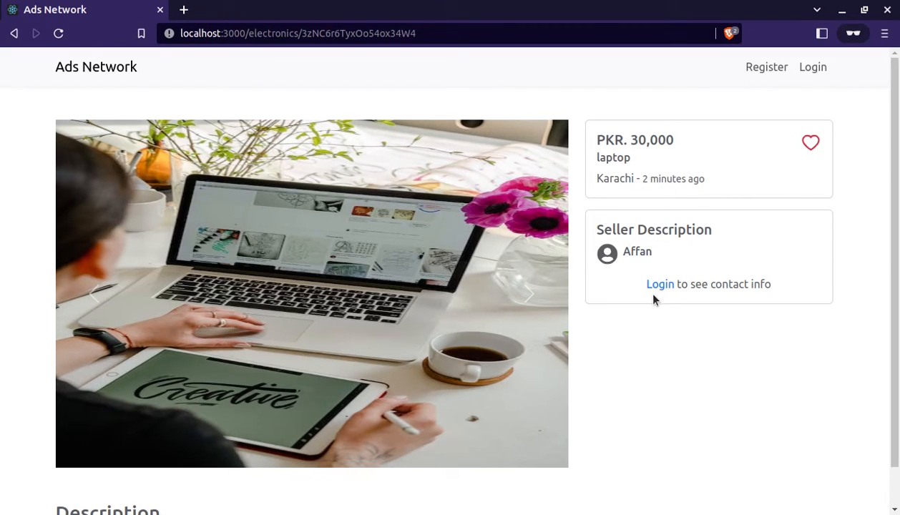
mouse_move(659, 287)
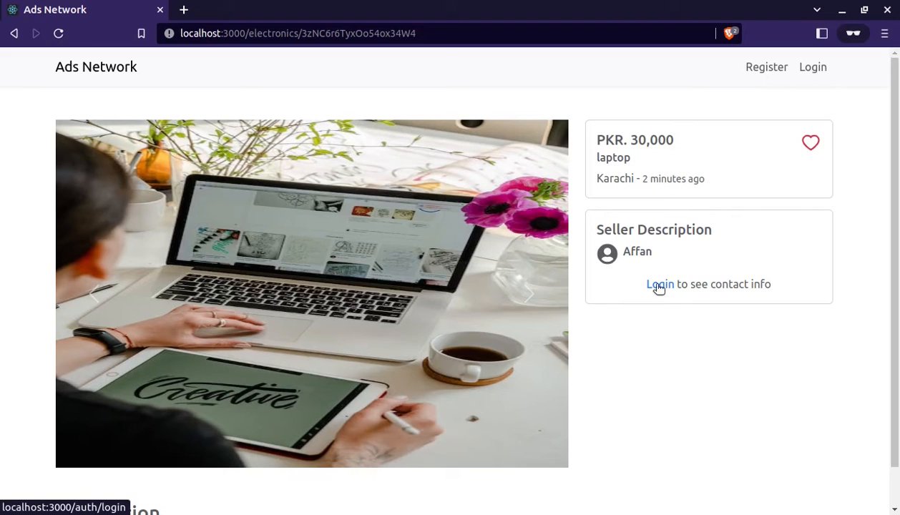
click(659, 284)
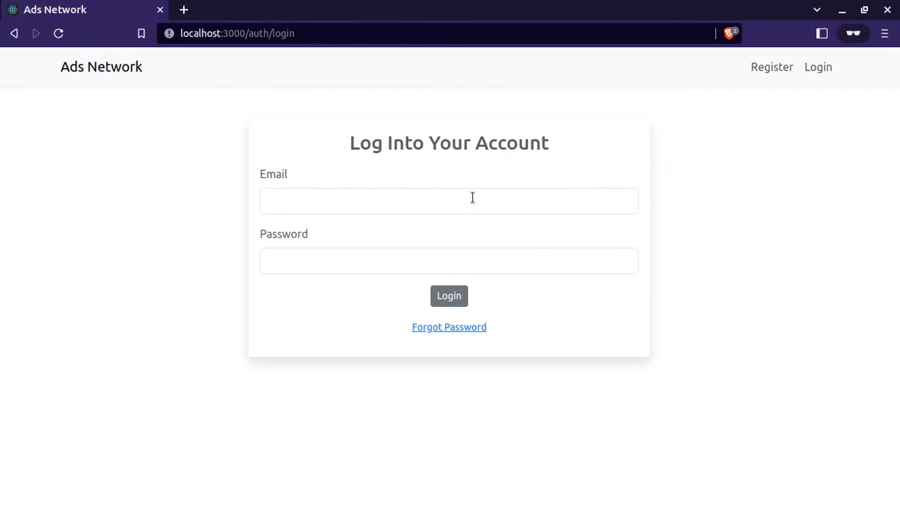
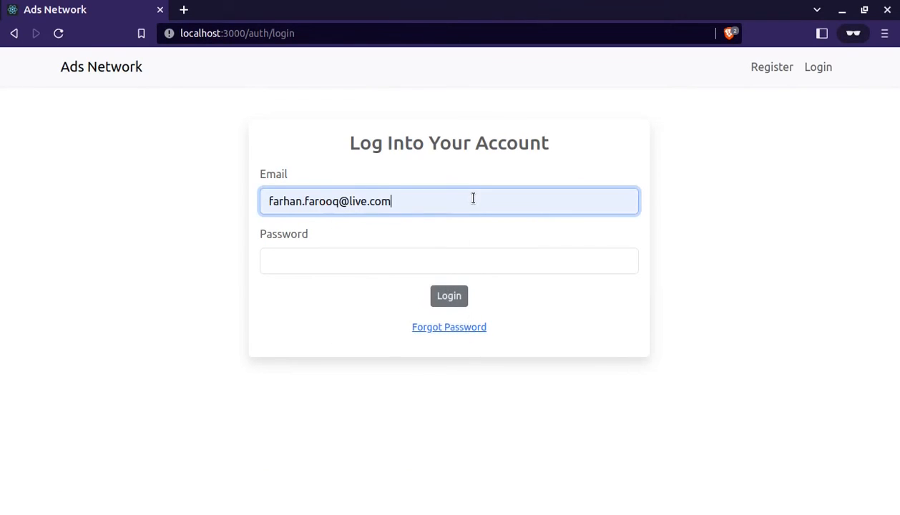
text(••••••)
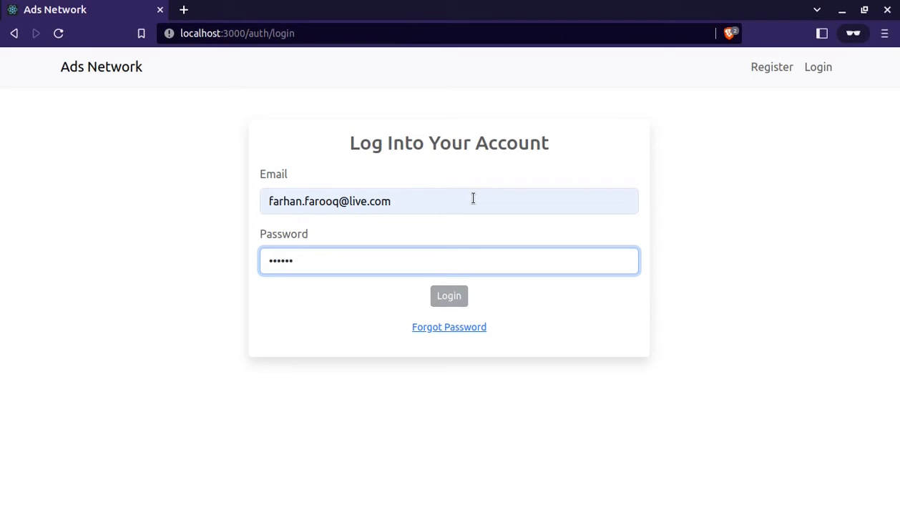
click(448, 295)
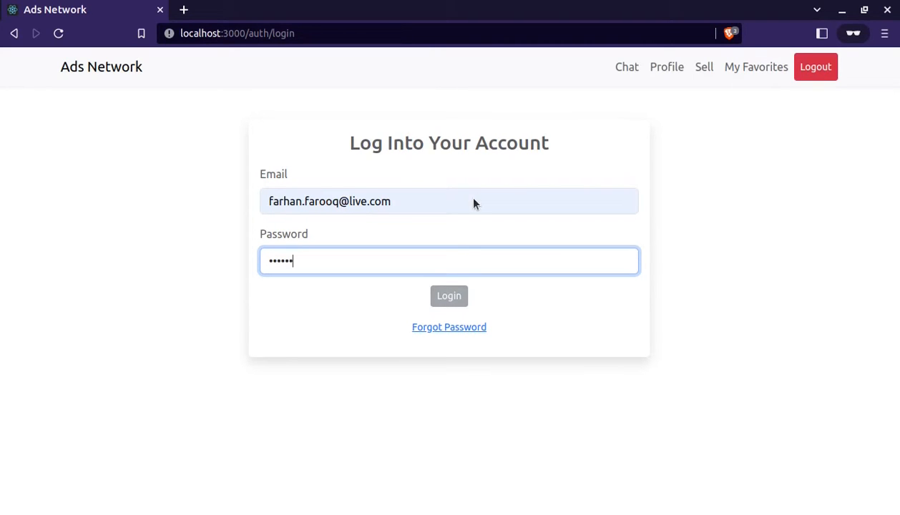
click(448, 295)
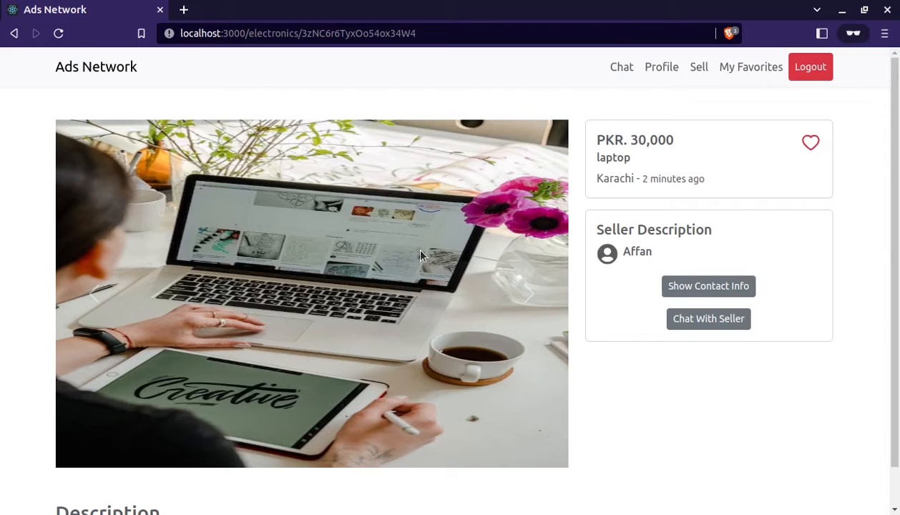
mouse_move(347, 79)
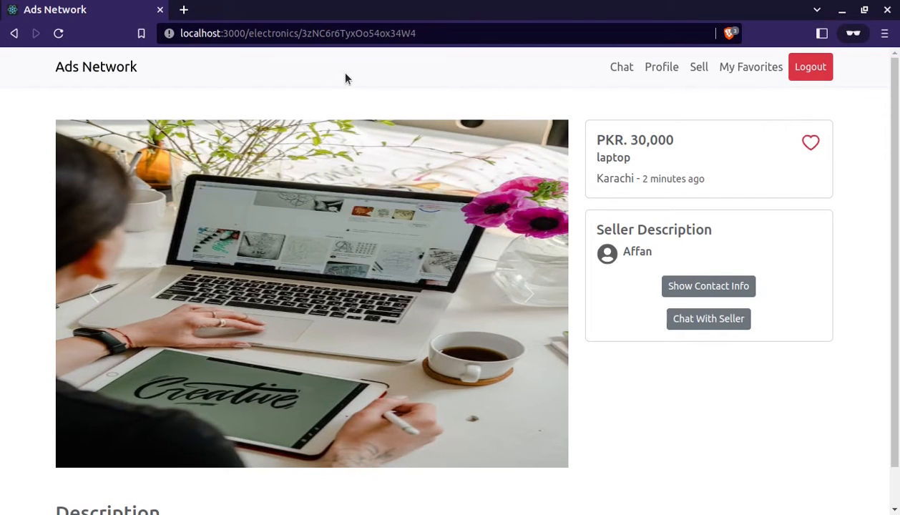
mouse_move(316, 75)
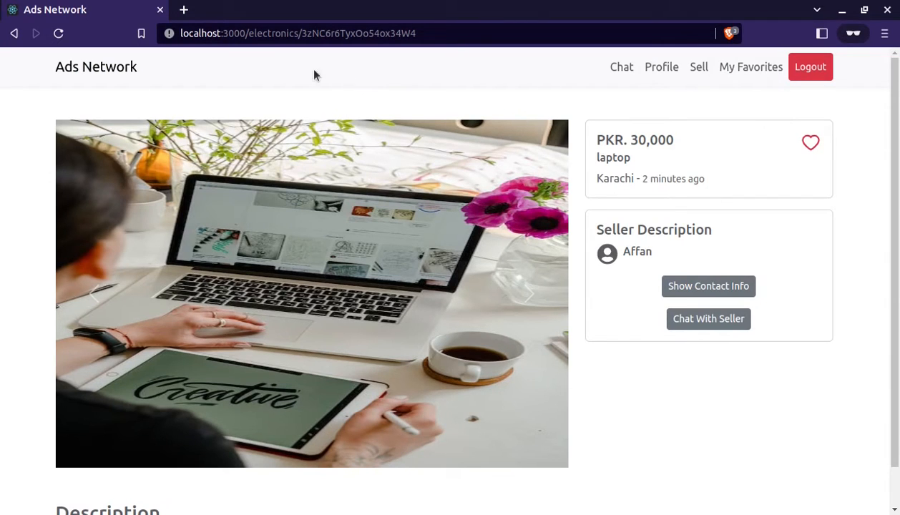
mouse_move(360, 90)
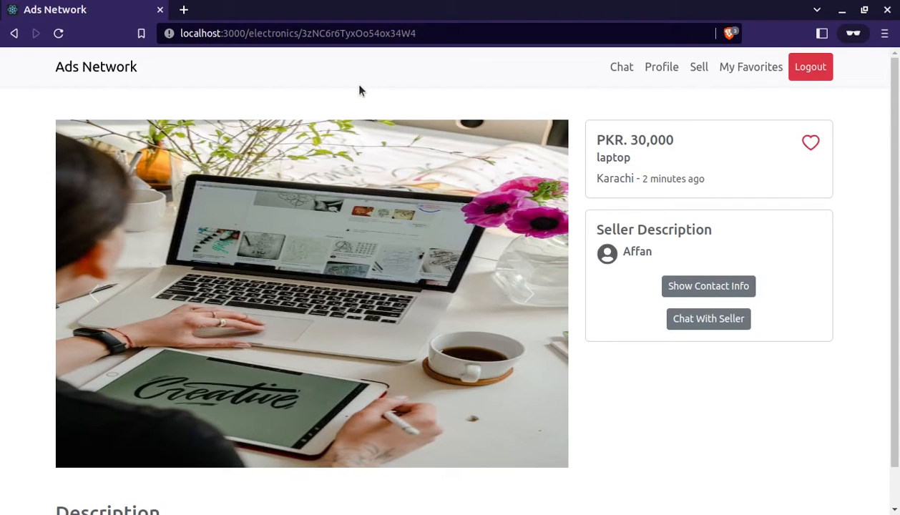
mouse_move(389, 104)
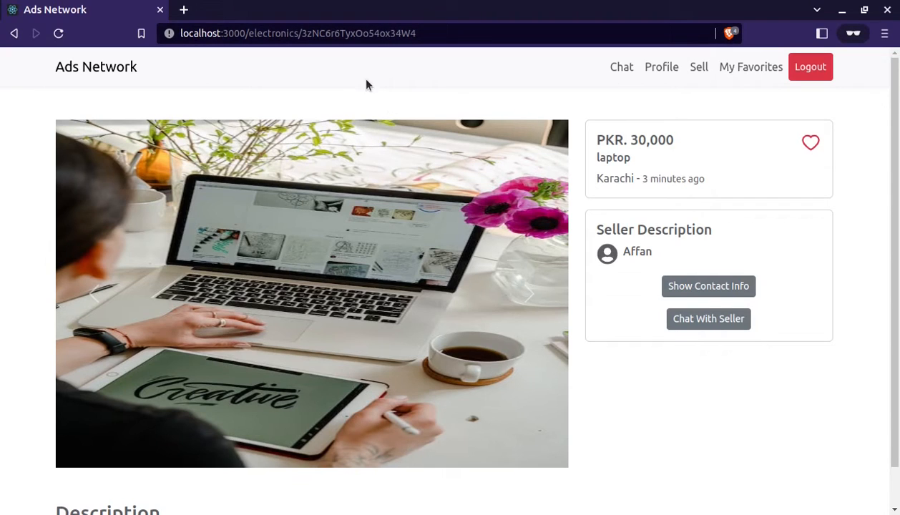
mouse_move(404, 69)
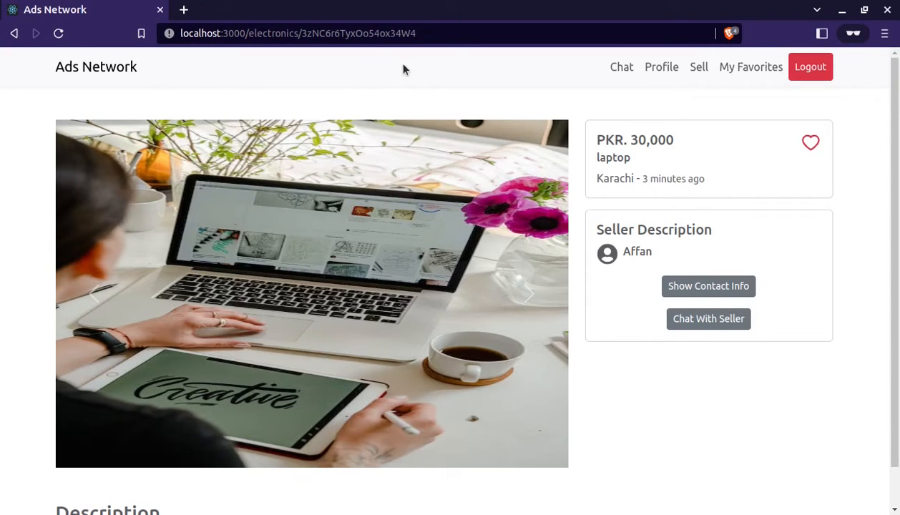
mouse_move(719, 355)
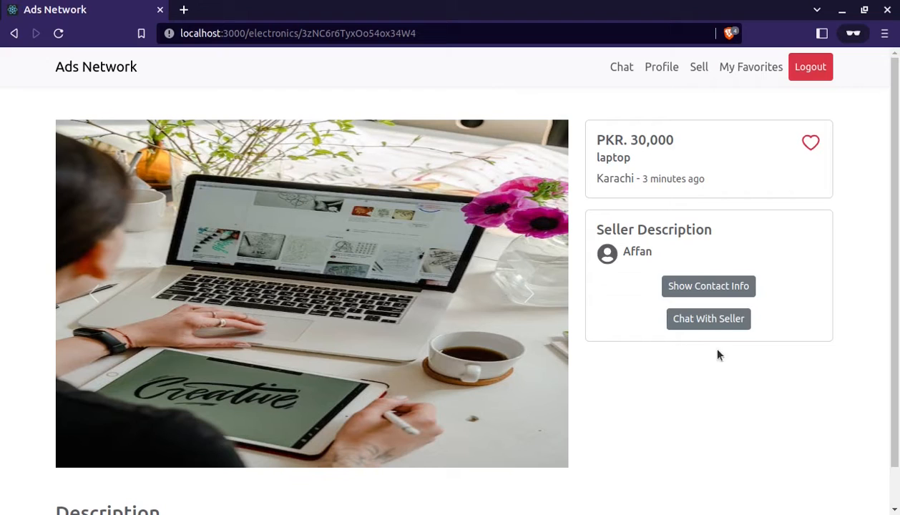
mouse_move(737, 315)
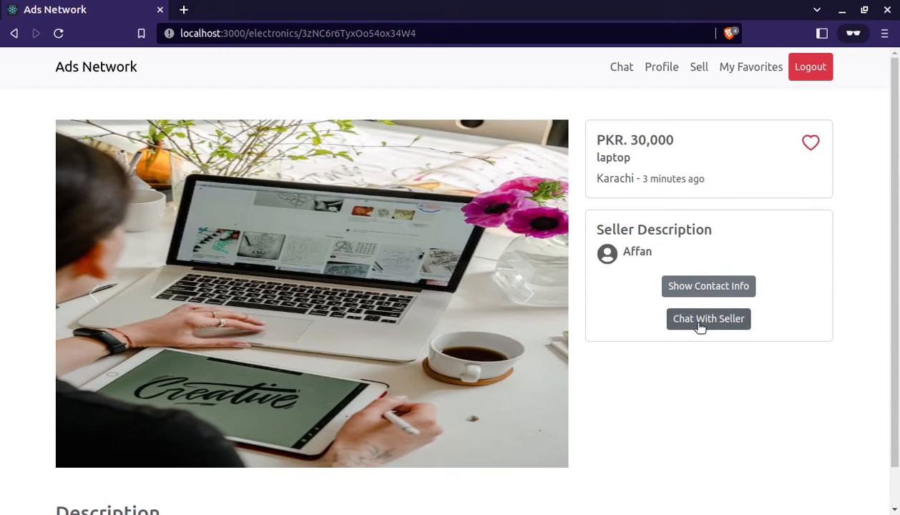
mouse_move(533, 288)
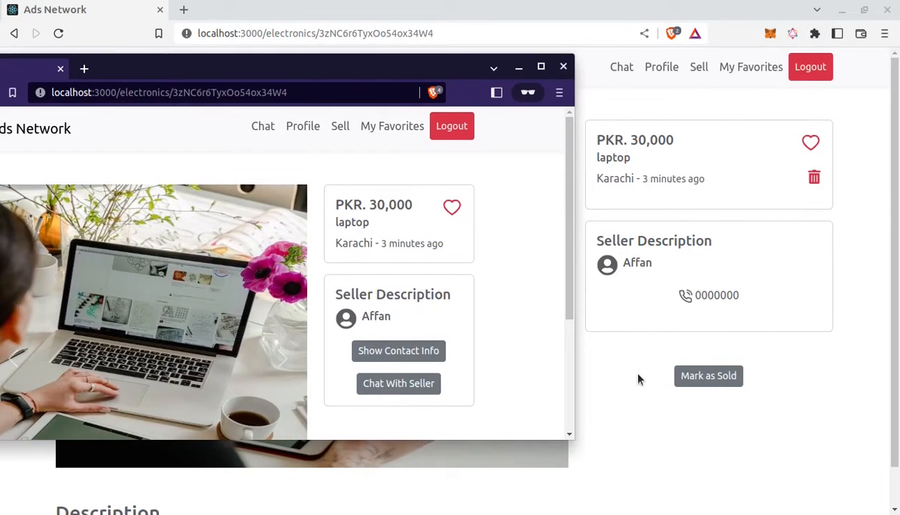
click(563, 67)
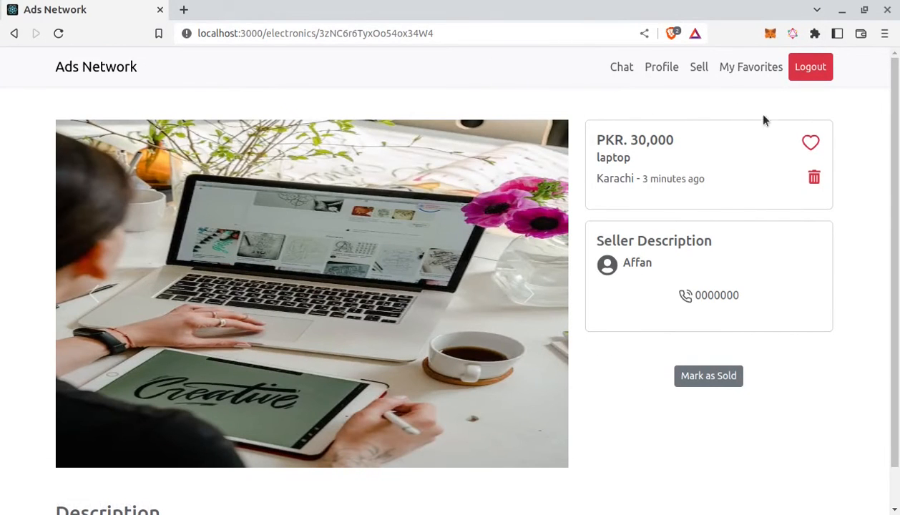
mouse_move(648, 391)
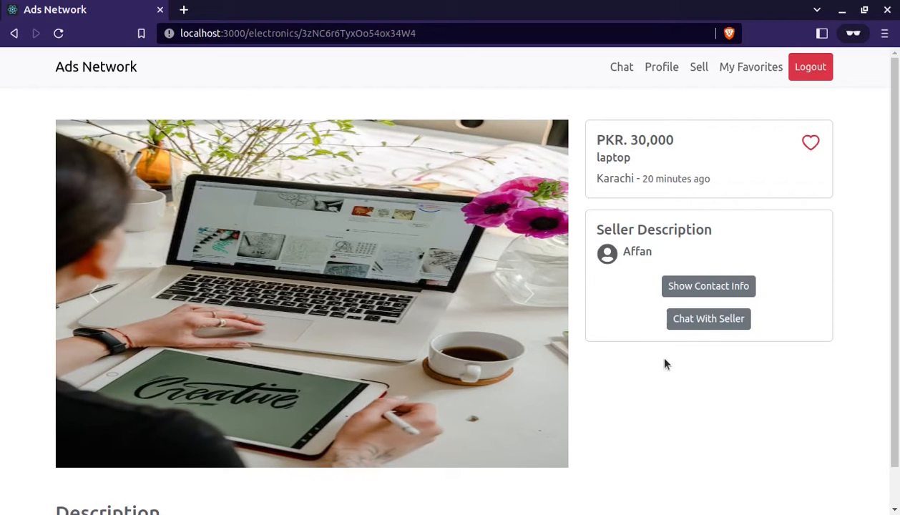
mouse_move(707, 324)
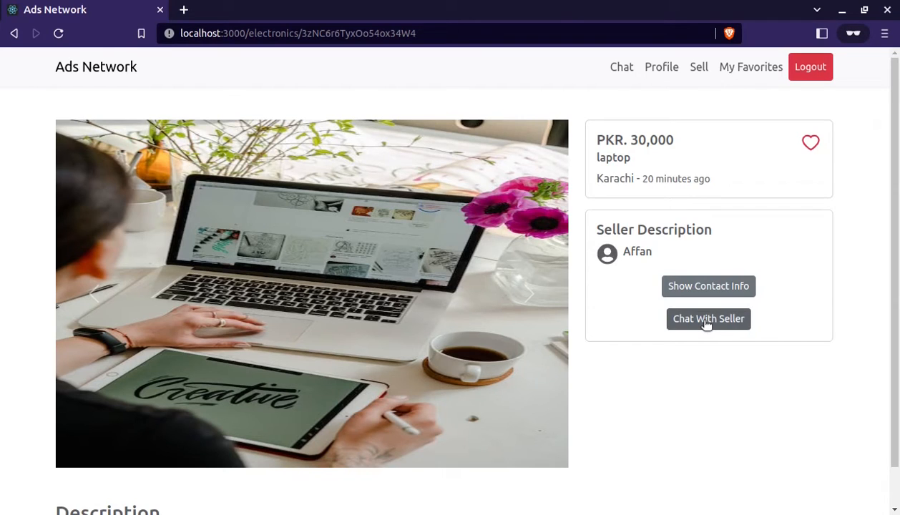
Step: Start a chat with the laptop's seller Affan and send 'hi'
click(708, 318)
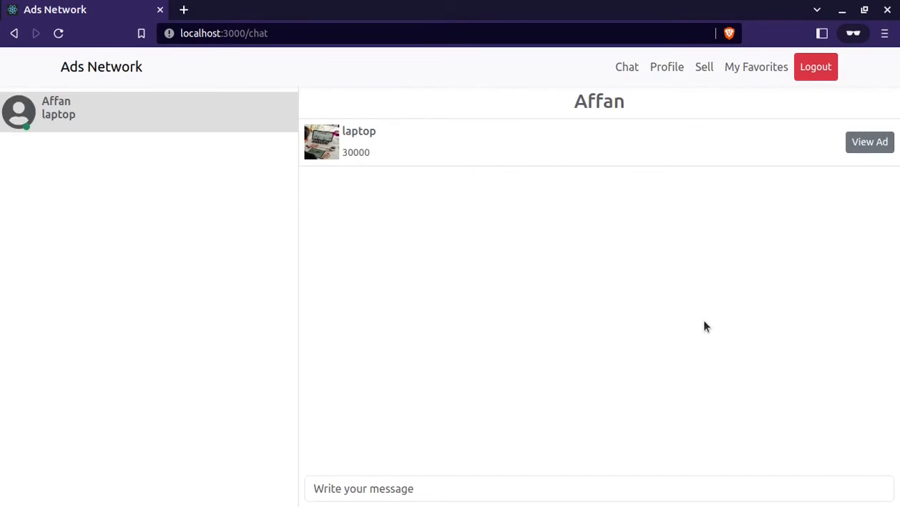
mouse_move(67, 111)
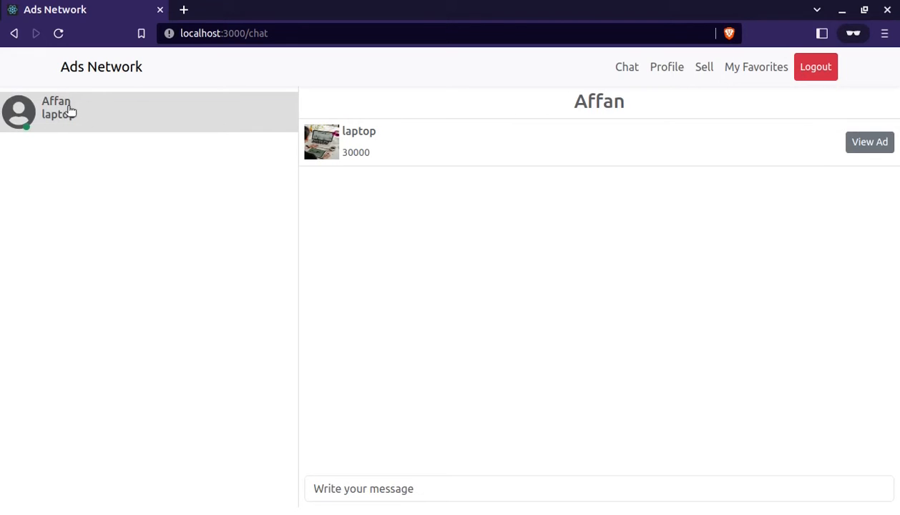
mouse_move(55, 122)
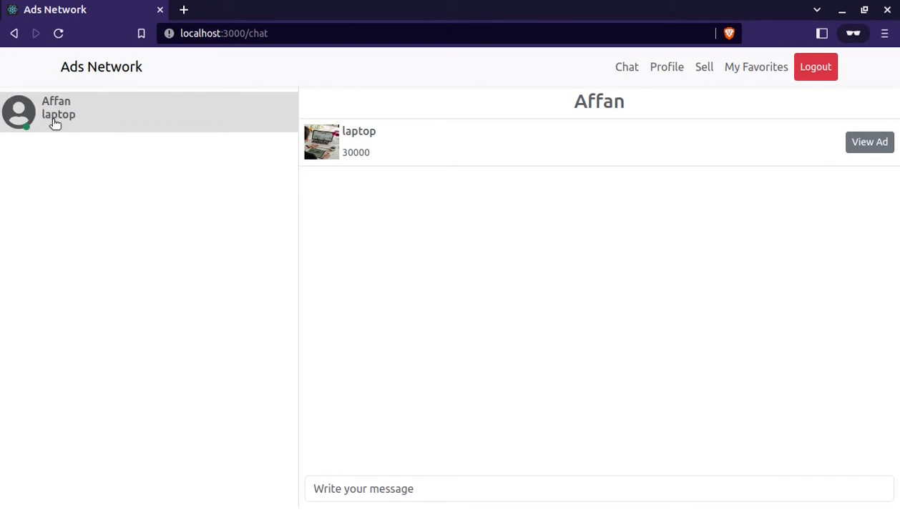
mouse_move(27, 95)
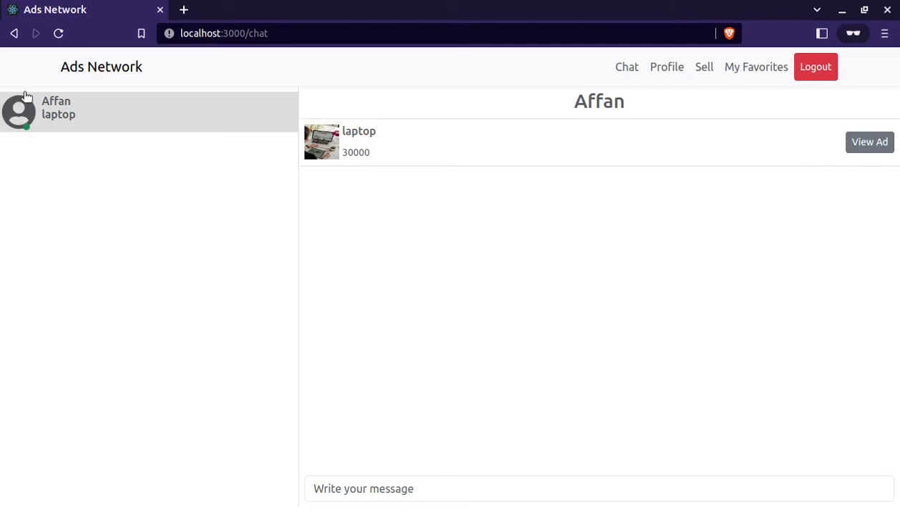
mouse_move(20, 122)
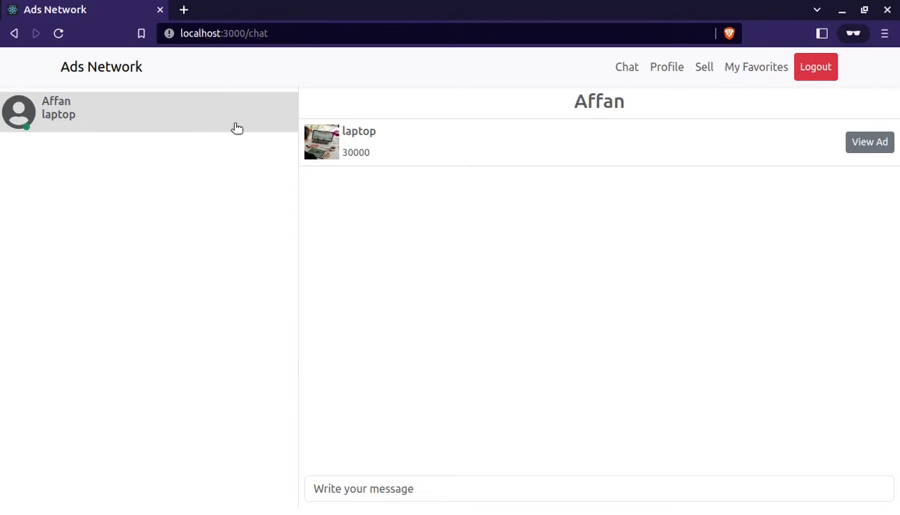
mouse_move(340, 425)
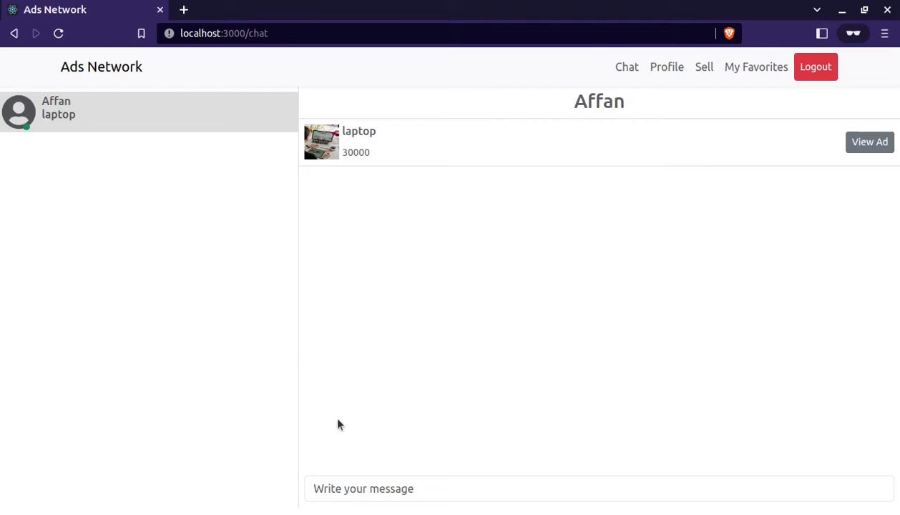
text(h)
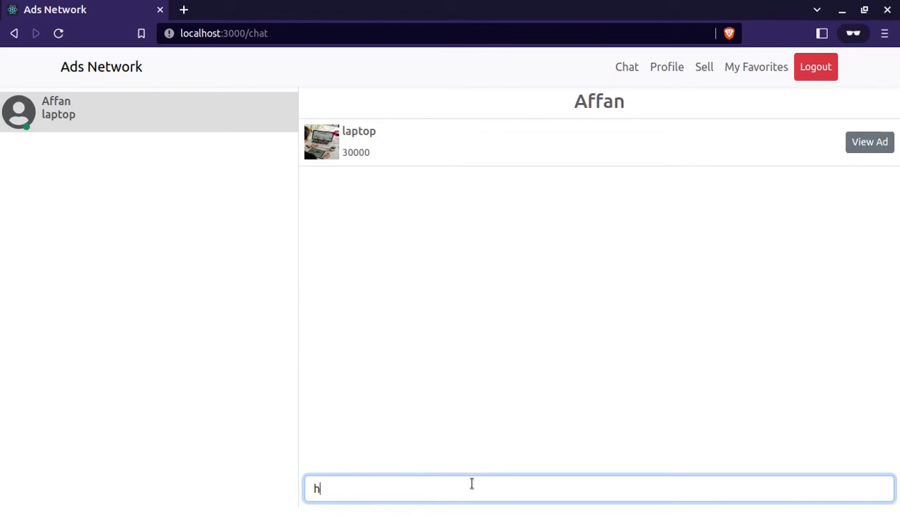
key(Enter)
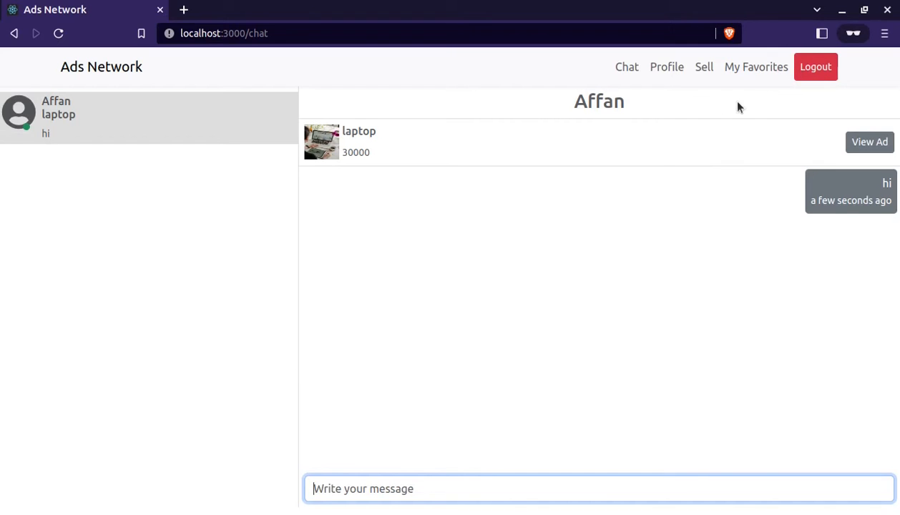
mouse_move(861, 10)
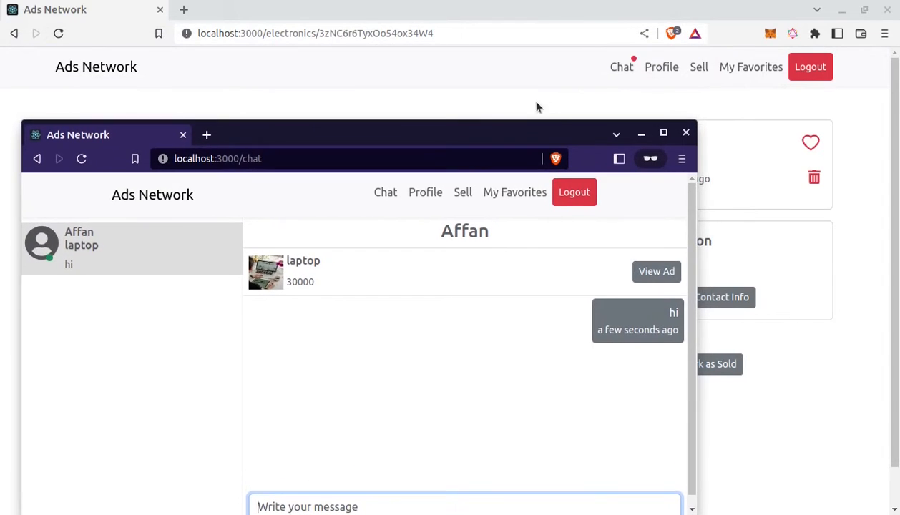
click(686, 132)
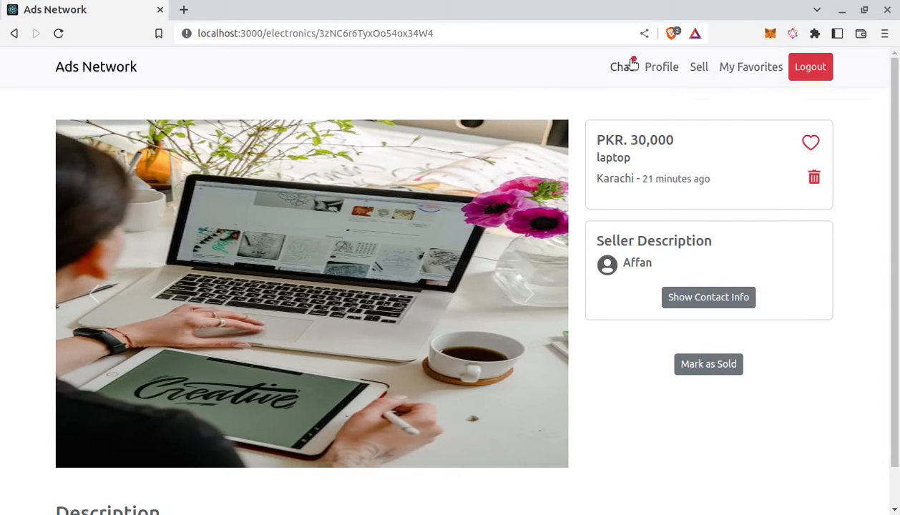
mouse_move(624, 71)
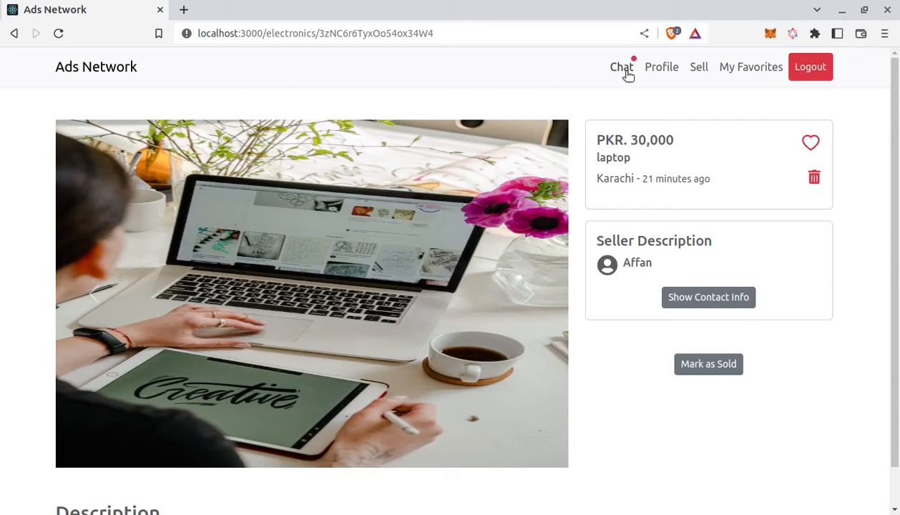
mouse_move(625, 80)
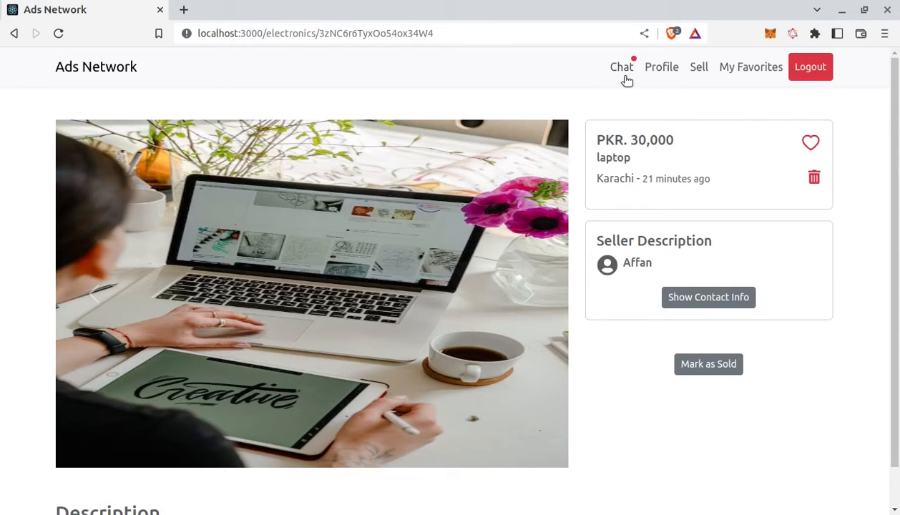
click(621, 66)
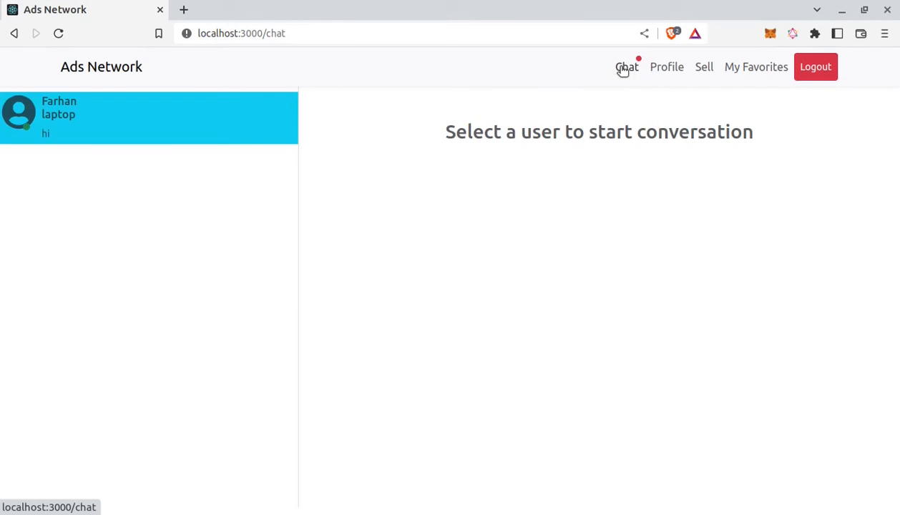
mouse_move(121, 140)
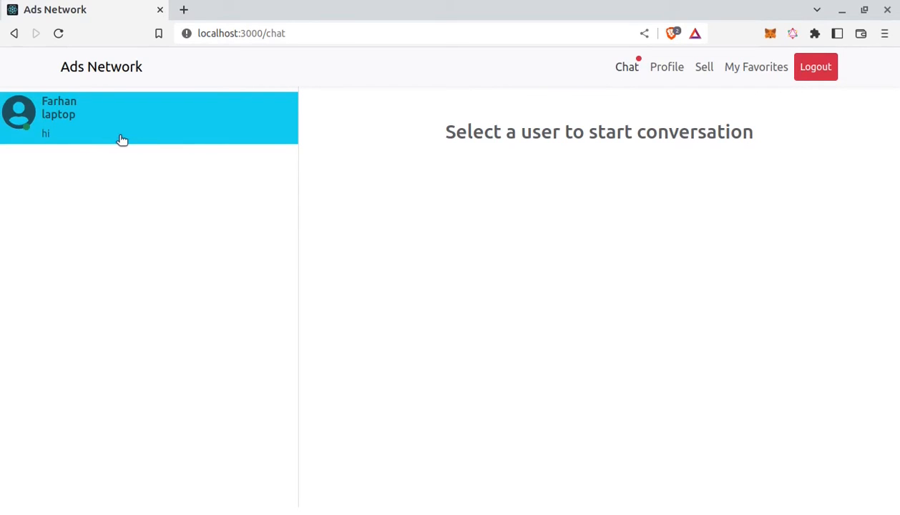
mouse_move(78, 122)
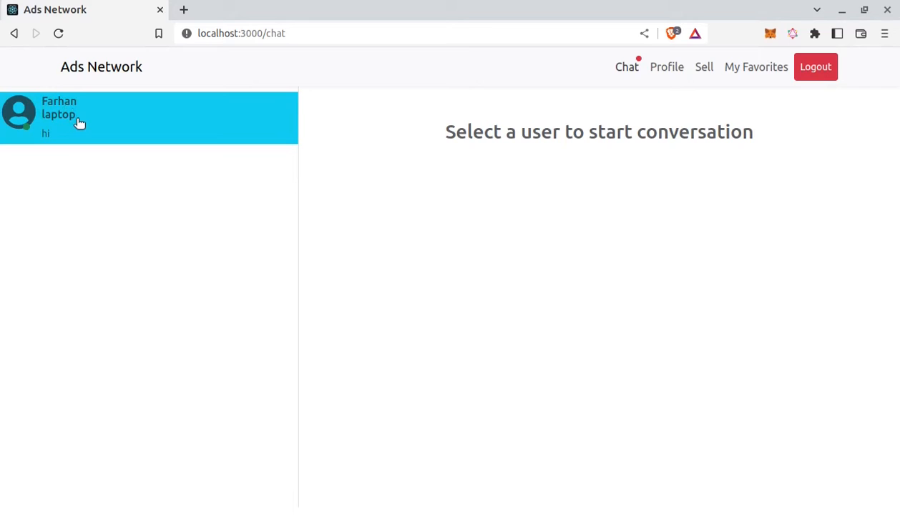
mouse_move(64, 121)
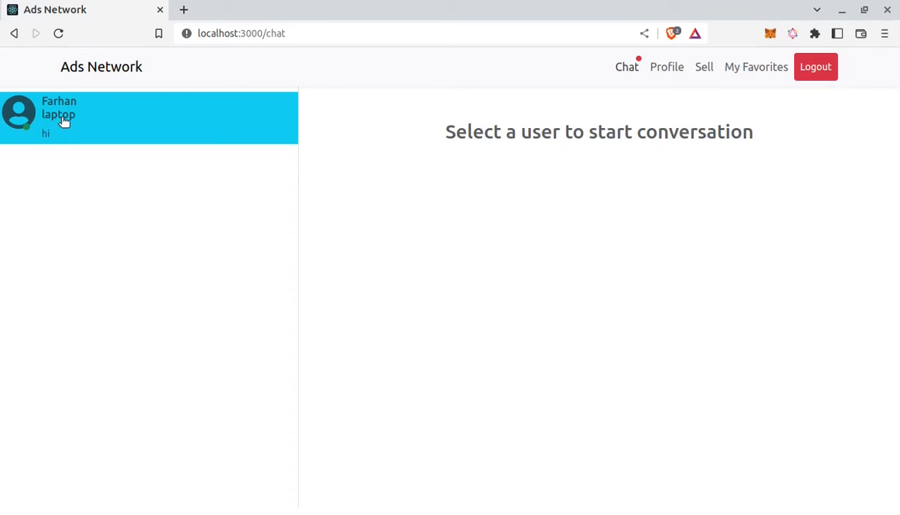
mouse_move(52, 140)
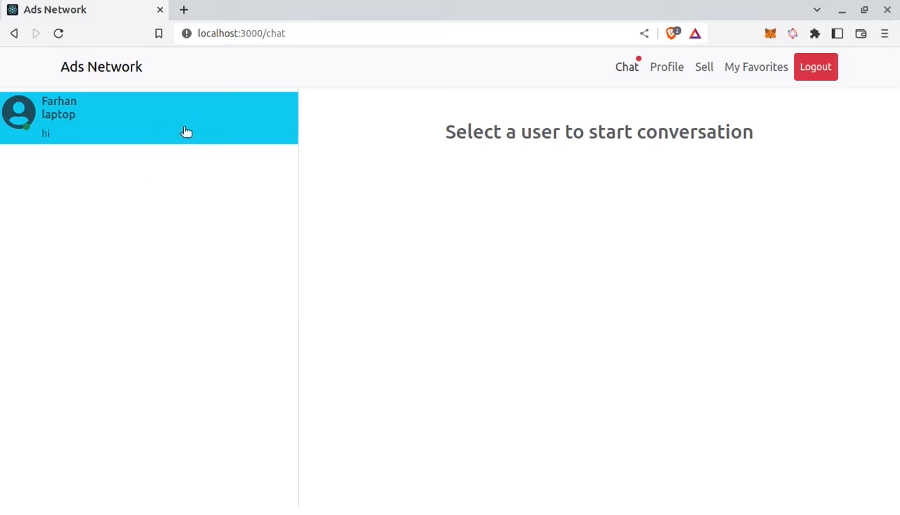
mouse_move(181, 129)
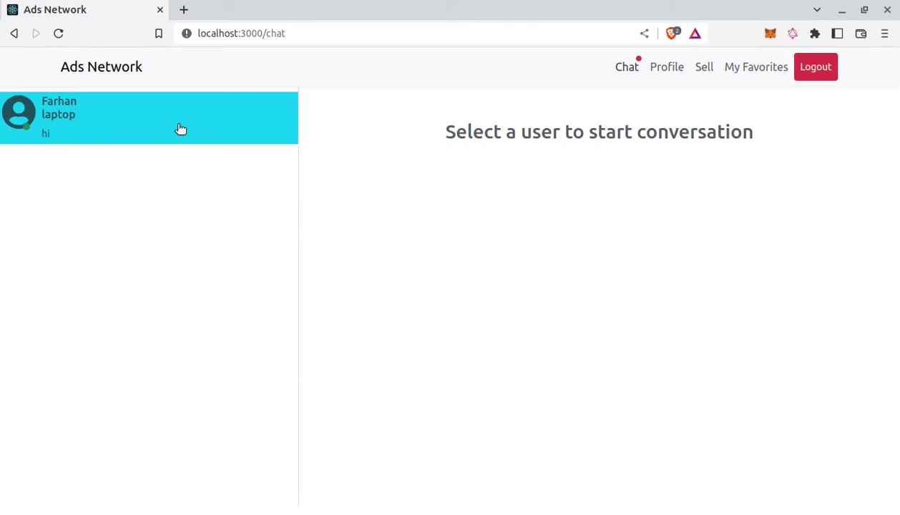
mouse_move(75, 136)
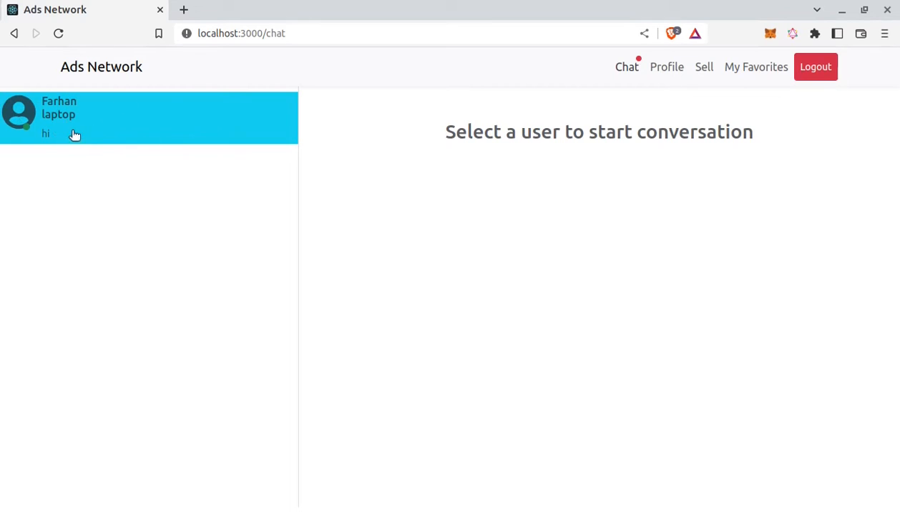
click(79, 116)
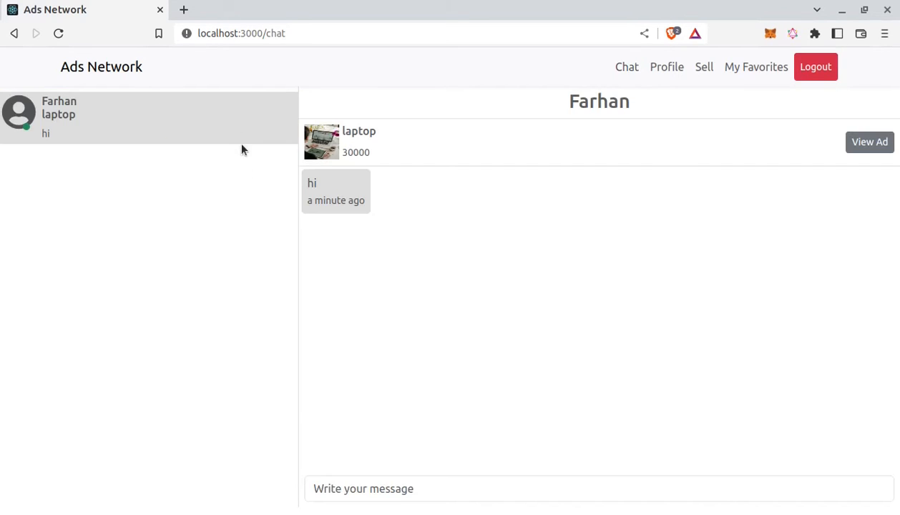
mouse_move(659, 66)
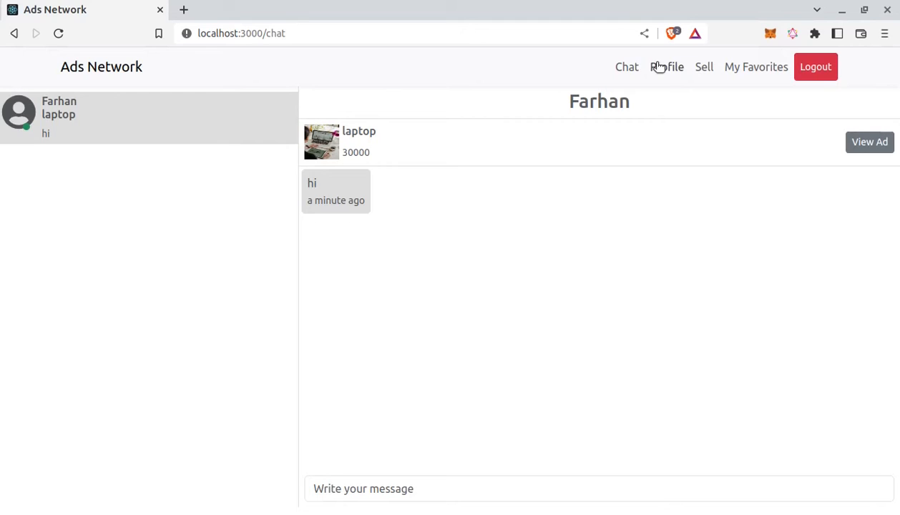
mouse_move(222, 156)
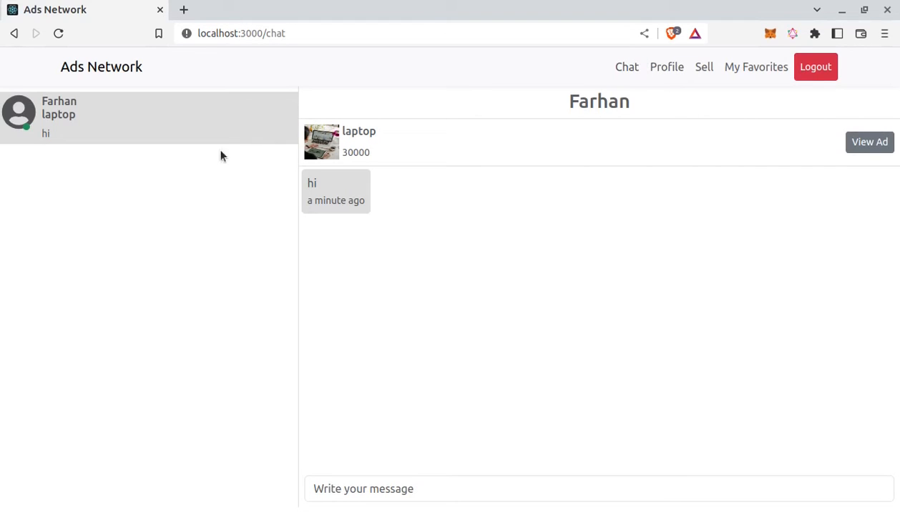
mouse_move(343, 306)
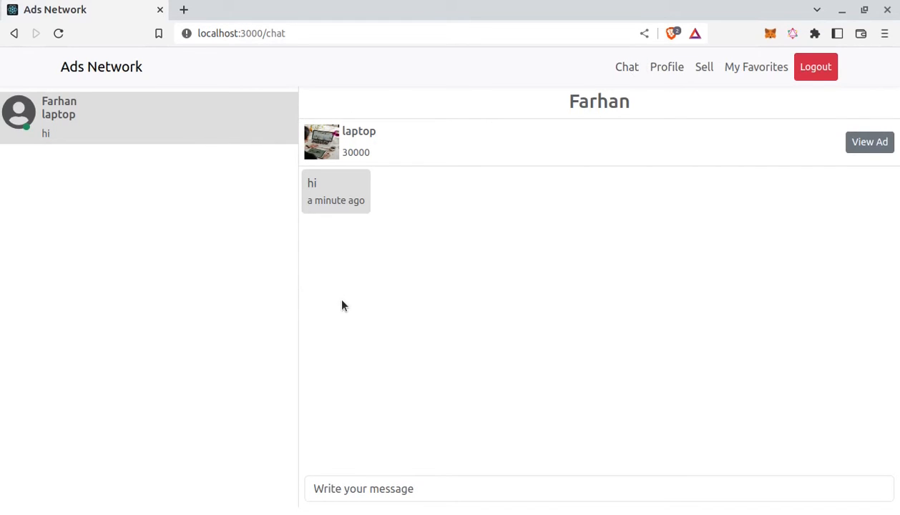
mouse_move(443, 420)
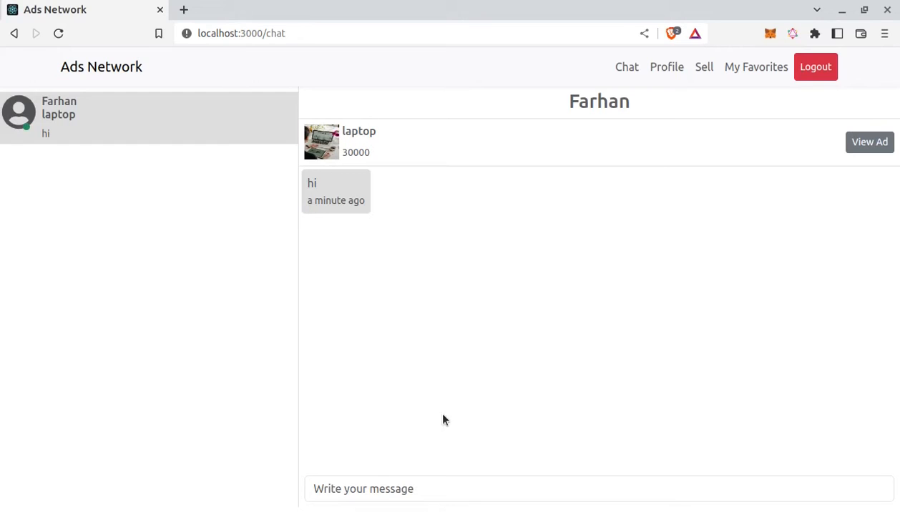
click(465, 489)
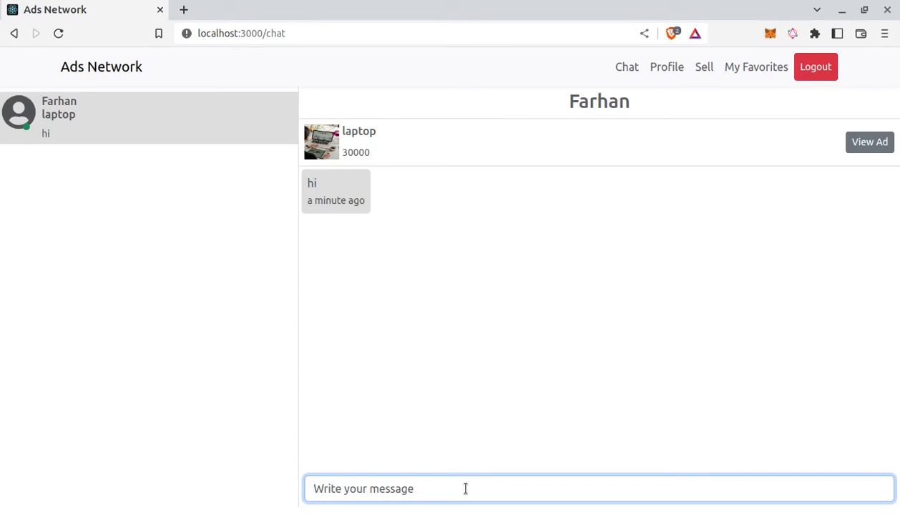
text(hello)
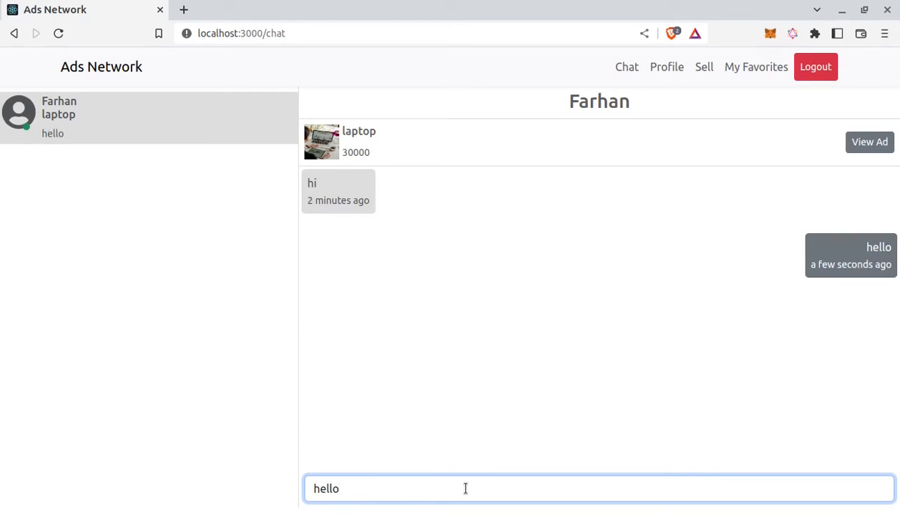
key(Enter)
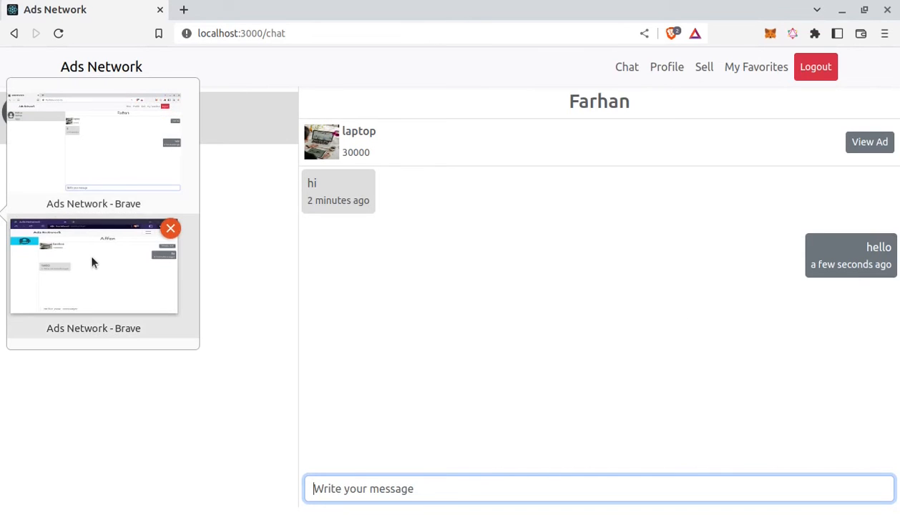
Step: Switch back to the first window, where Affan's chat shows the incoming 'hello'
click(93, 266)
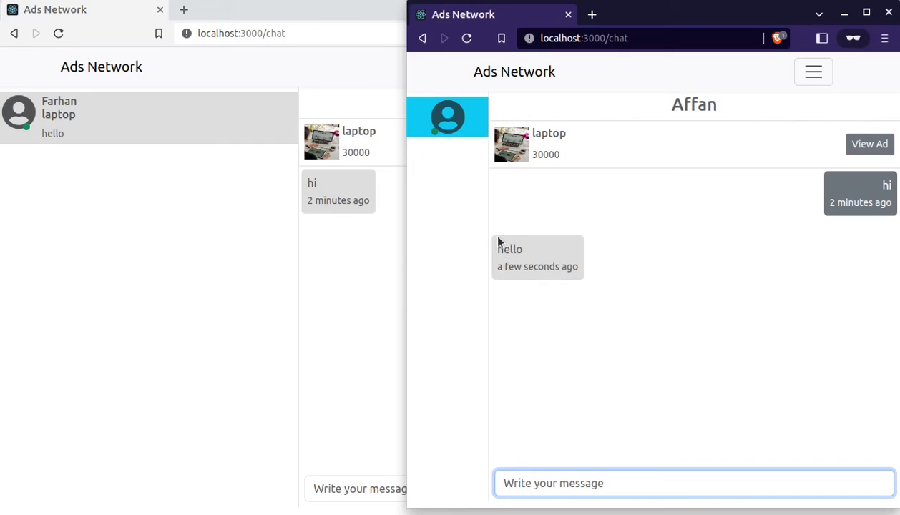
mouse_move(511, 288)
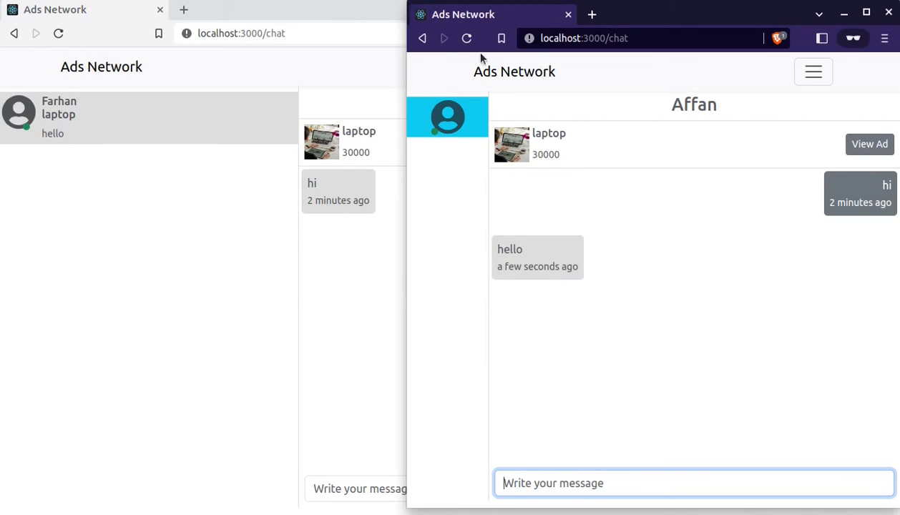
mouse_move(452, 224)
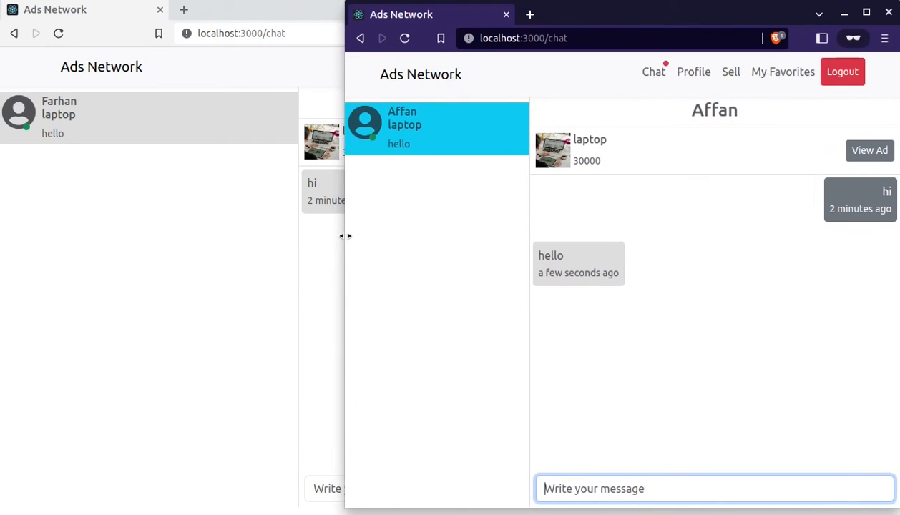
mouse_move(491, 136)
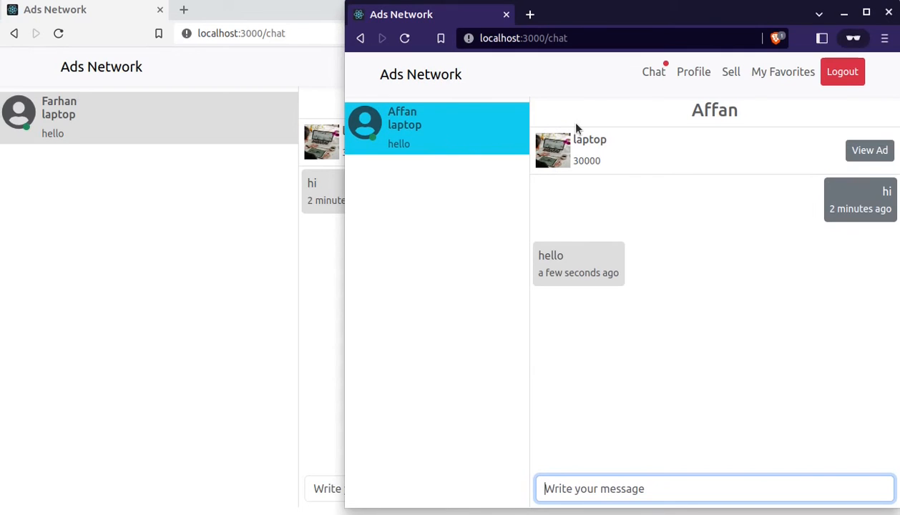
mouse_move(669, 70)
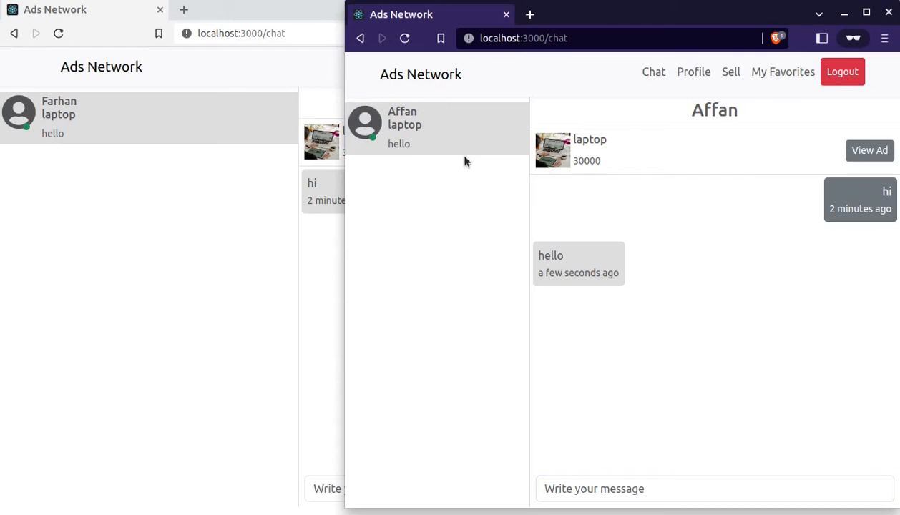
mouse_move(623, 134)
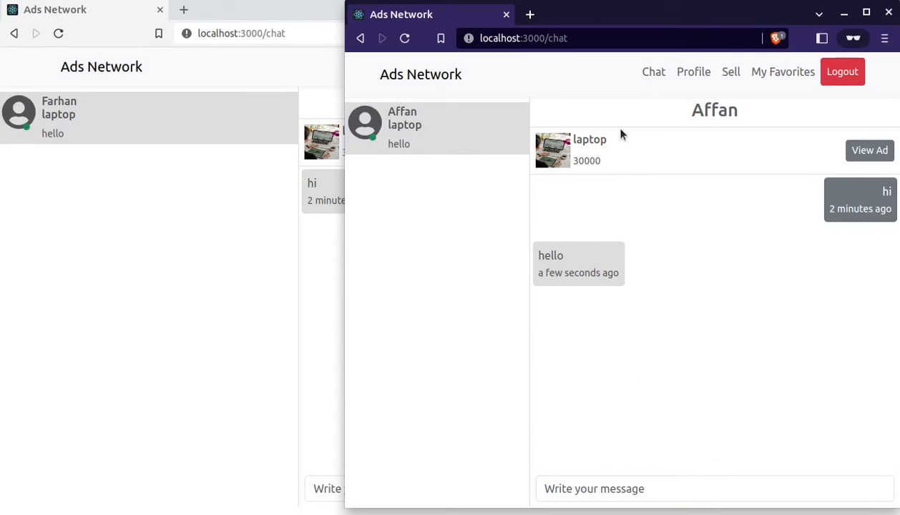
mouse_move(779, 150)
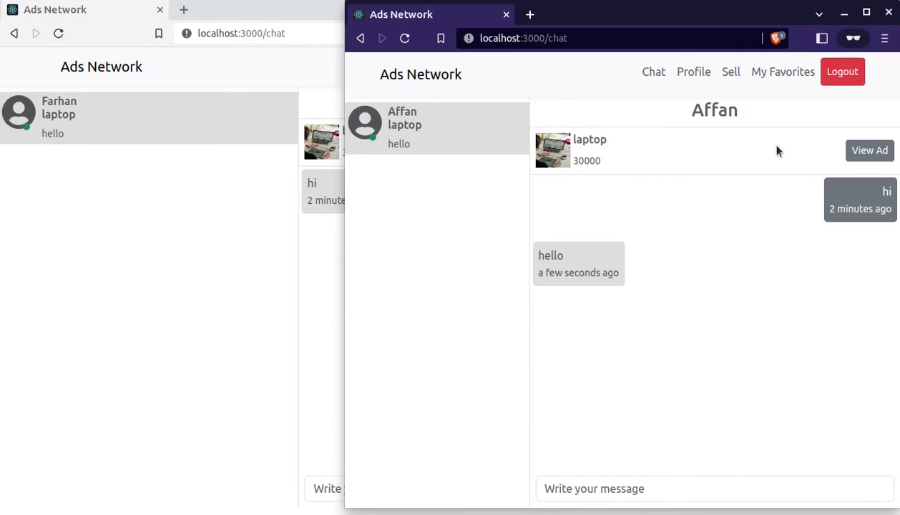
mouse_move(869, 150)
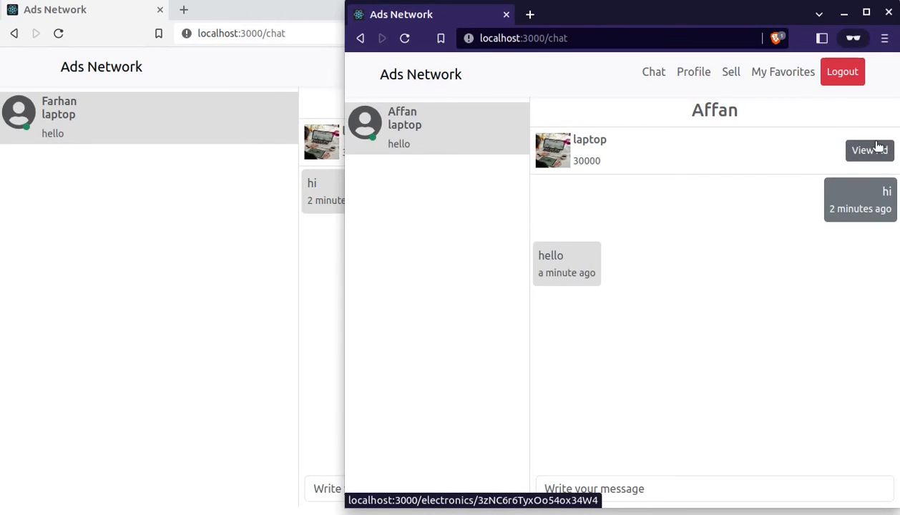
Step: Open the laptop ad via View Ad, then return to the chat list
click(869, 150)
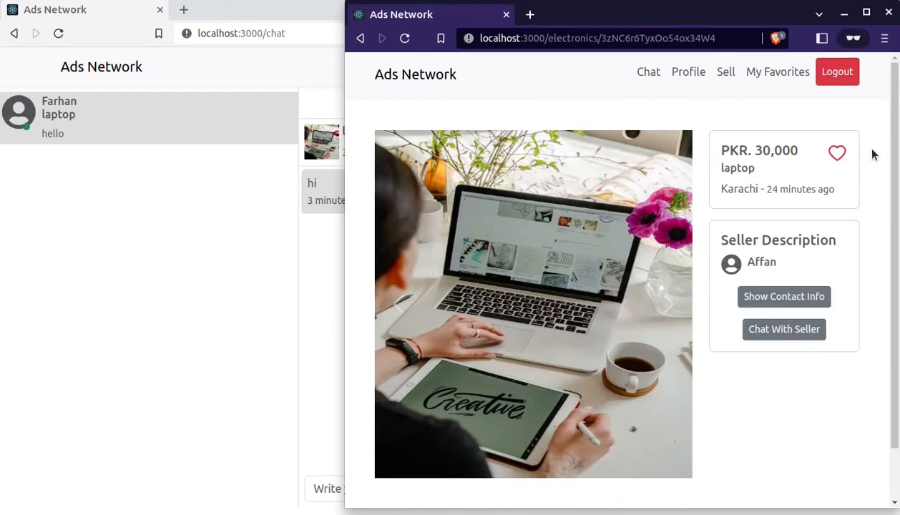
mouse_move(643, 71)
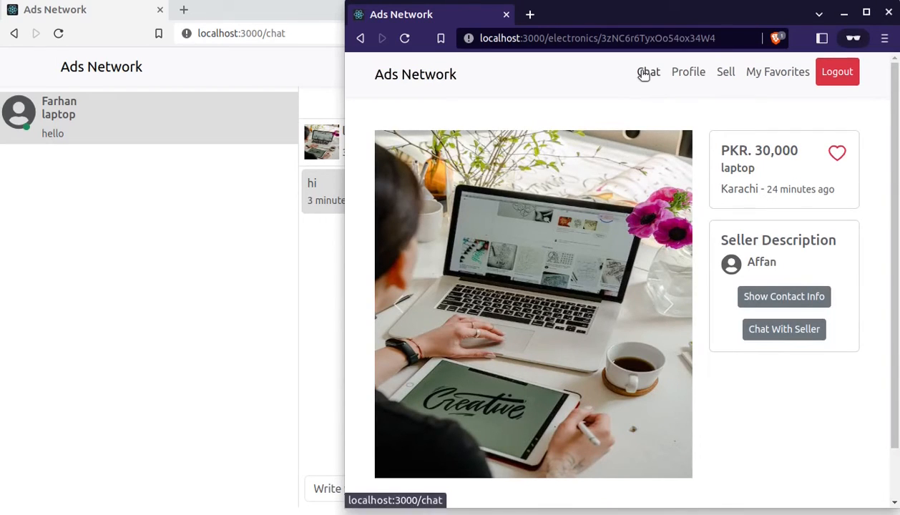
click(649, 71)
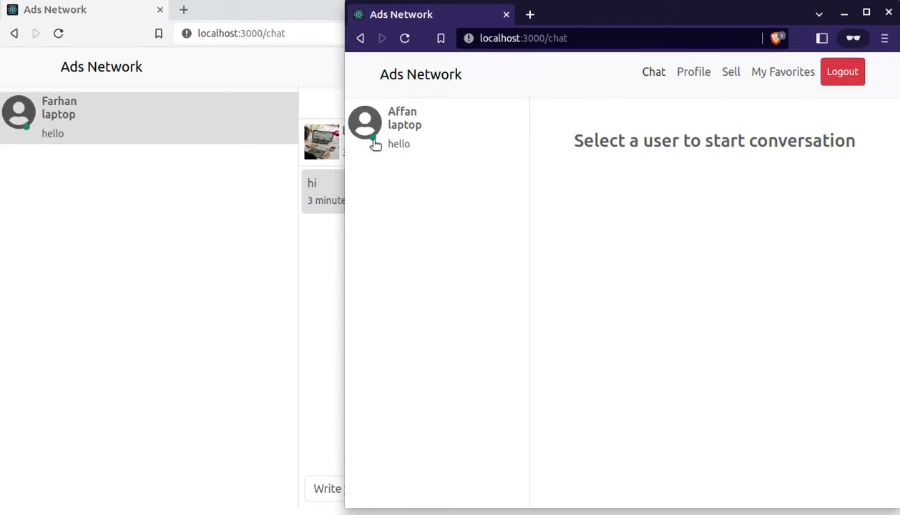
mouse_move(424, 127)
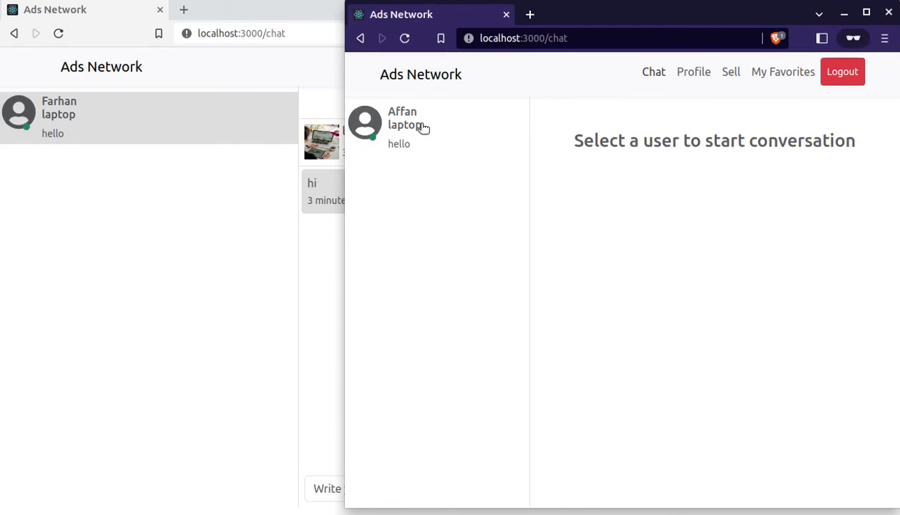
mouse_move(374, 145)
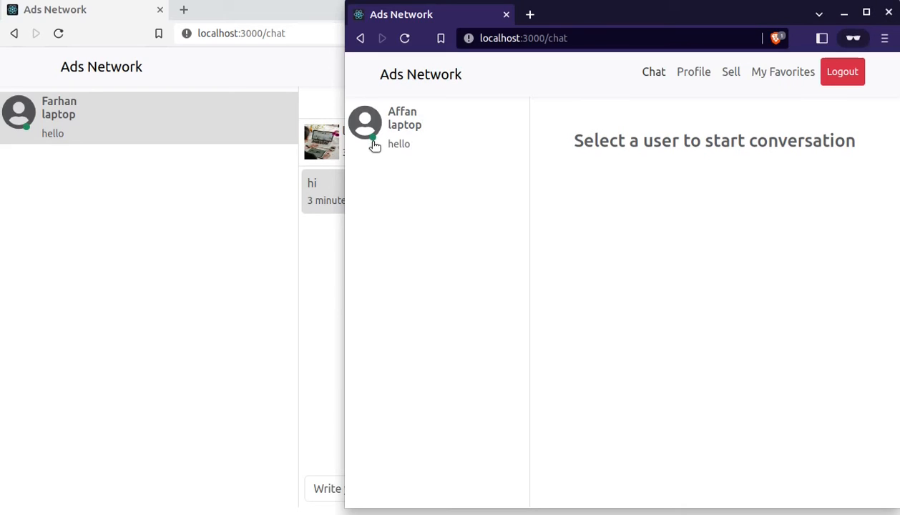
mouse_move(260, 230)
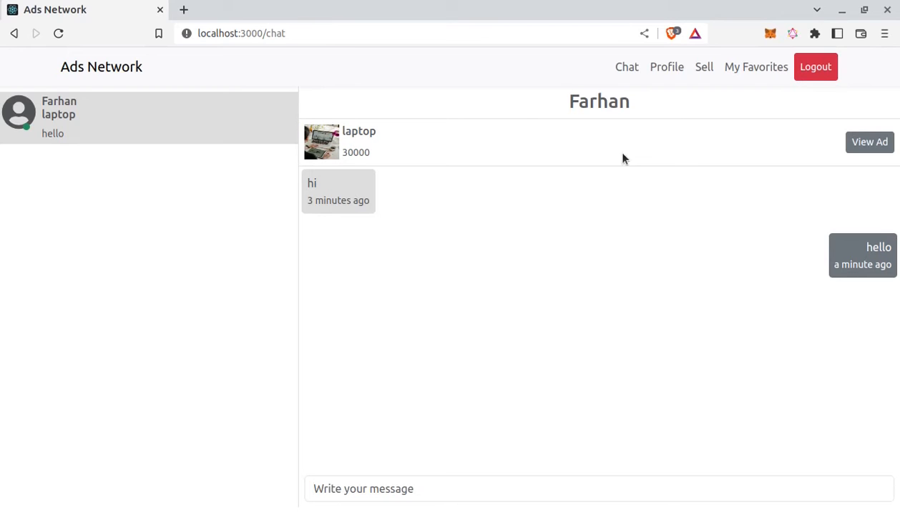
click(666, 67)
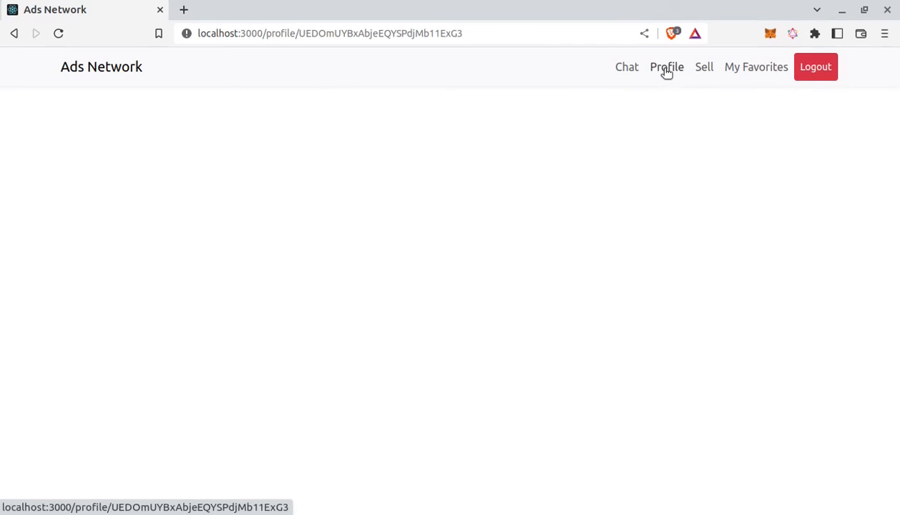
click(666, 67)
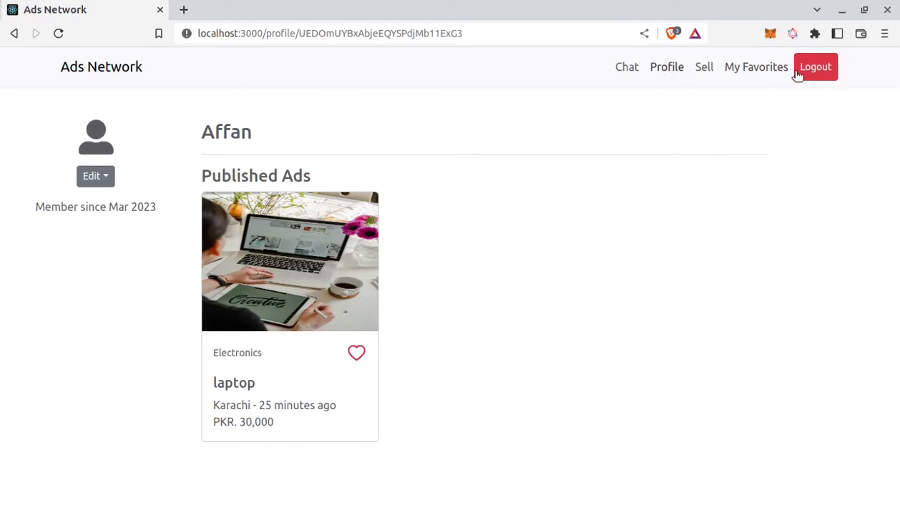
click(815, 67)
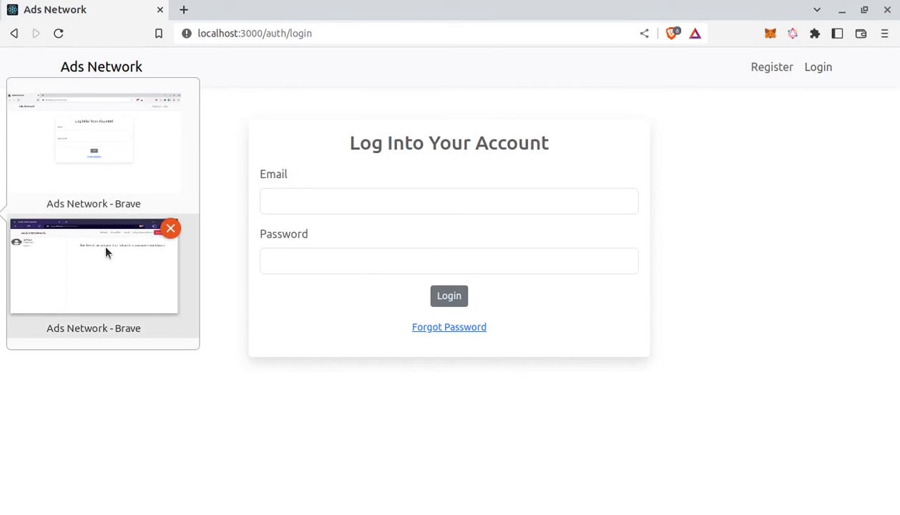
click(93, 269)
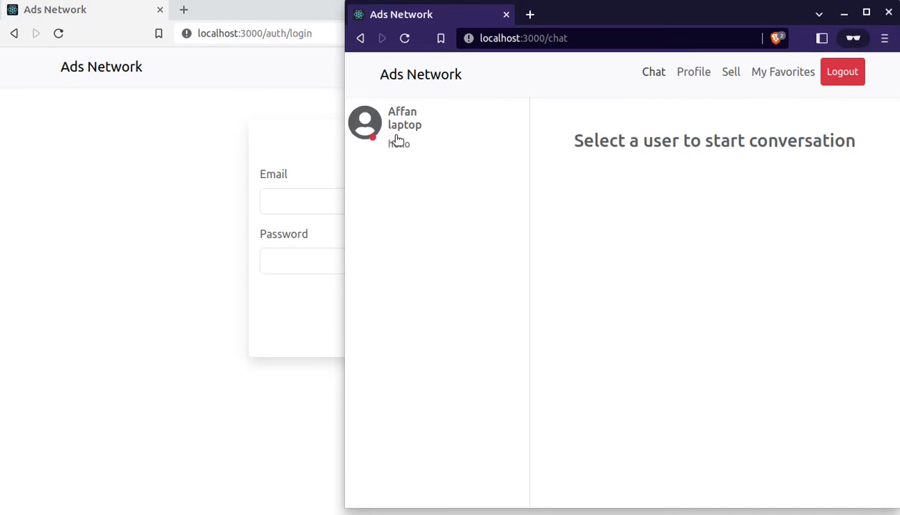
mouse_move(439, 107)
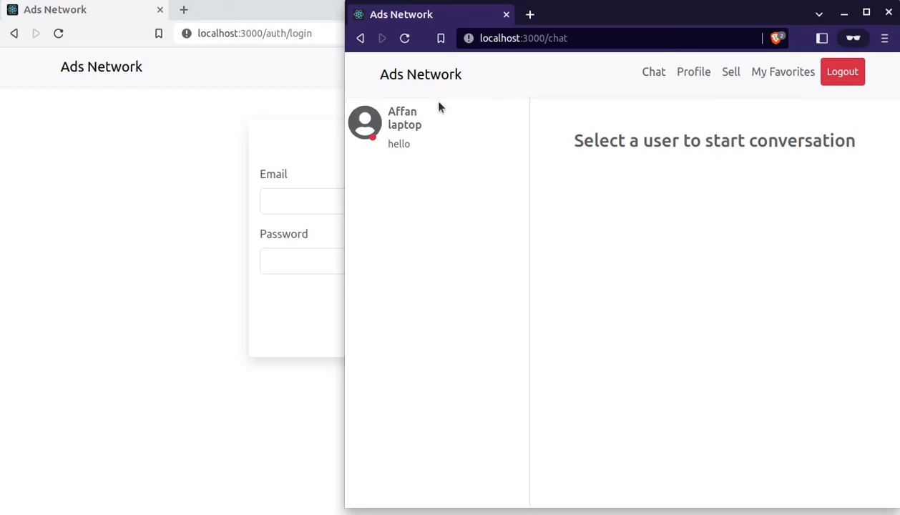
click(403, 125)
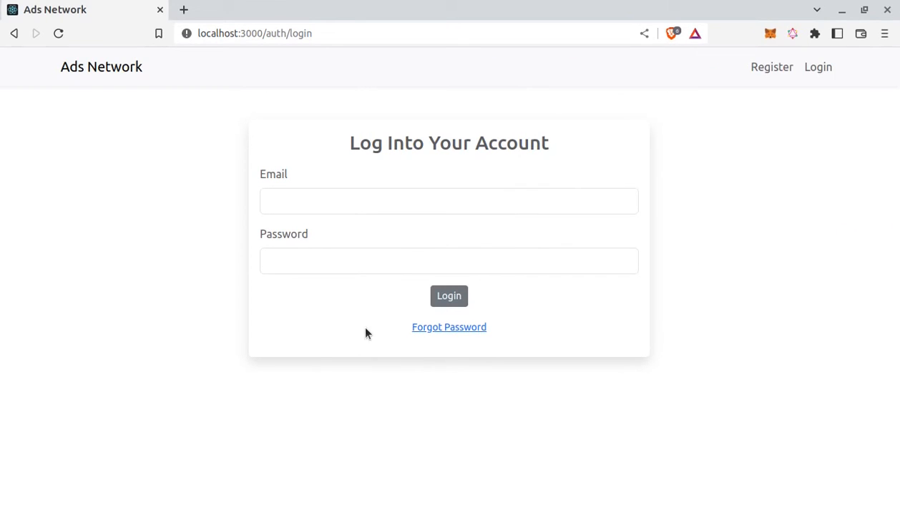
mouse_move(380, 334)
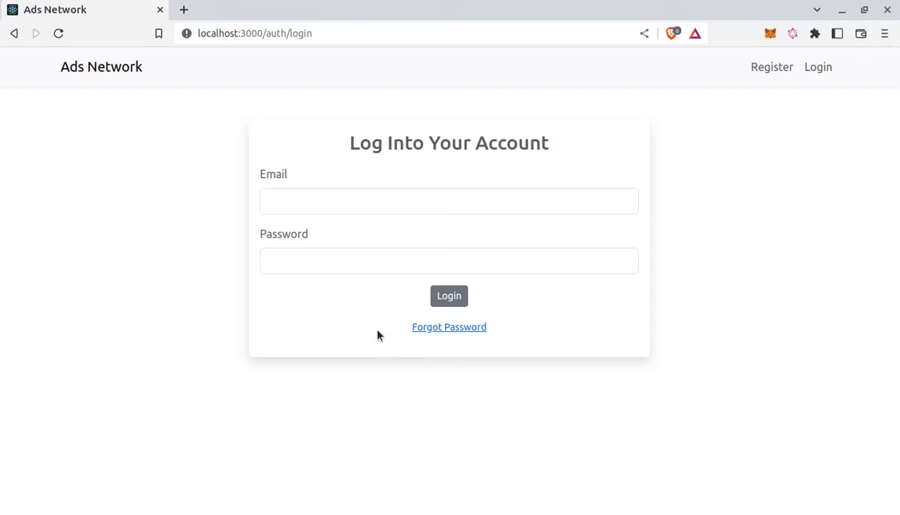
mouse_move(460, 334)
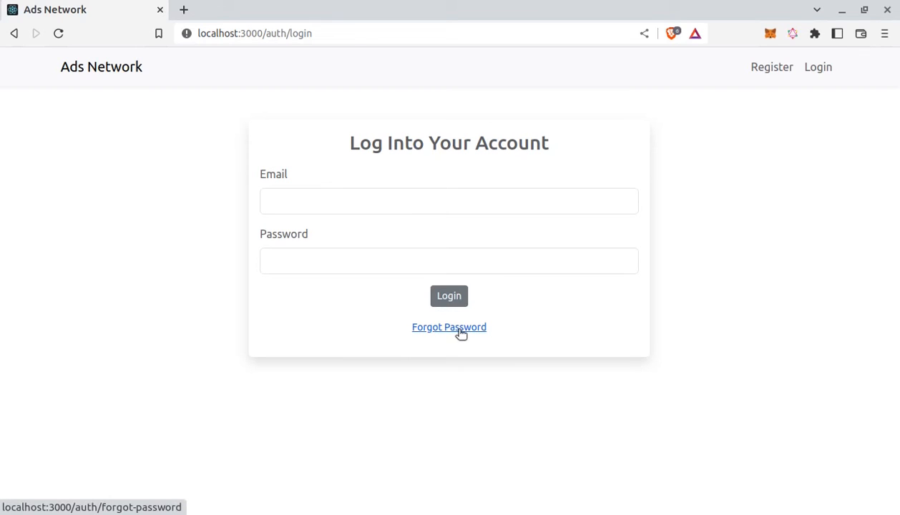
click(449, 327)
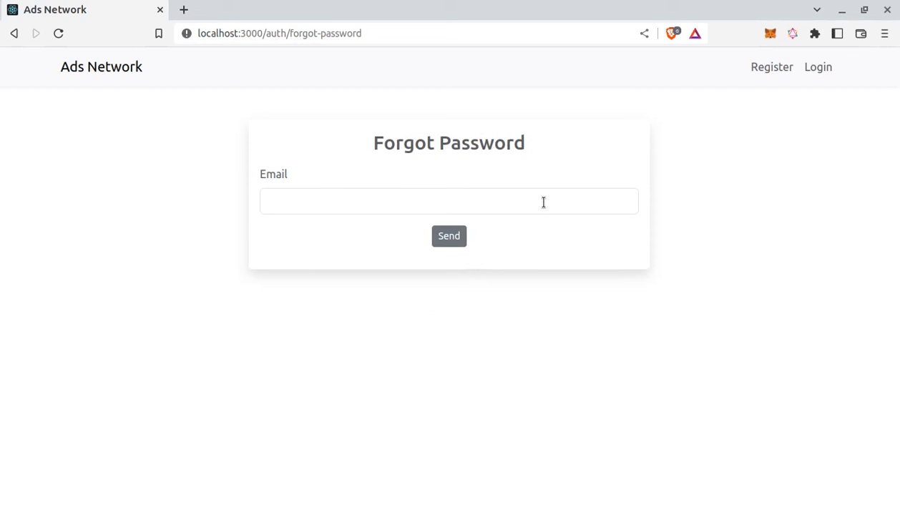
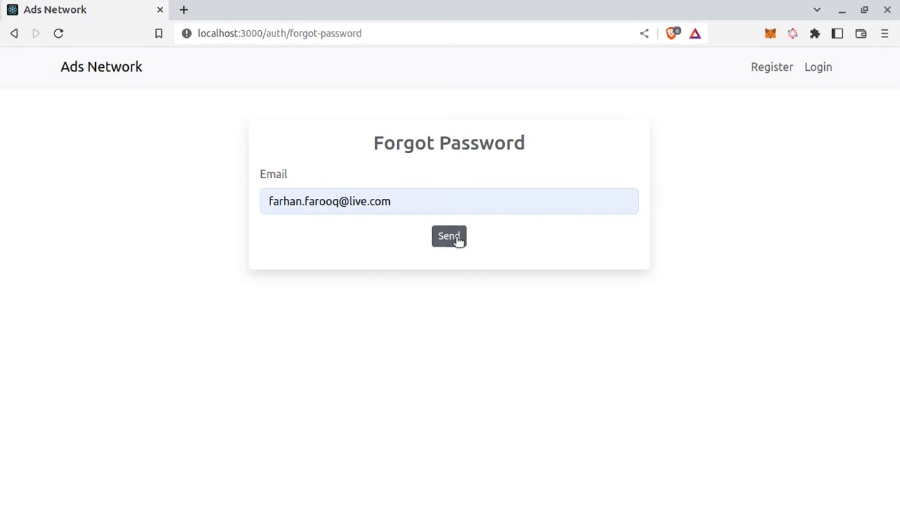
click(449, 236)
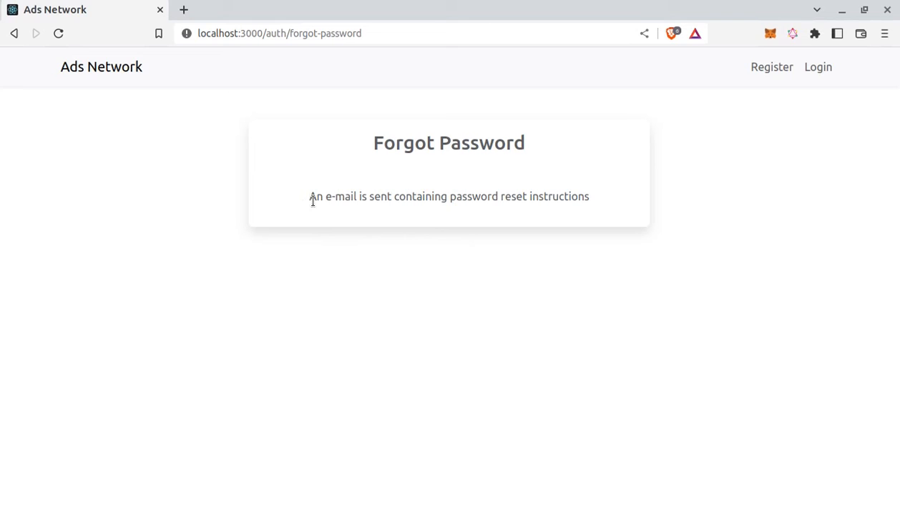
mouse_move(561, 194)
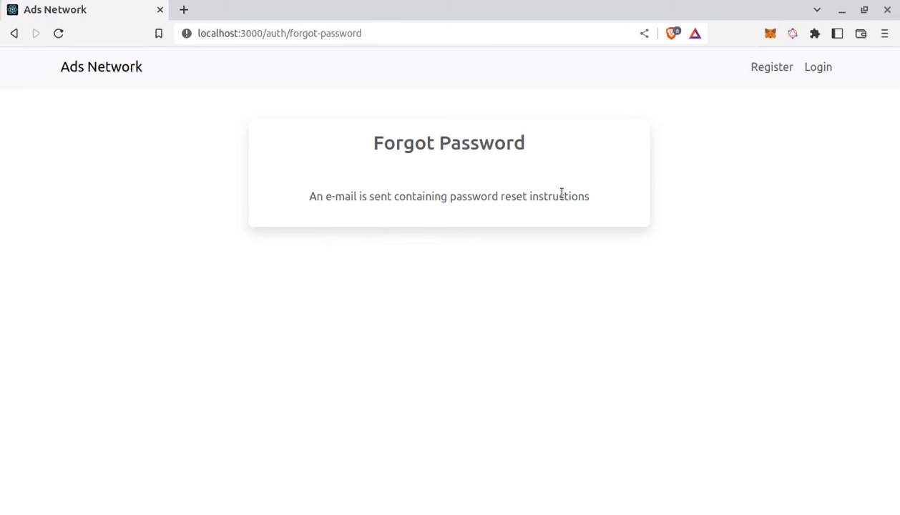
click(186, 9)
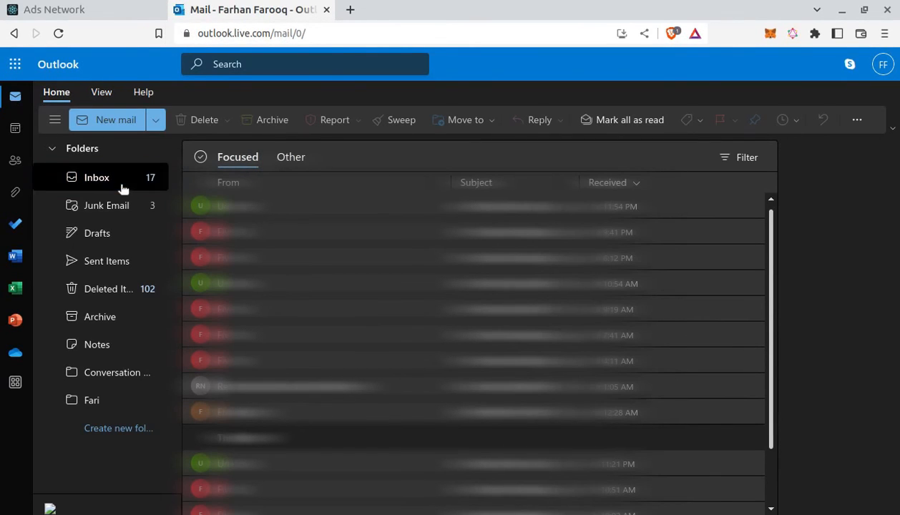
Step: Open today's 'Reset your password' email from Outlook's Junk Email folder and follow its link
click(106, 205)
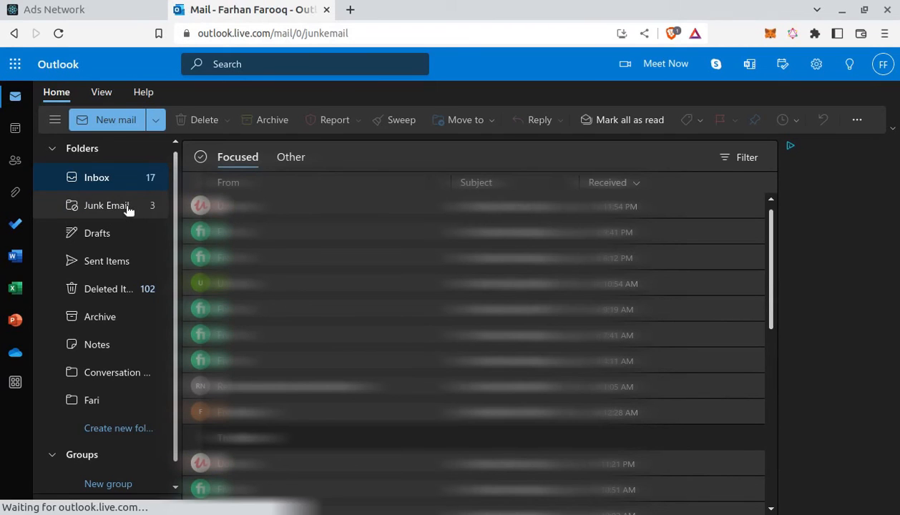
click(107, 206)
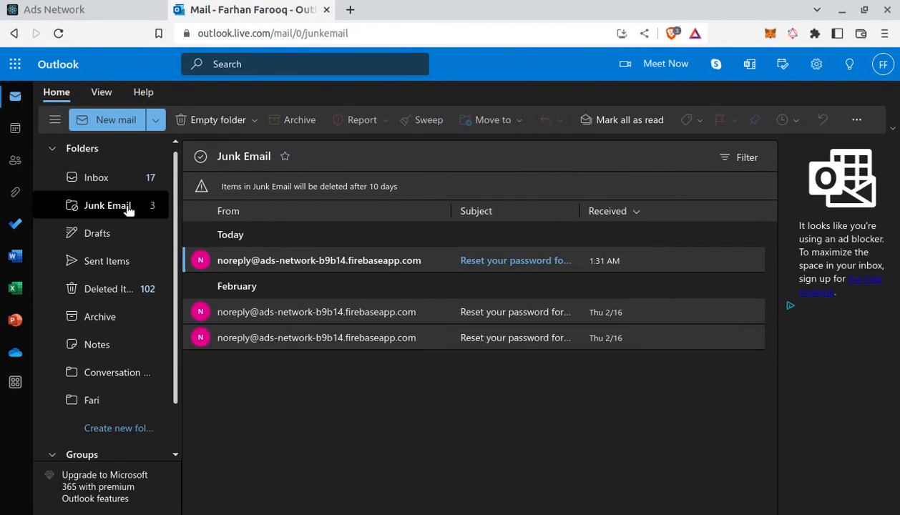
mouse_move(465, 266)
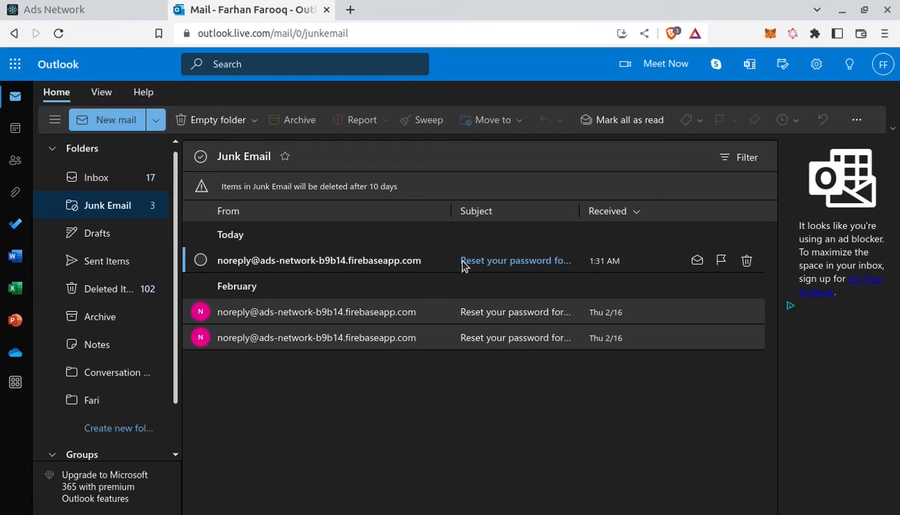
mouse_move(492, 263)
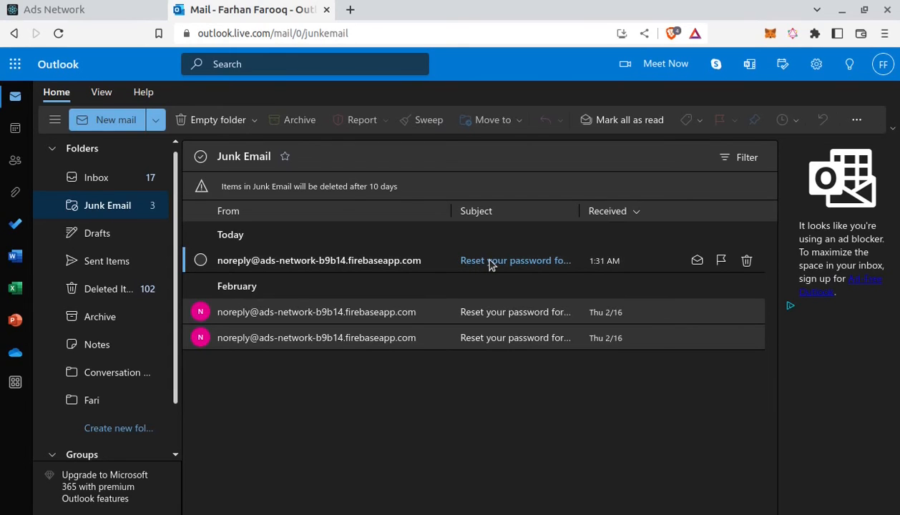
click(515, 260)
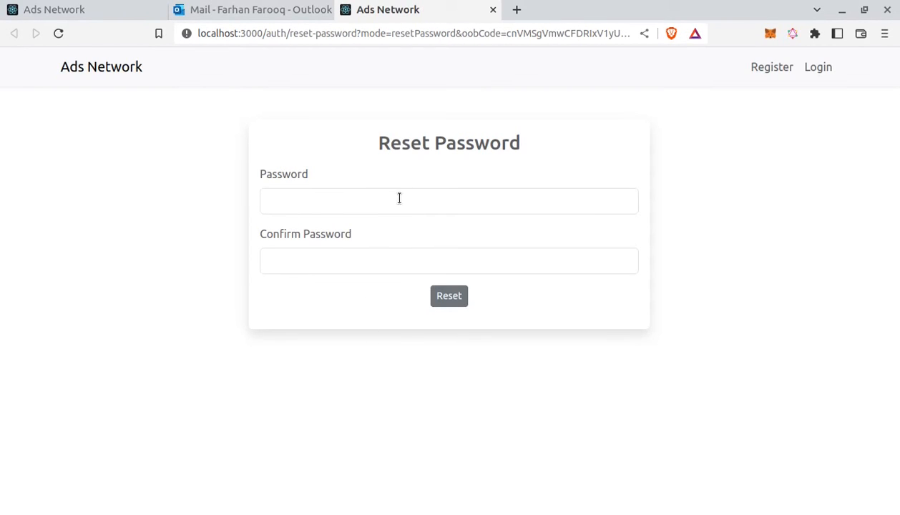
Step: Enter a new password on the Reset Password form and submit it
click(449, 200)
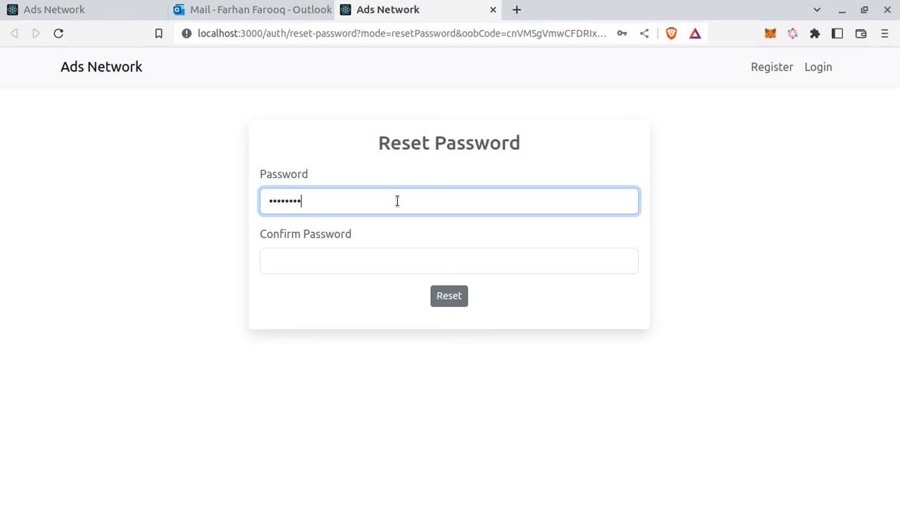
text(••)
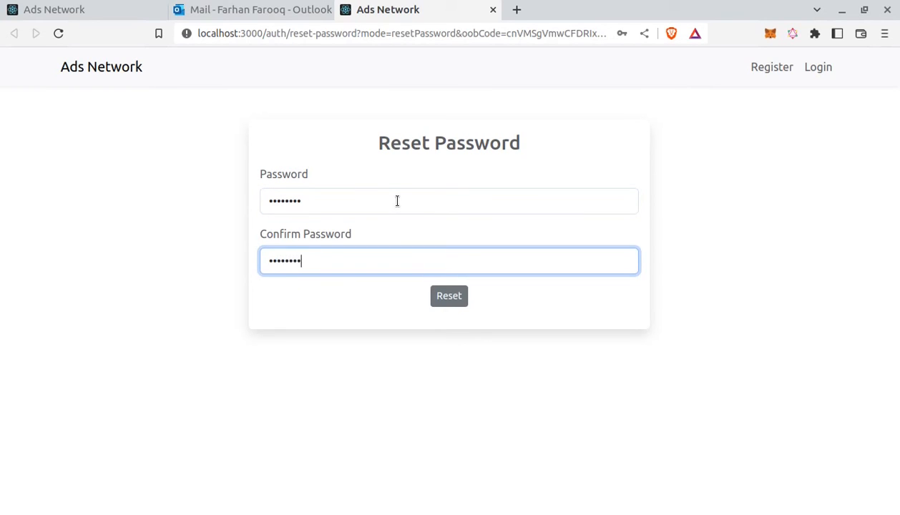
click(449, 296)
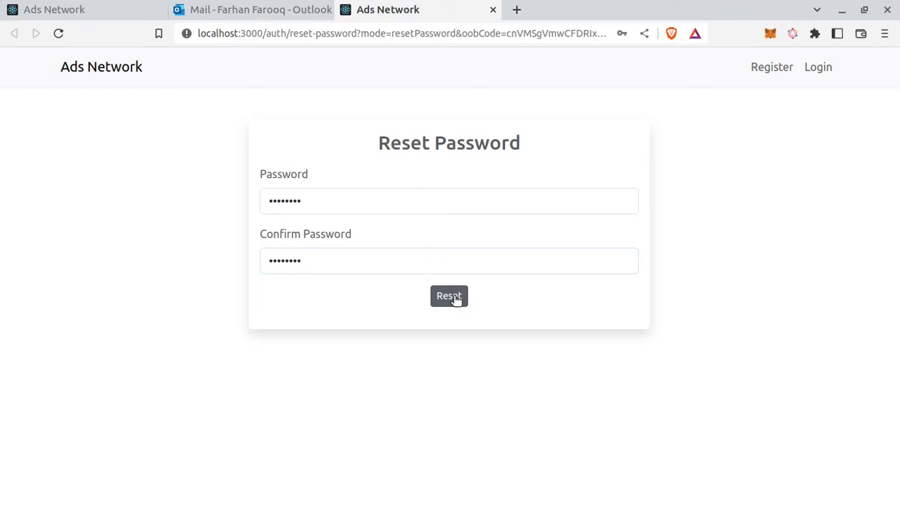
click(449, 296)
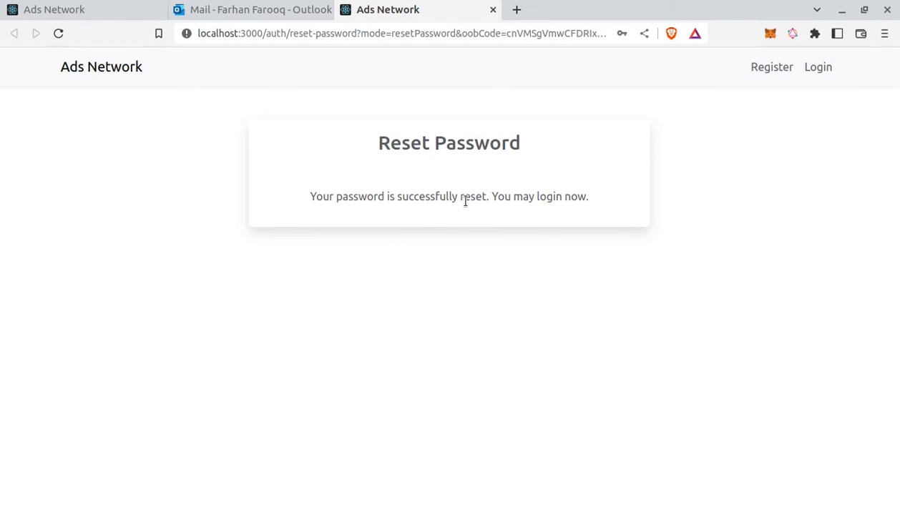
mouse_move(817, 67)
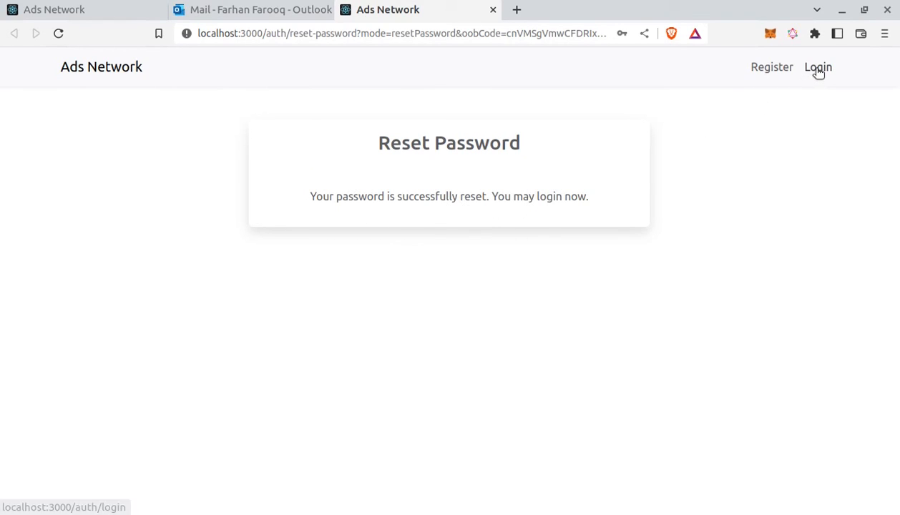
Step: Log in with the new password, retrying after the first failed attempt, then log out
click(818, 66)
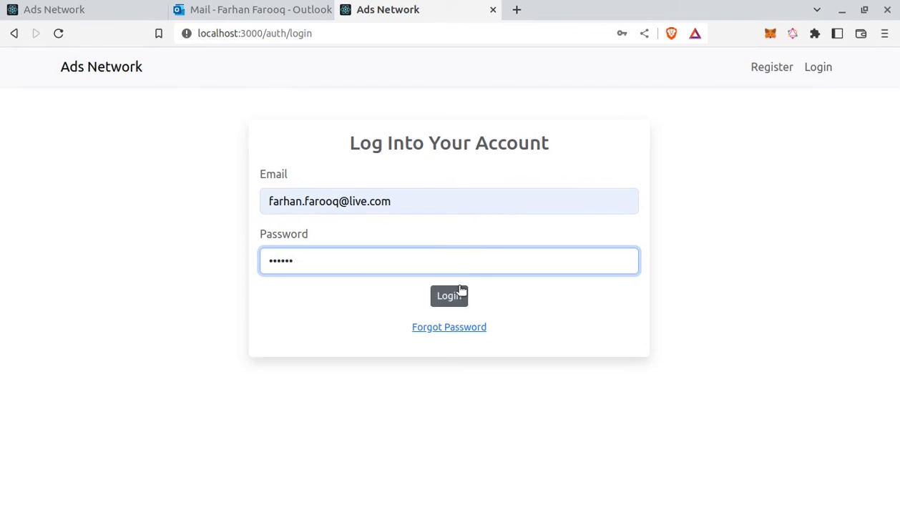
click(448, 295)
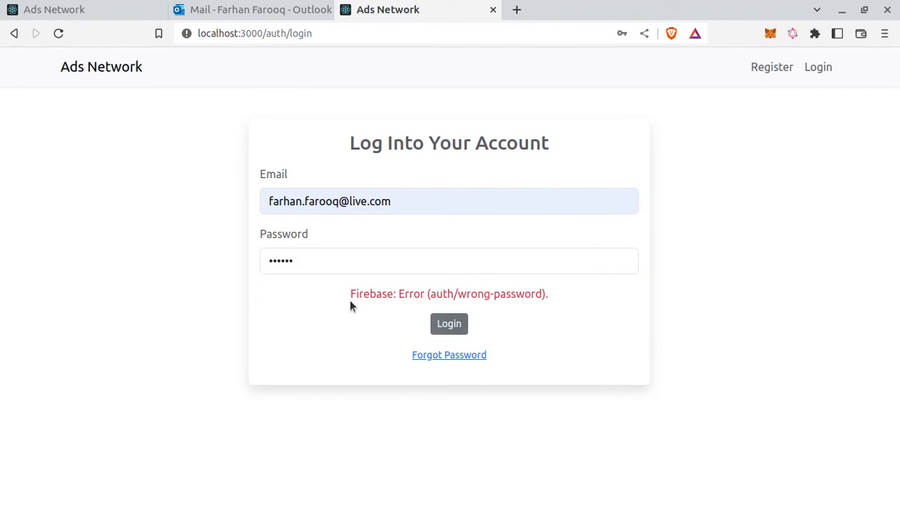
mouse_move(493, 197)
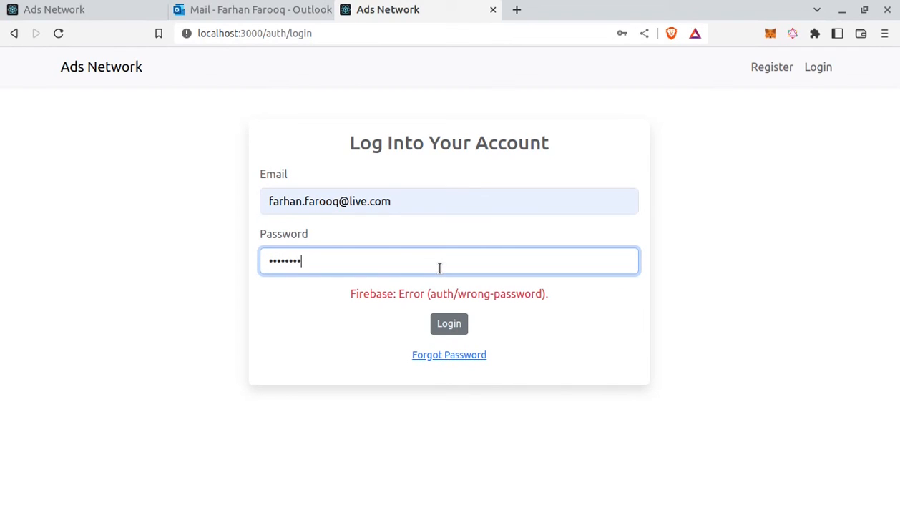
click(449, 324)
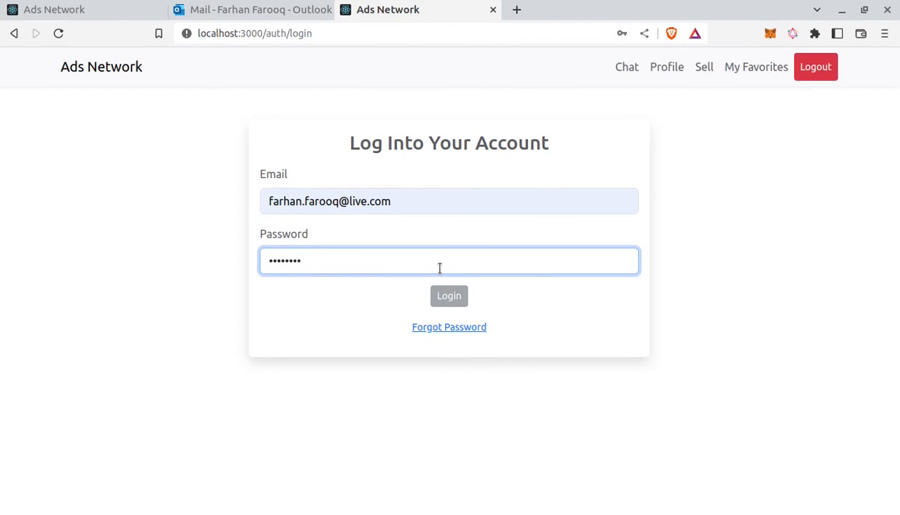
click(449, 295)
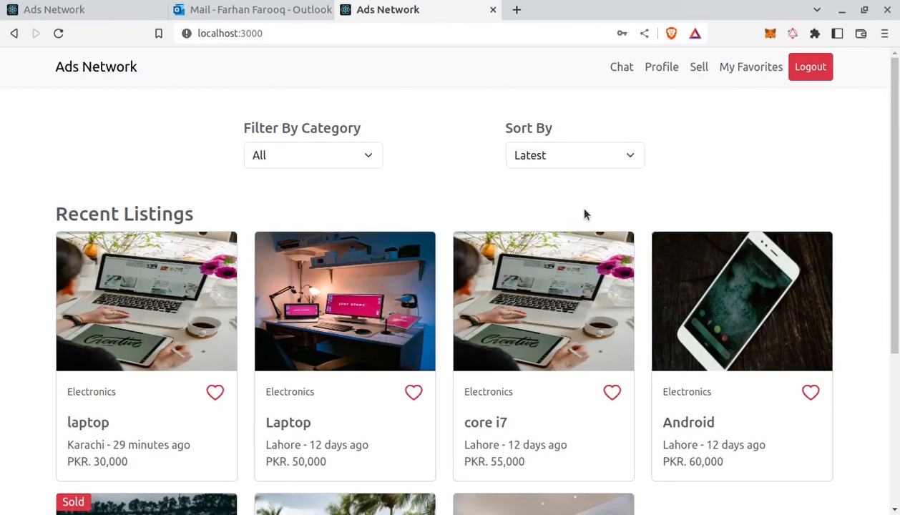
mouse_move(617, 203)
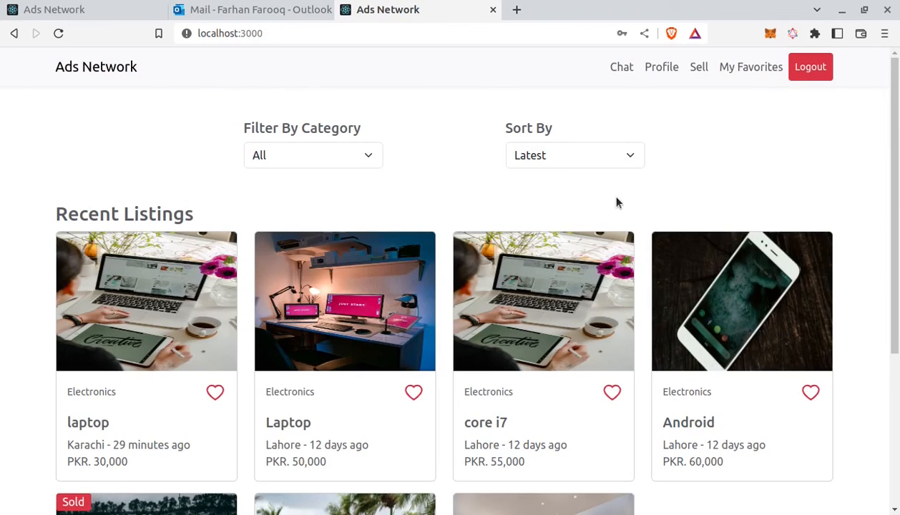
mouse_move(810, 68)
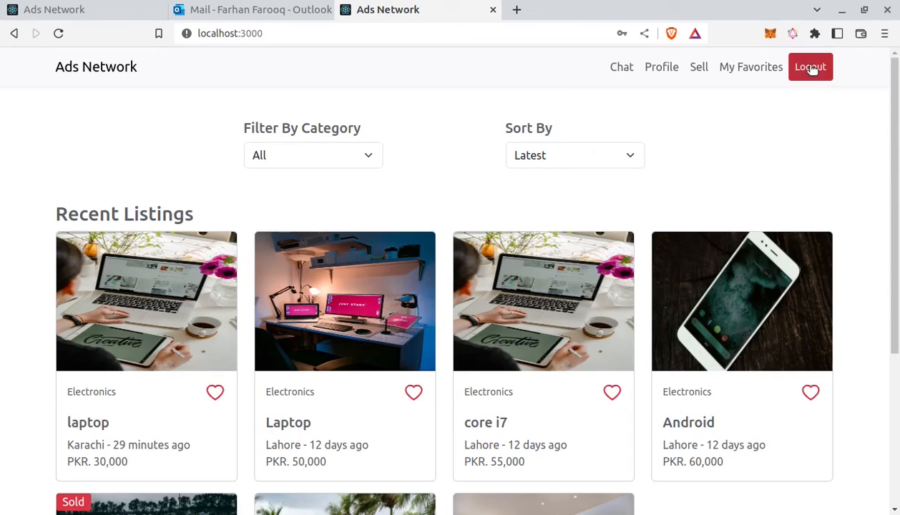
click(810, 67)
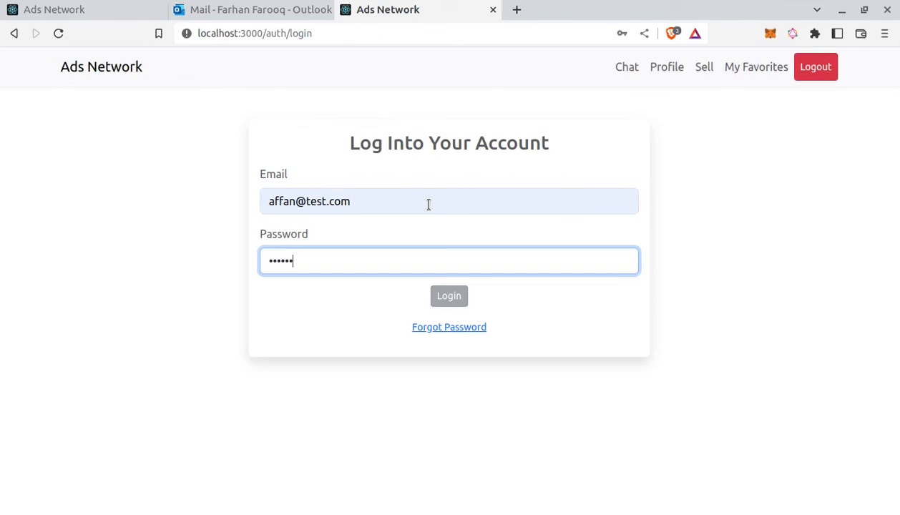
Step: Log in as the other account, mark the laptop ad Sold from Profile, then reopen it from home
click(449, 296)
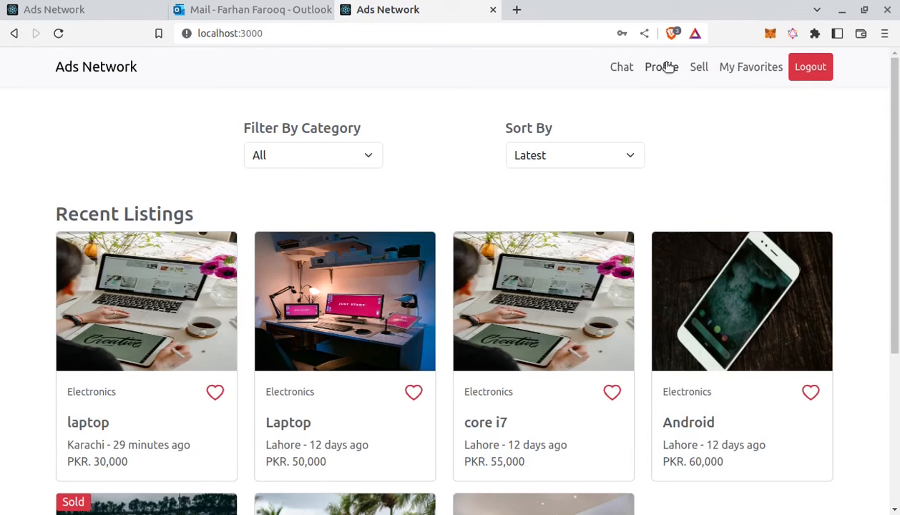
click(660, 66)
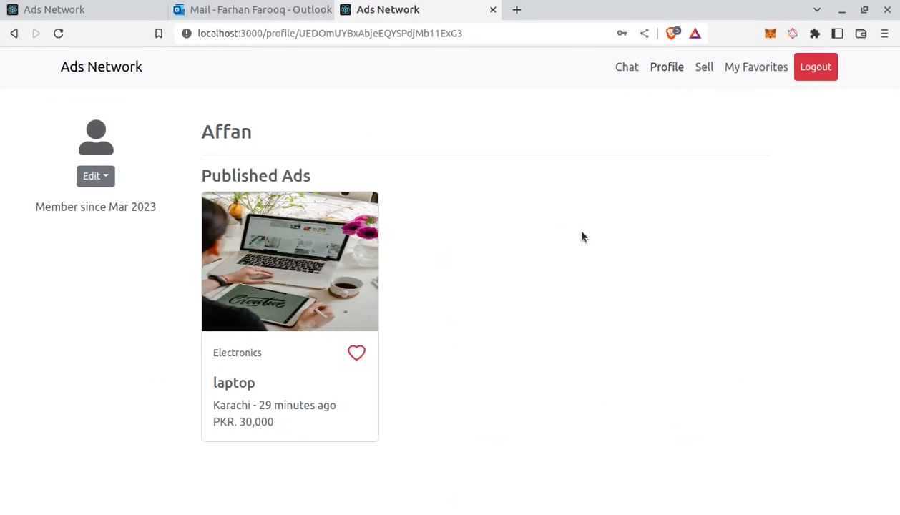
click(289, 261)
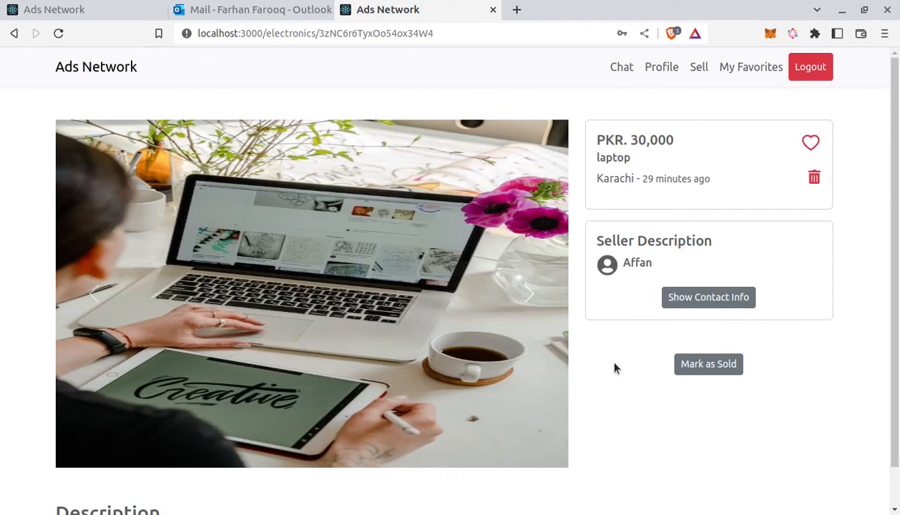
mouse_move(673, 384)
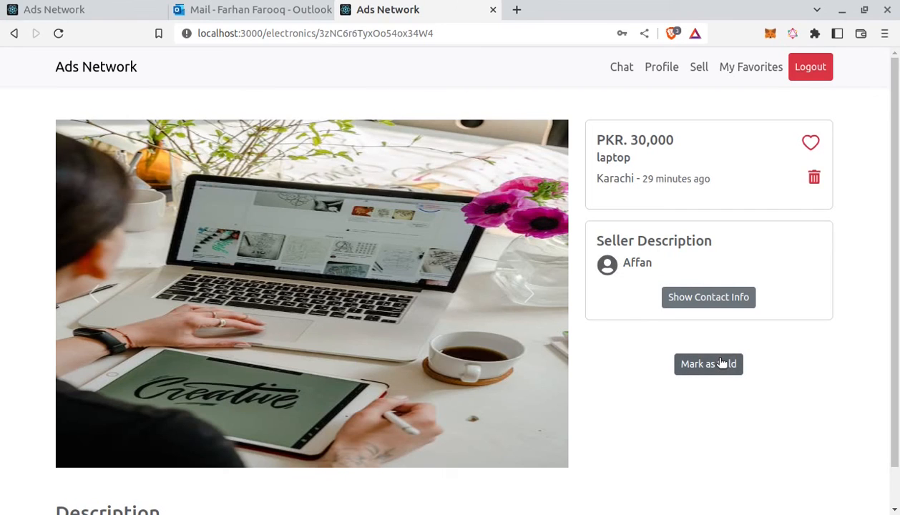
click(708, 364)
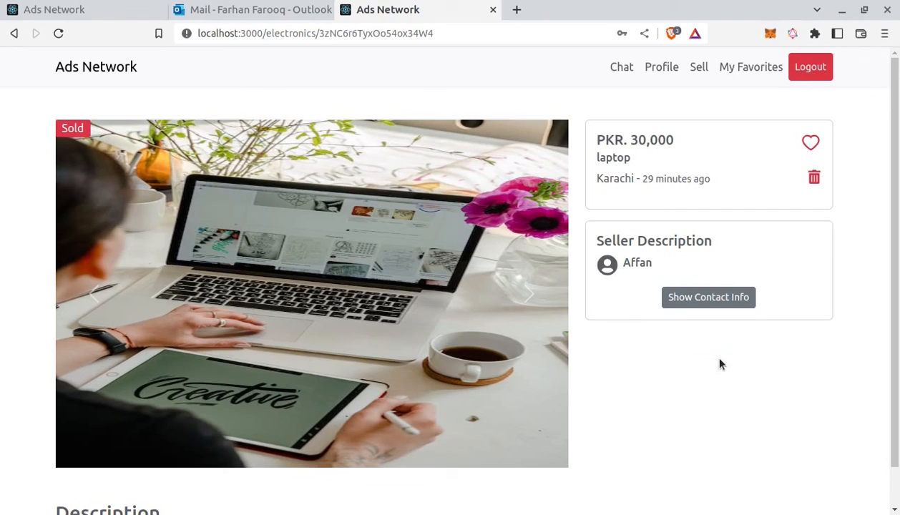
mouse_move(692, 408)
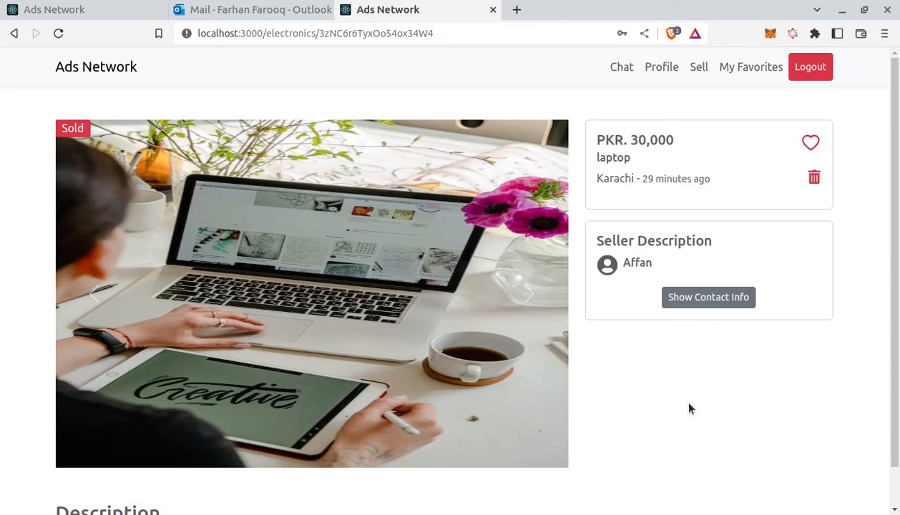
mouse_move(72, 157)
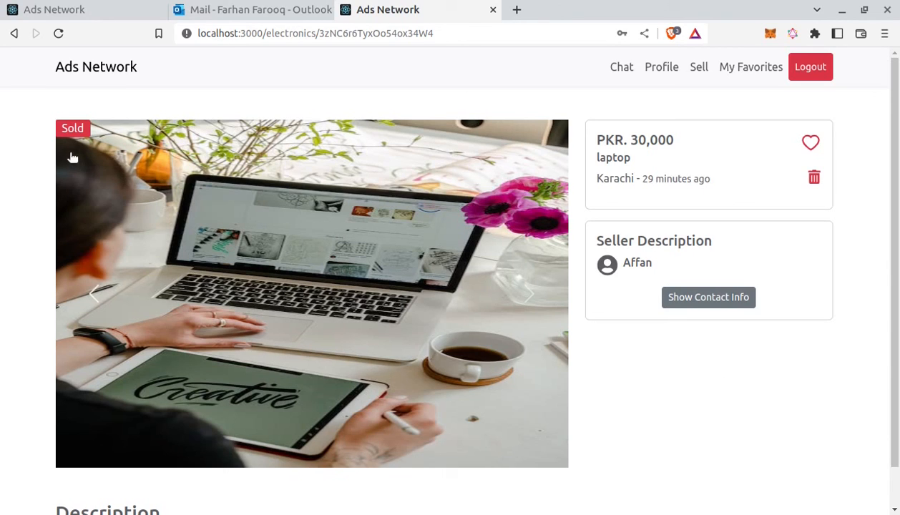
mouse_move(106, 143)
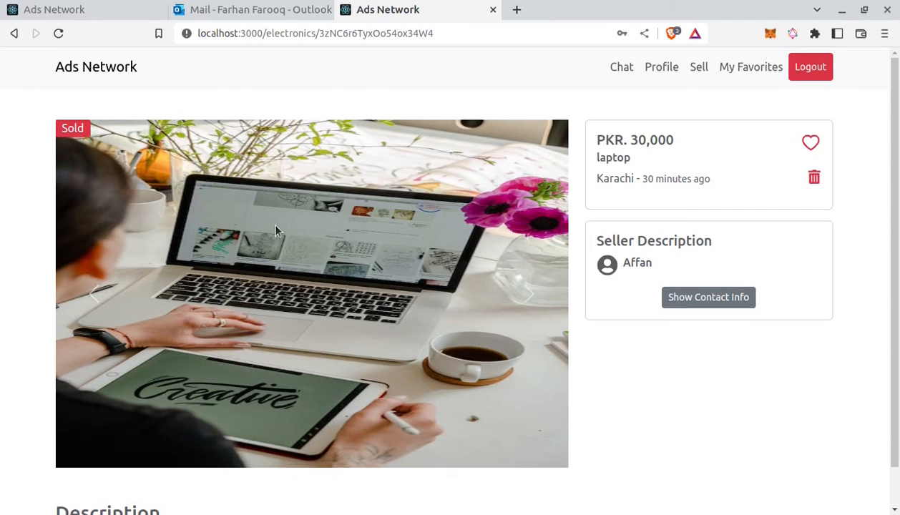
click(96, 67)
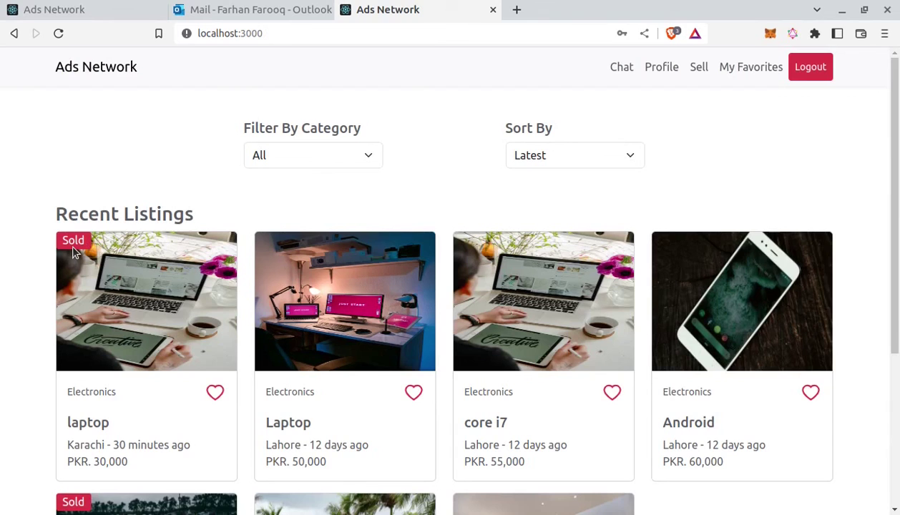
click(147, 301)
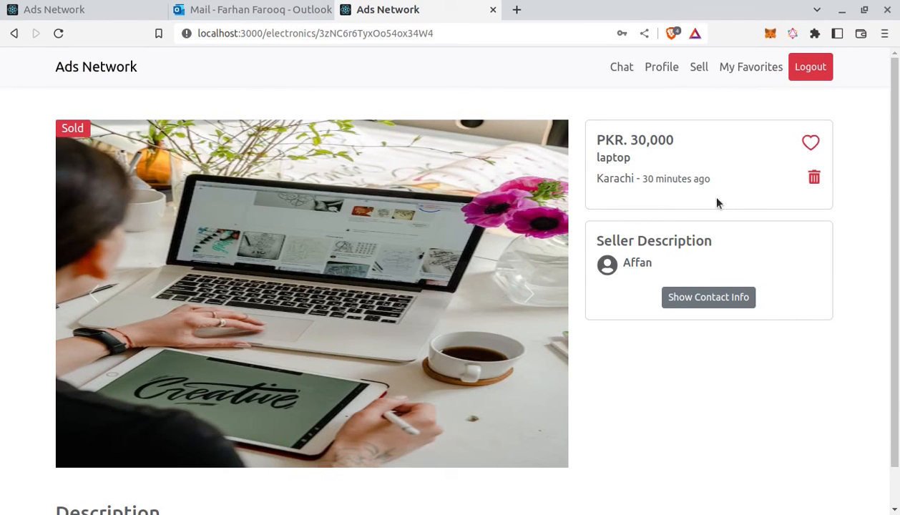
Step: Delete the laptop listing with the trash icon, confirm, and check Profile for published ads
click(813, 177)
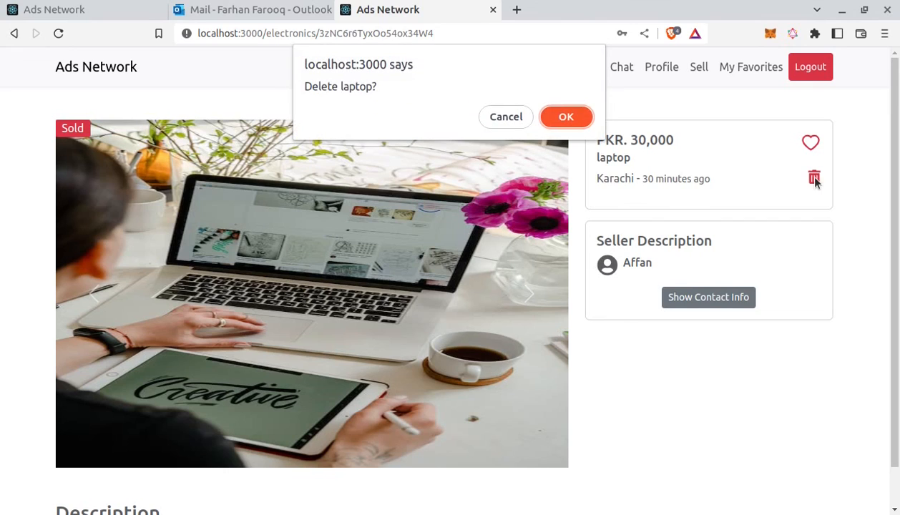
click(566, 116)
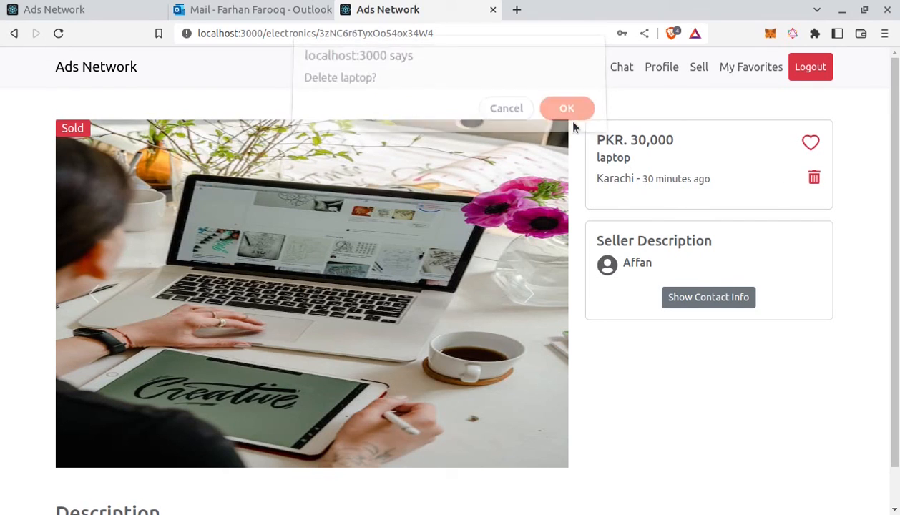
click(566, 108)
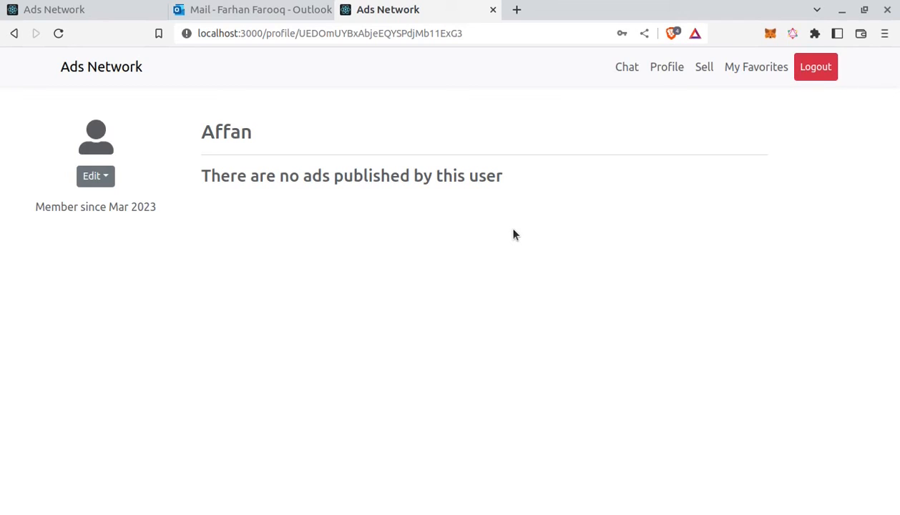
mouse_move(538, 229)
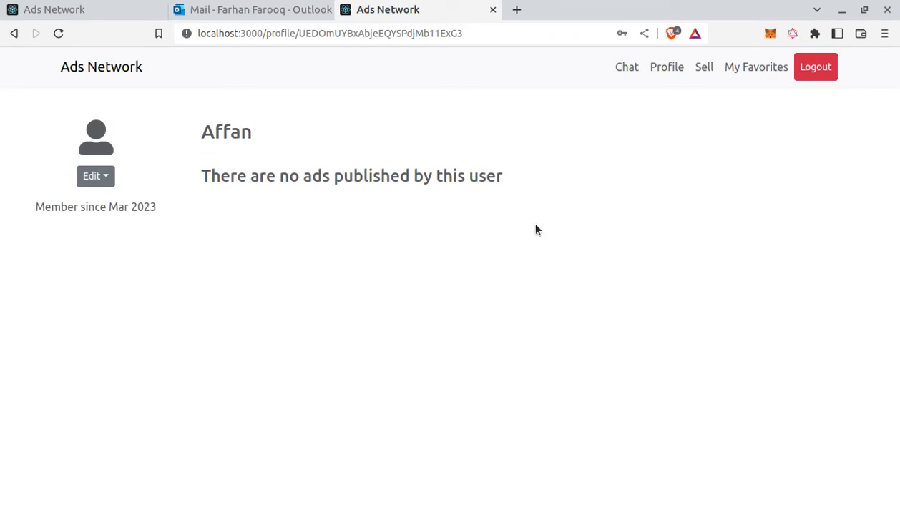
mouse_move(572, 263)
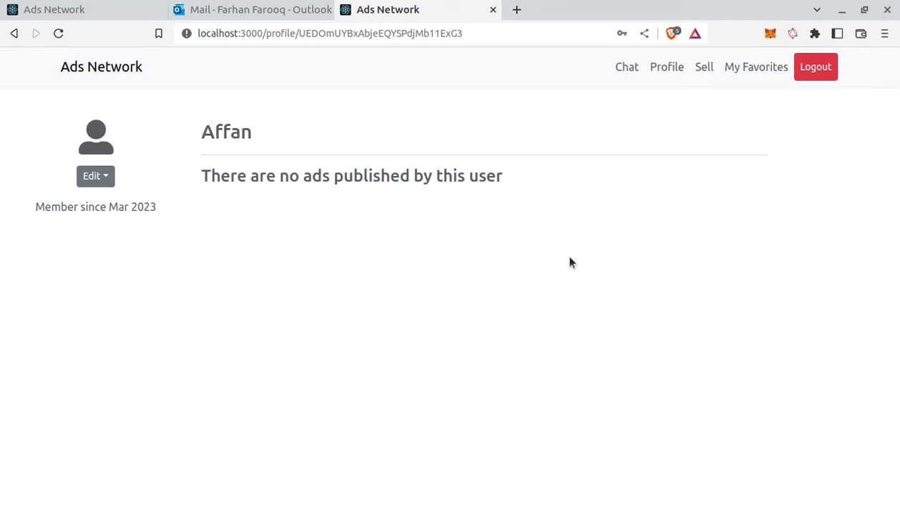
mouse_move(515, 258)
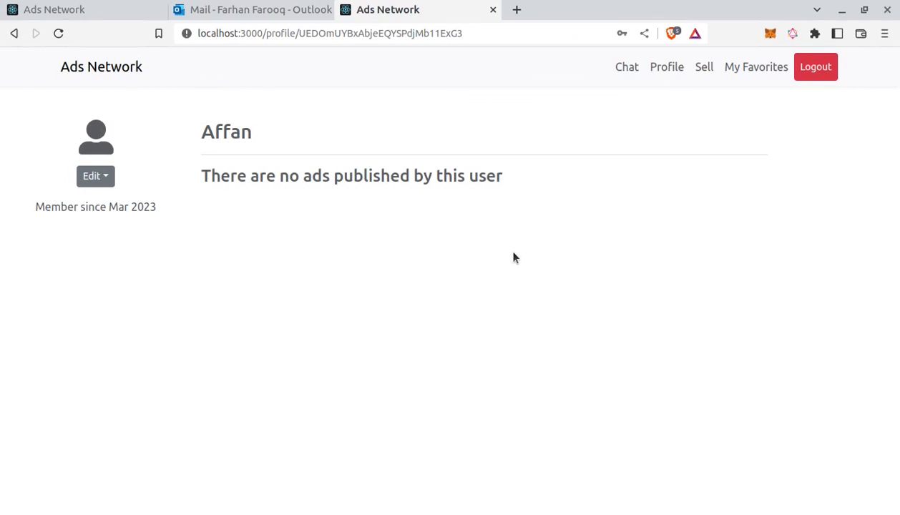
mouse_move(551, 252)
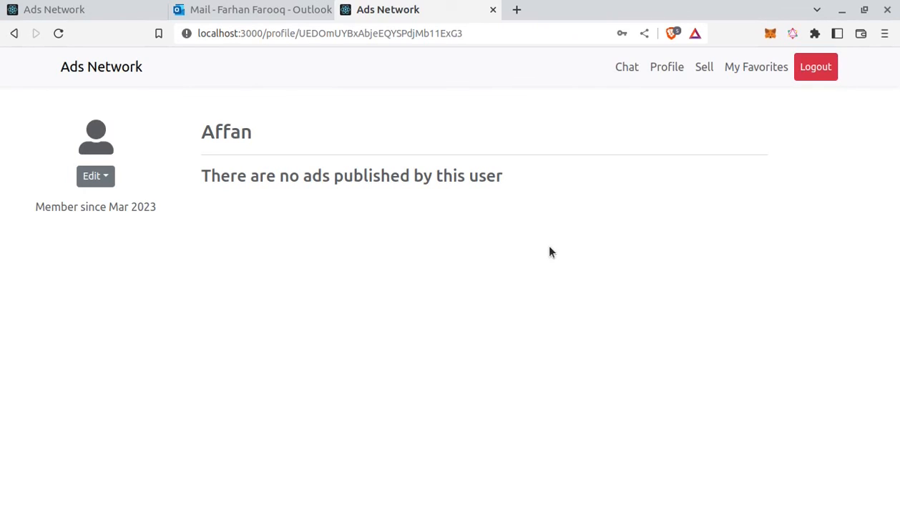
mouse_move(549, 220)
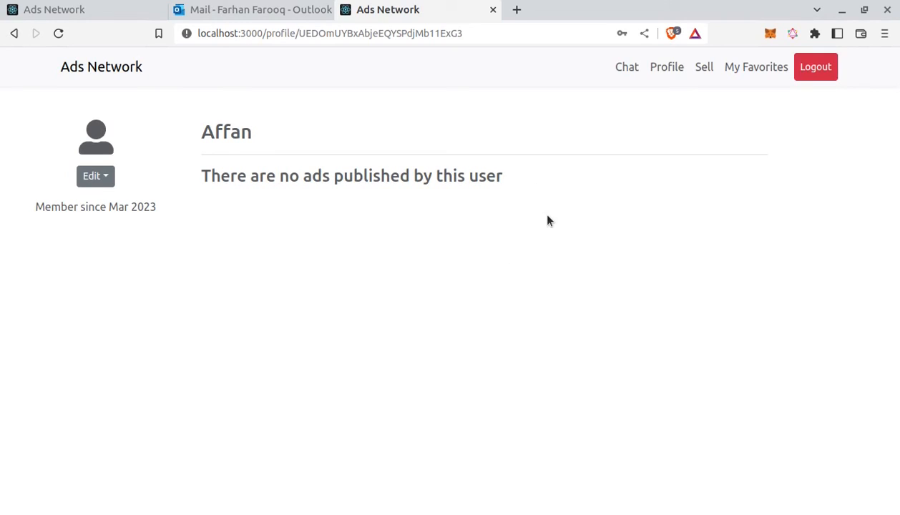